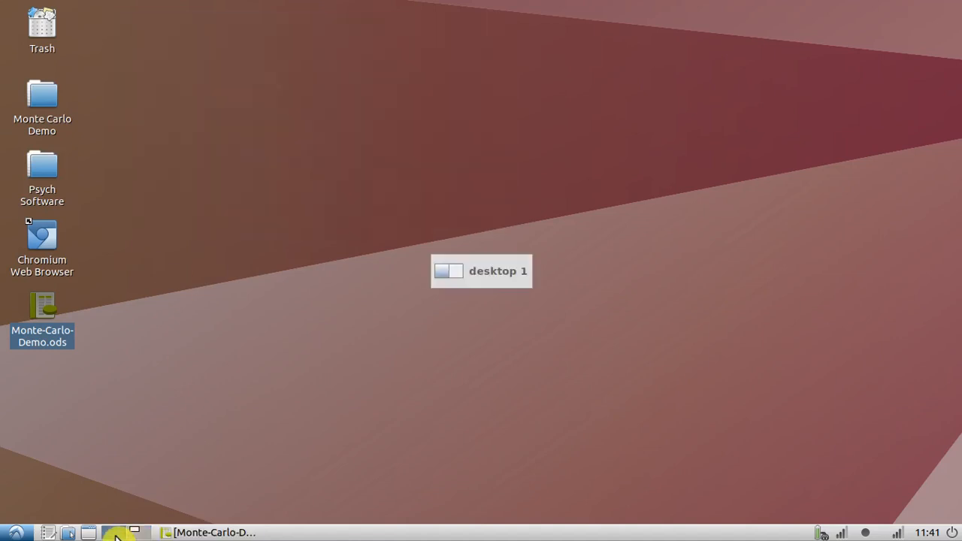
pyautogui.moveTo(514, 316)
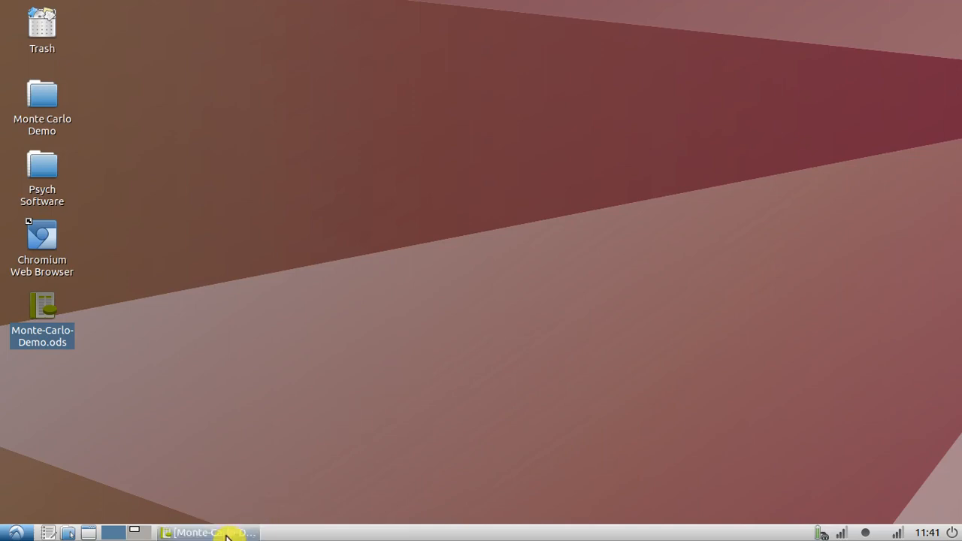
# Open Monte-Carlo-Demo.ods and review its inputs: €50,000 start, 11.88% return, 19.76% deviation, 20 years, €10,000 yearly
pyautogui.doubleClick(42, 306)
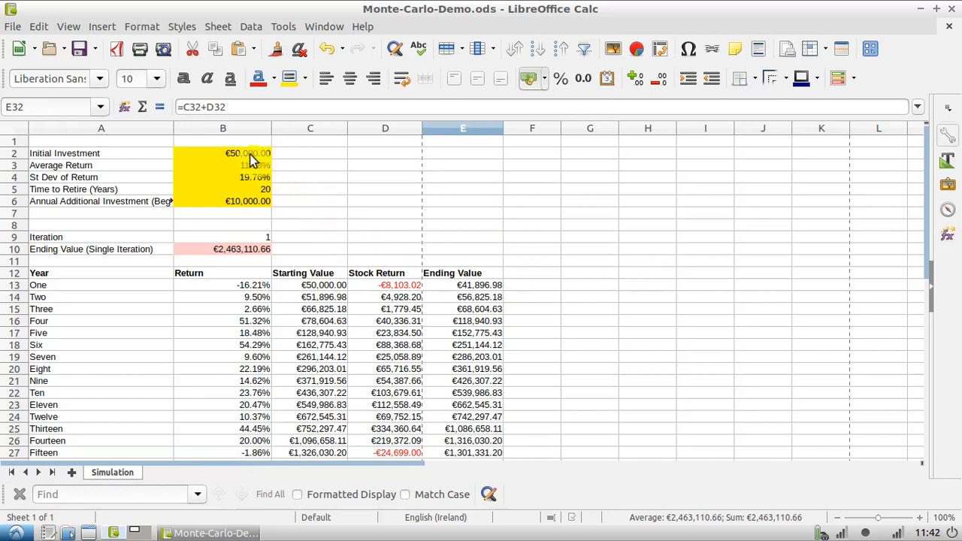
pyautogui.moveTo(721, 272)
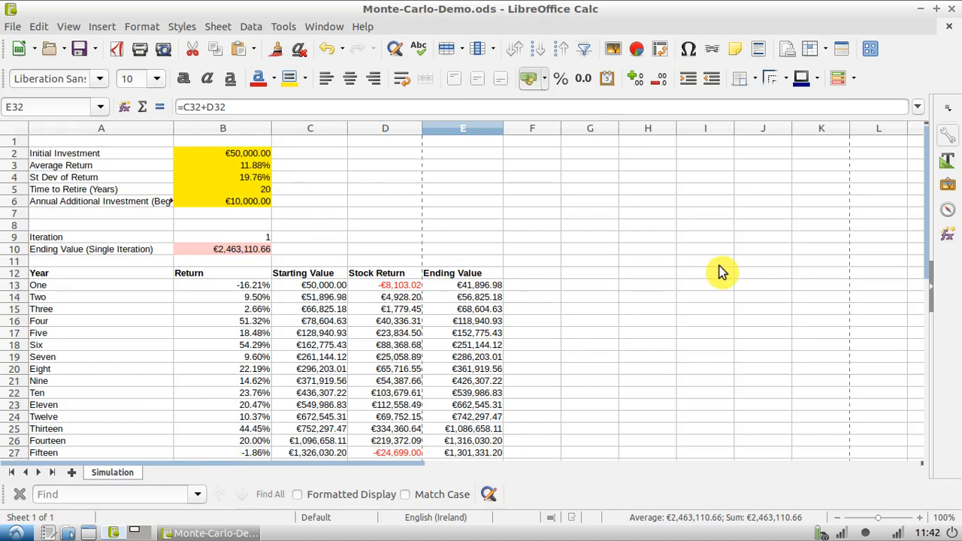
pyautogui.moveTo(506, 222)
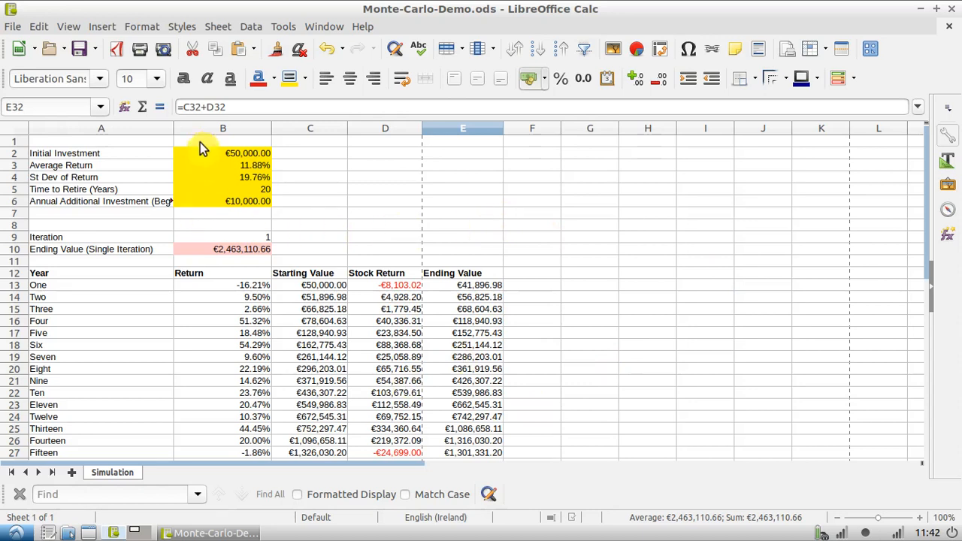
pyautogui.moveTo(181, 145)
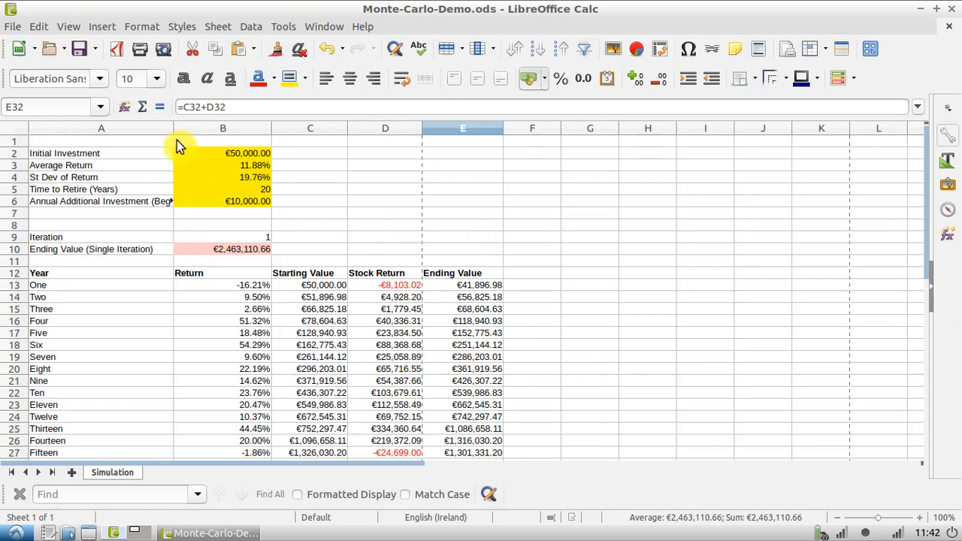
pyautogui.moveTo(231, 165)
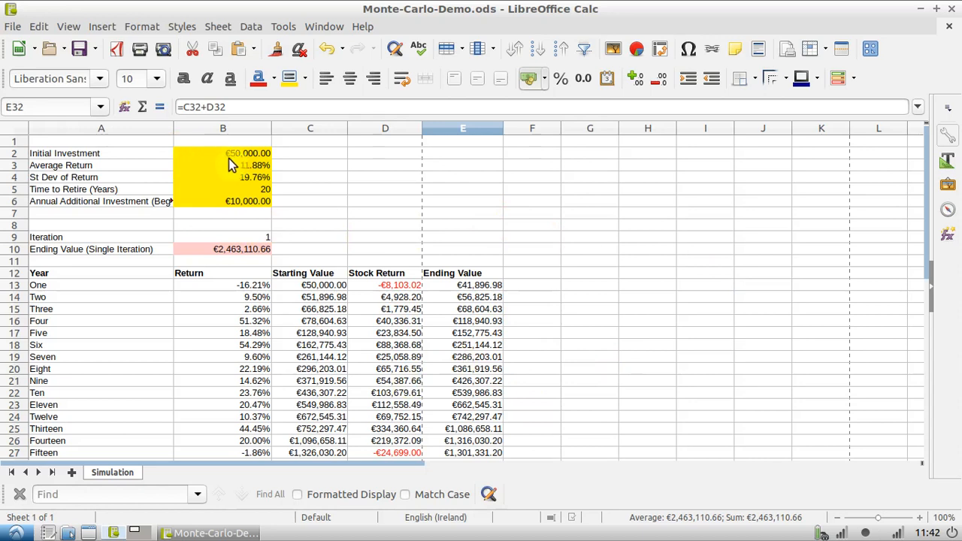
pyautogui.click(248, 188)
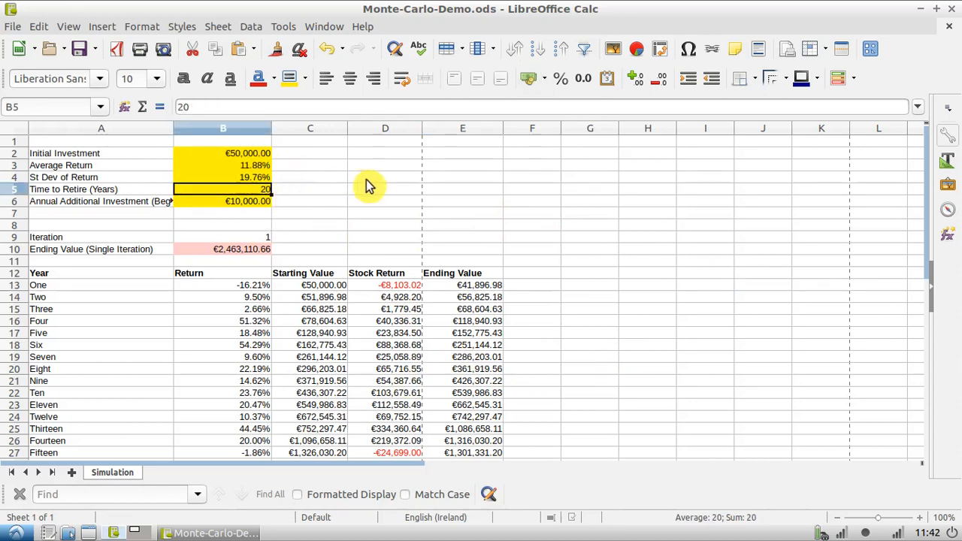
pyautogui.click(248, 153)
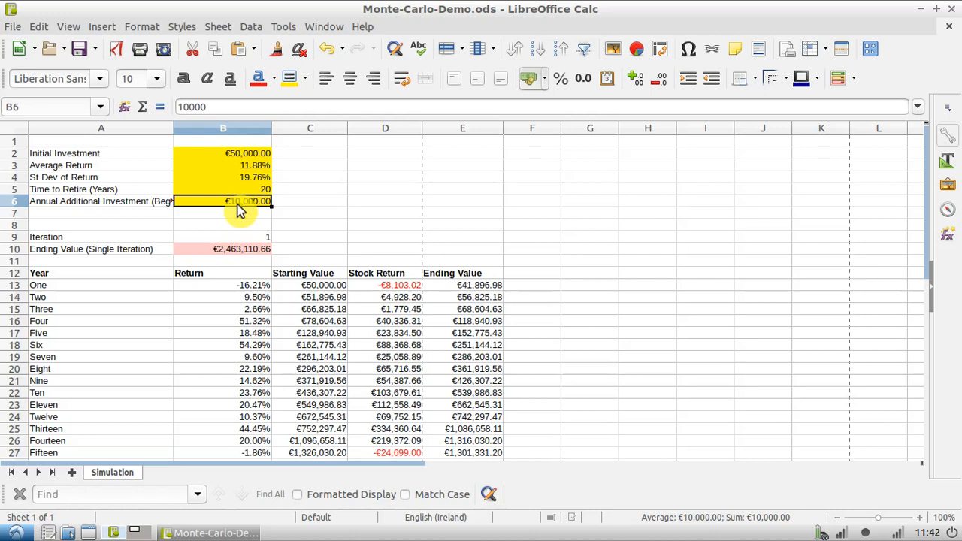
pyautogui.moveTo(260, 167)
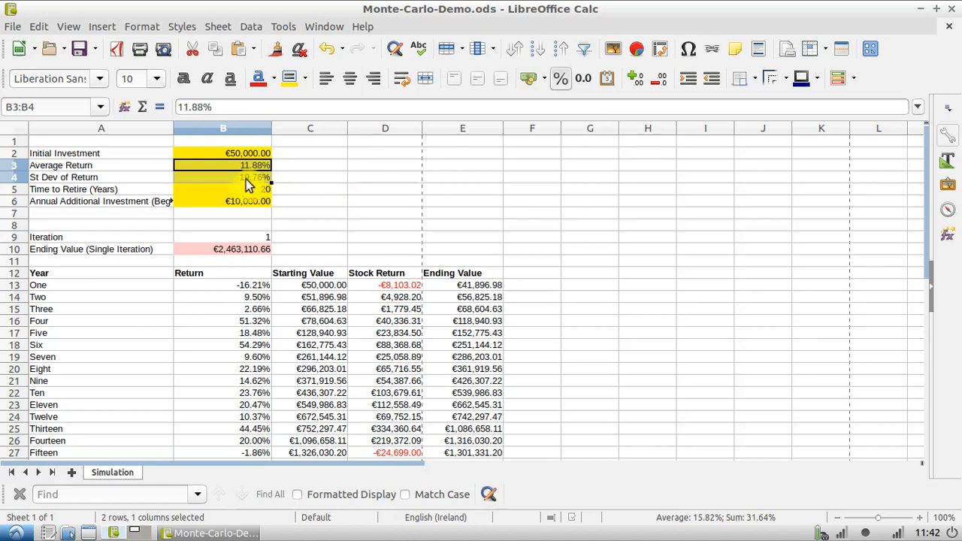
pyautogui.moveTo(233, 186)
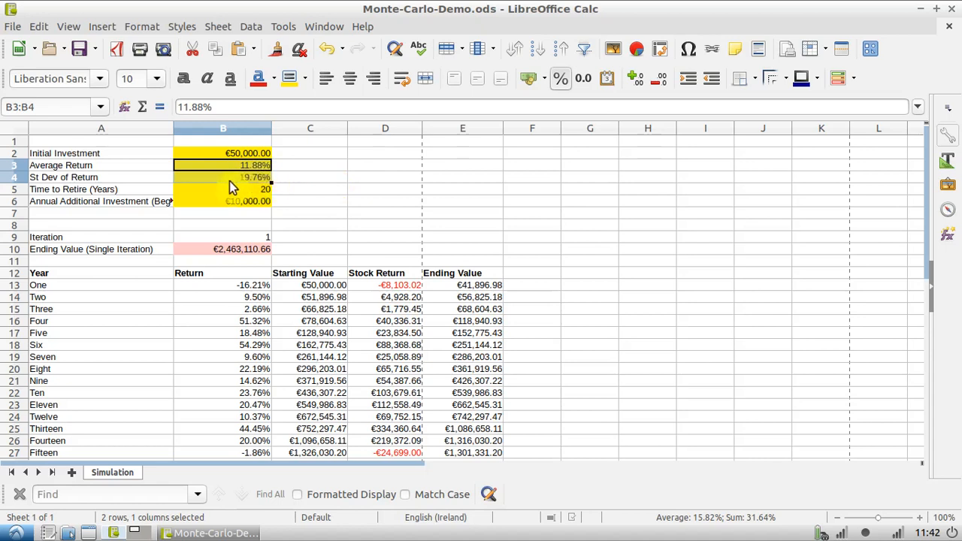
pyautogui.click(223, 176)
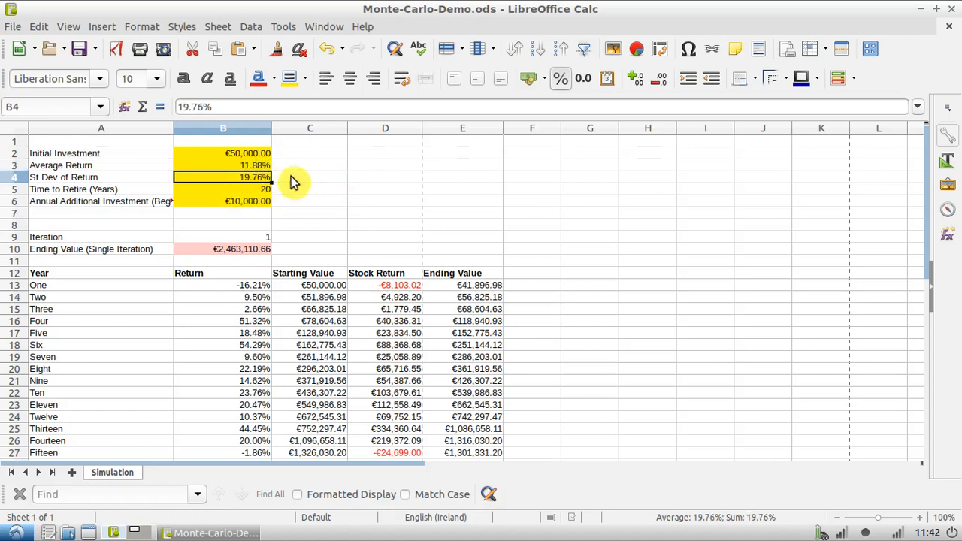
pyautogui.click(310, 176)
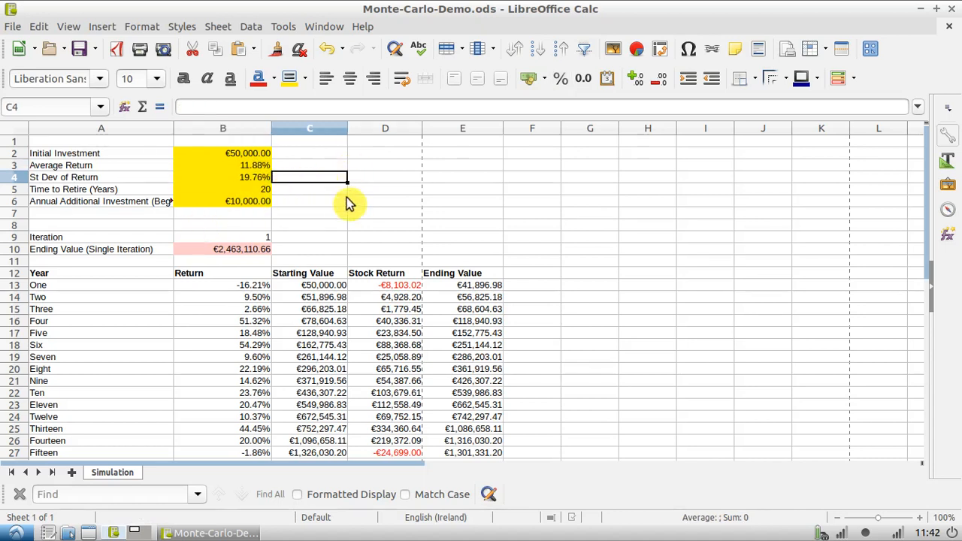
pyautogui.moveTo(590, 206)
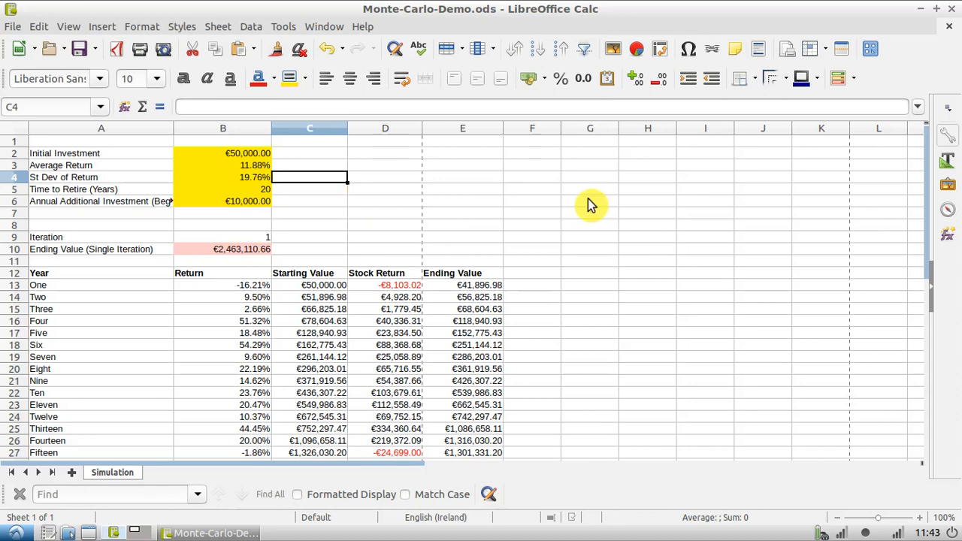
pyautogui.moveTo(560, 278)
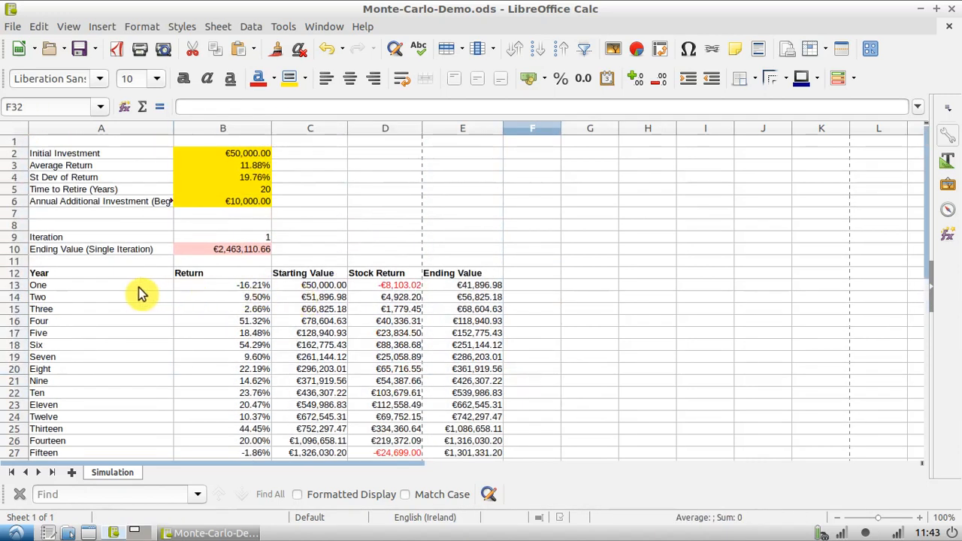
# Inspect the year One and Two Starting Value formulas as returns recalculate to €5,068,538.75
pyautogui.click(323, 285)
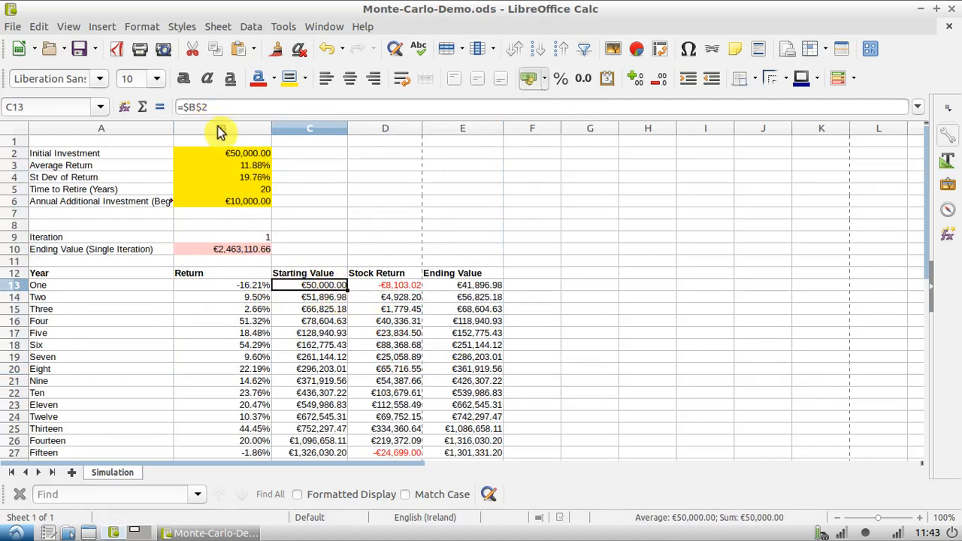
pyautogui.click(223, 152)
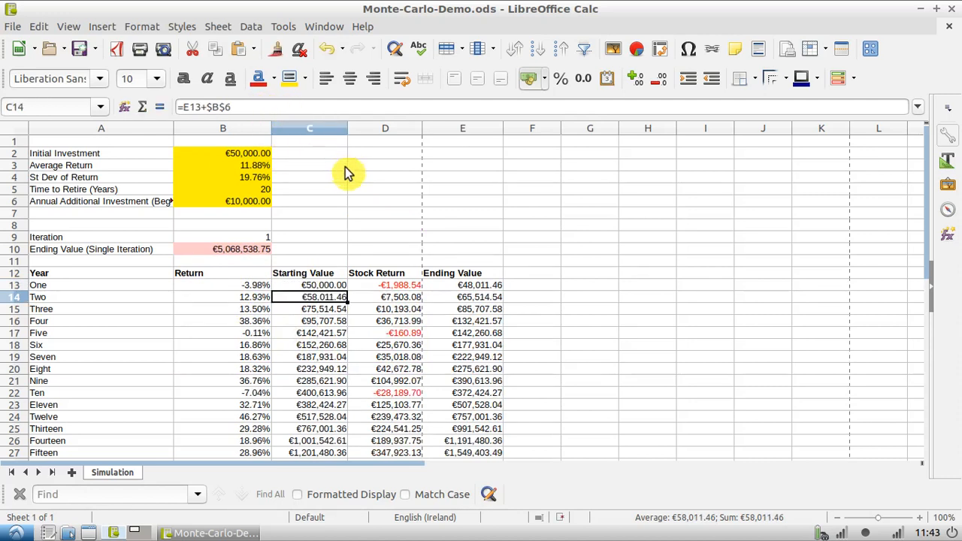
pyautogui.moveTo(309, 285); pyautogui.dragTo(463, 369)
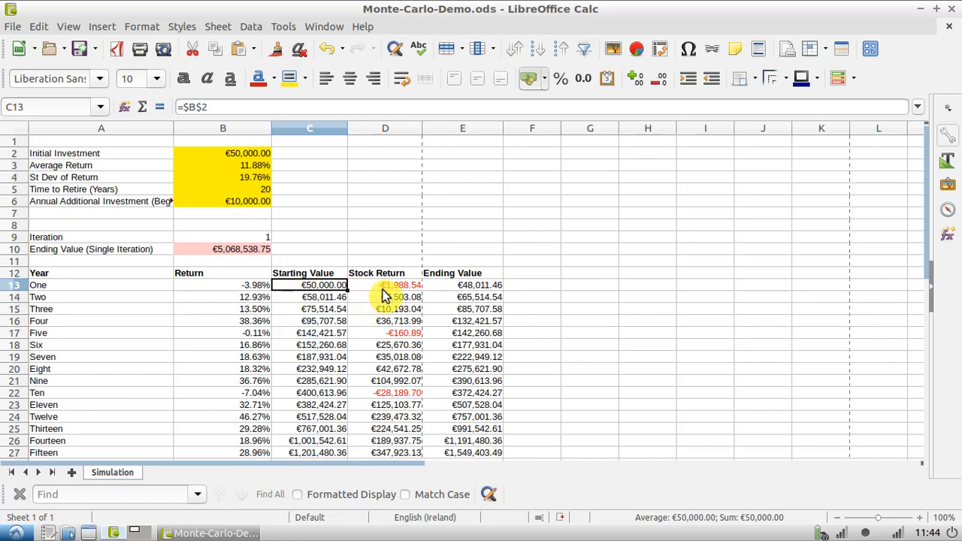
pyautogui.moveTo(451, 293)
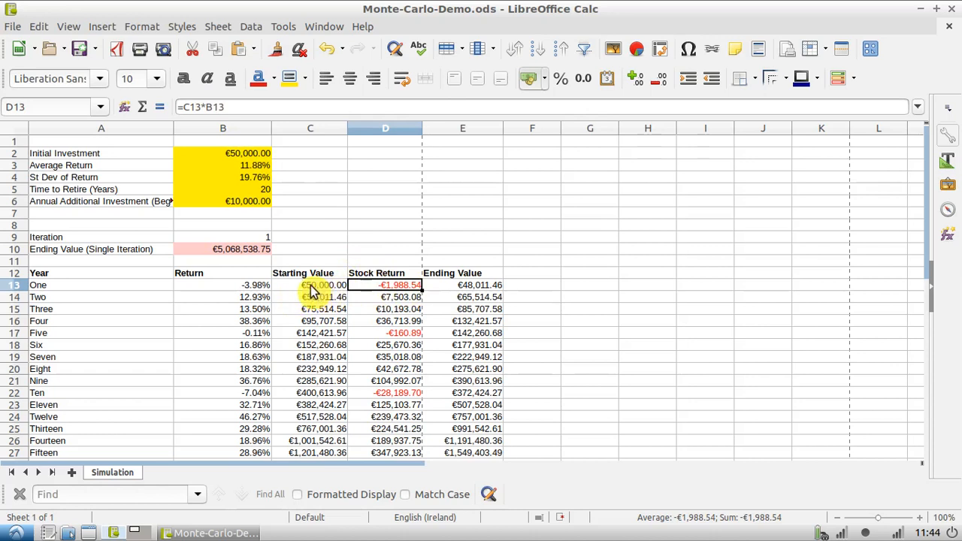
pyautogui.click(310, 285)
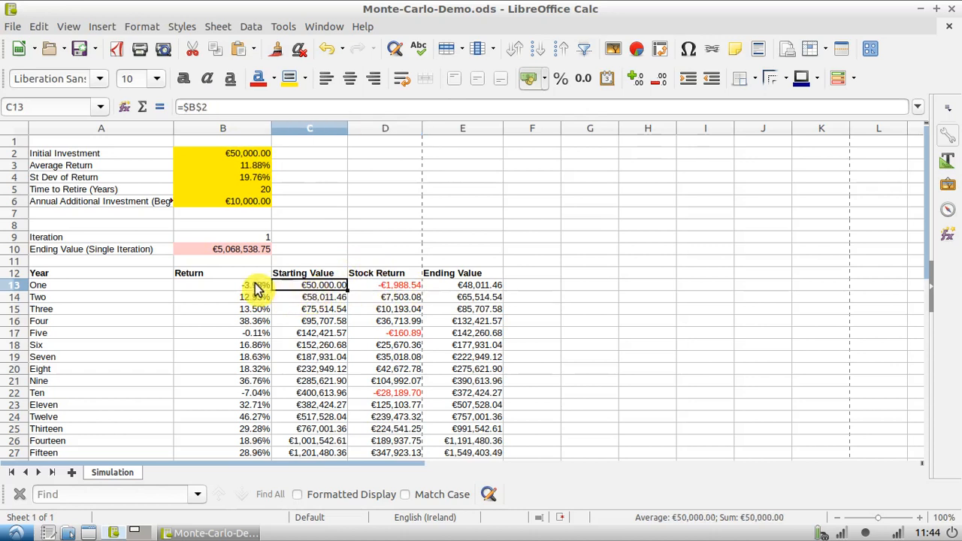
pyautogui.click(223, 285)
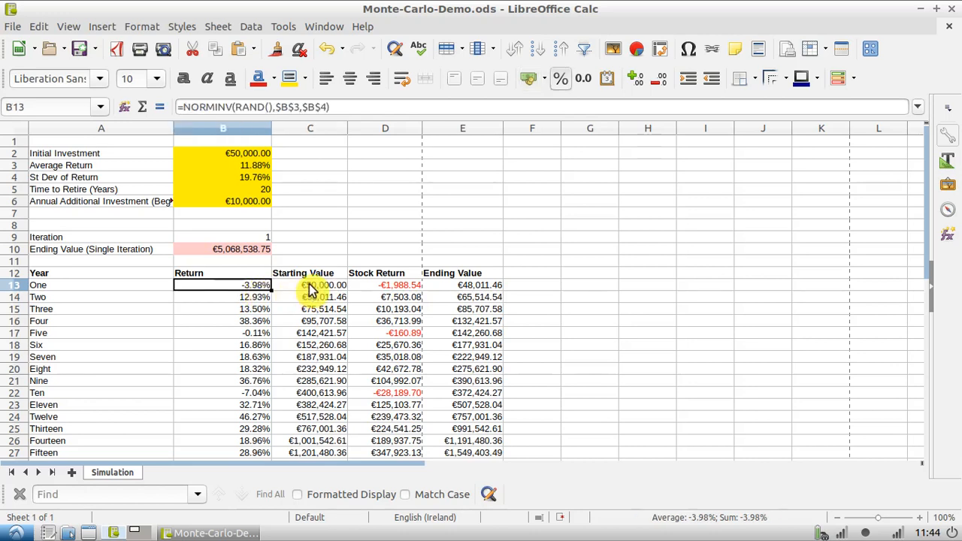
pyautogui.click(310, 285)
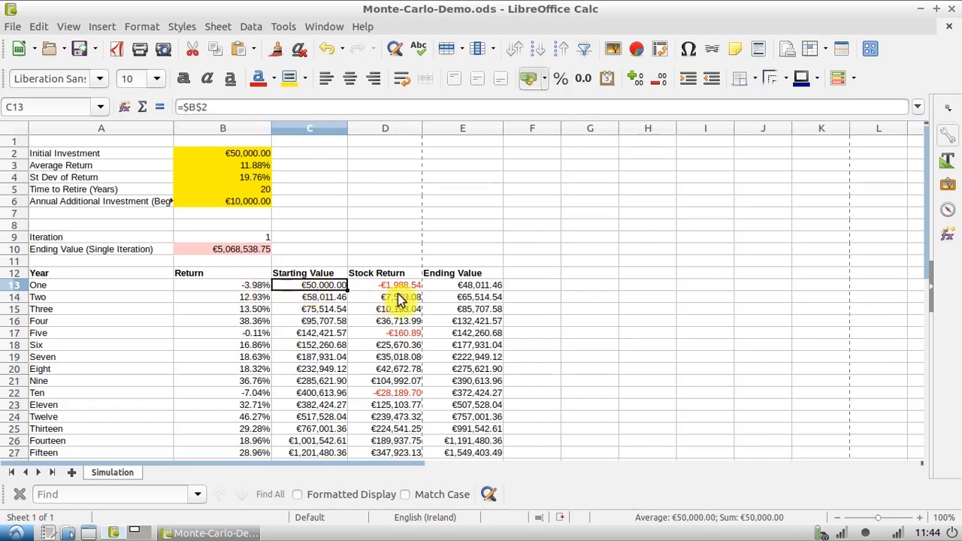
pyautogui.click(385, 285)
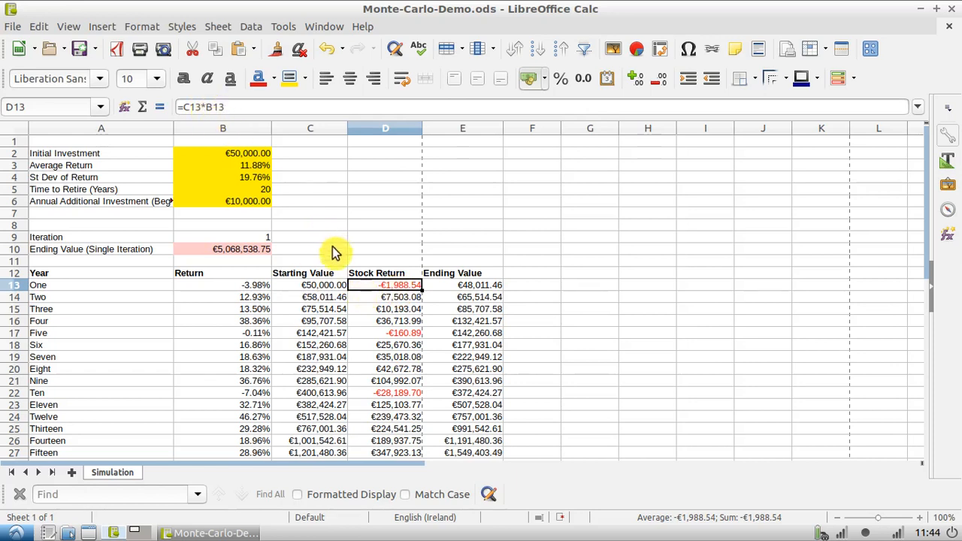
pyautogui.moveTo(374, 293)
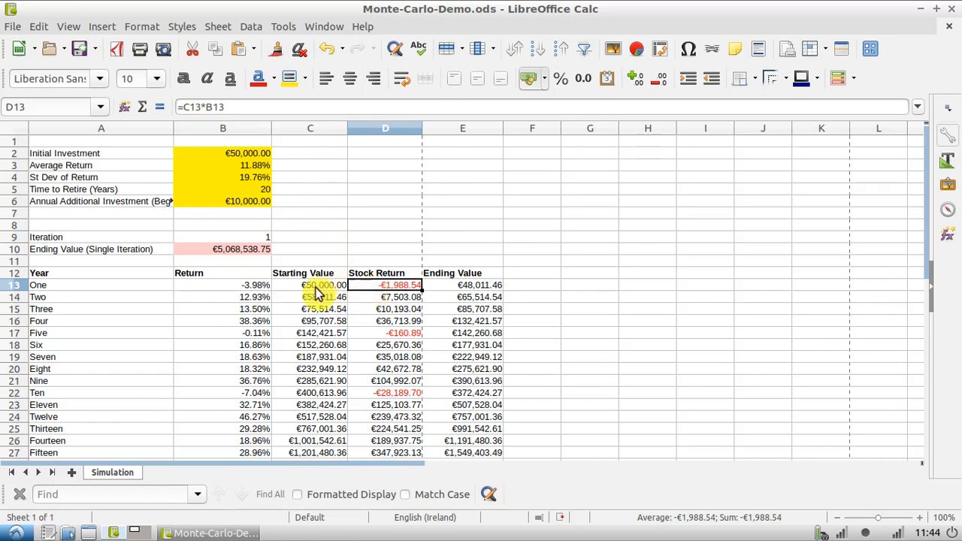
pyautogui.click(310, 285)
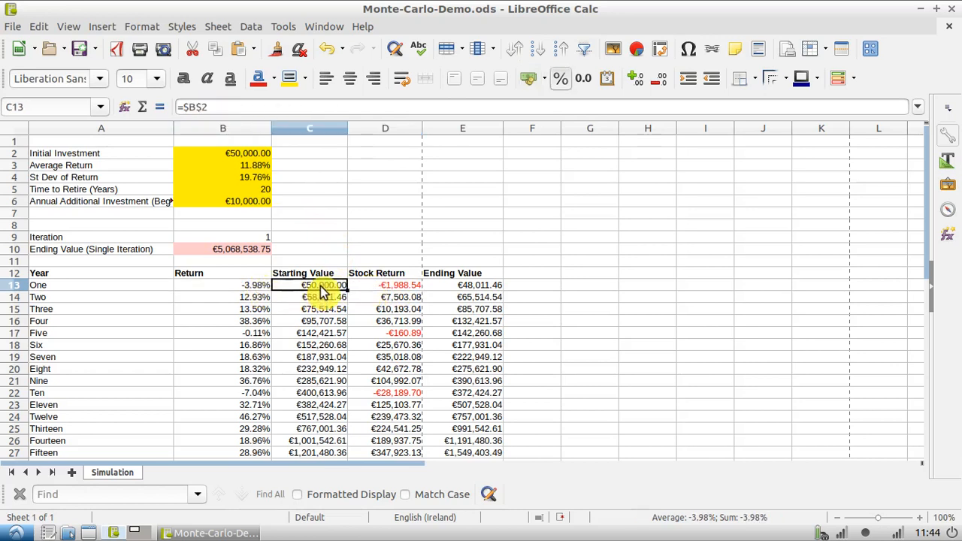
pyautogui.click(385, 285)
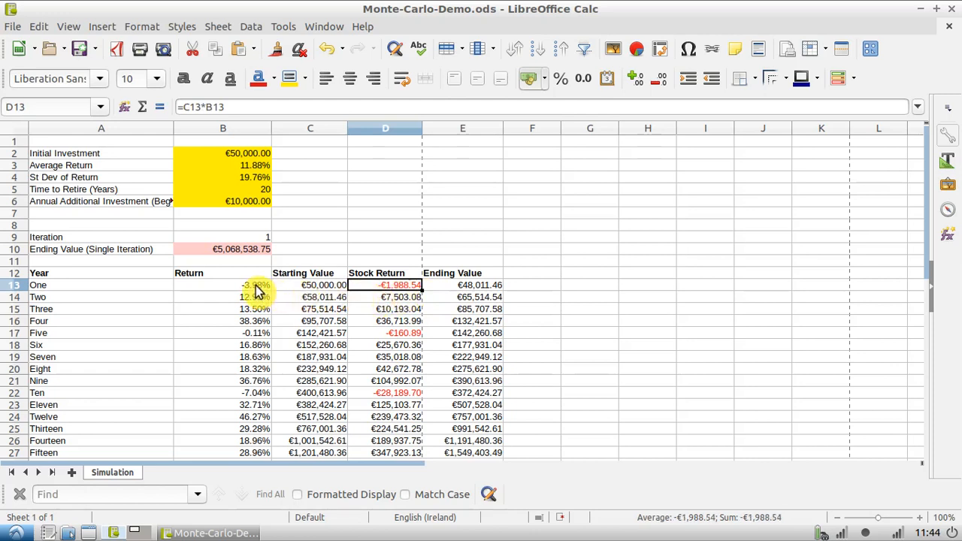
pyautogui.moveTo(259, 296)
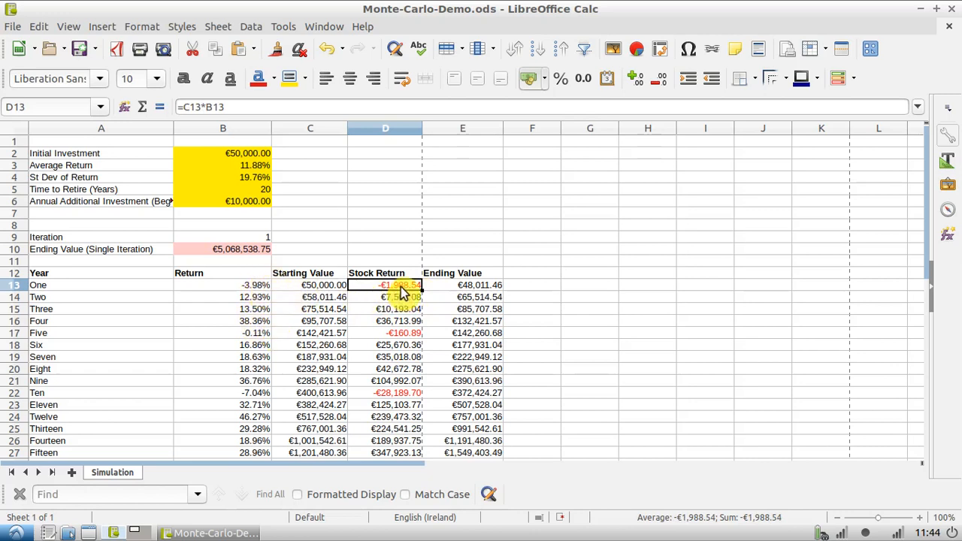
pyautogui.moveTo(449, 294)
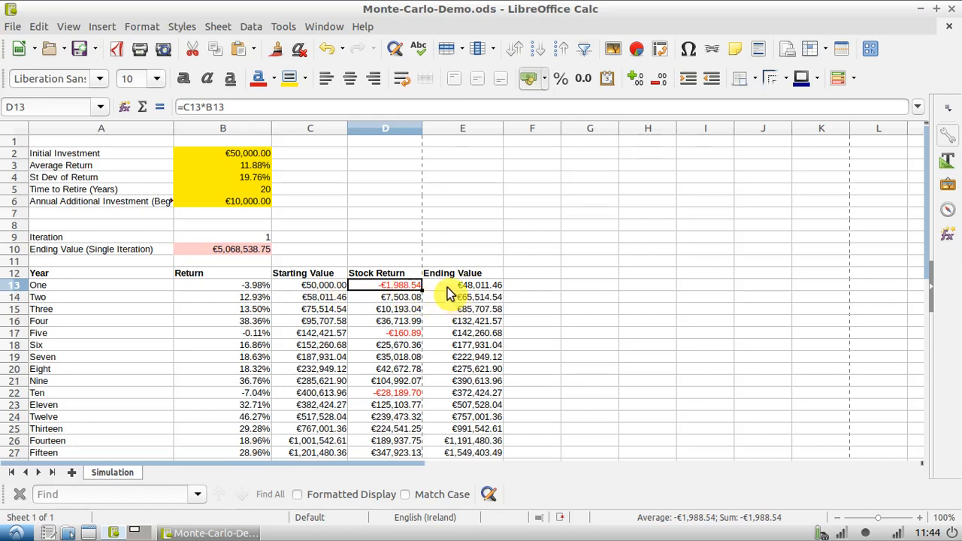
pyautogui.scroll(-3)
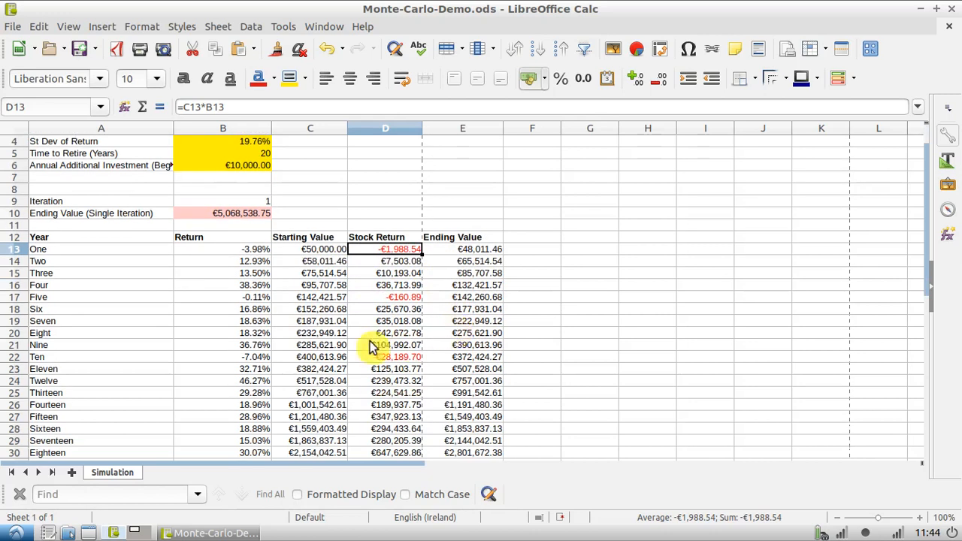
pyautogui.scroll(-3)
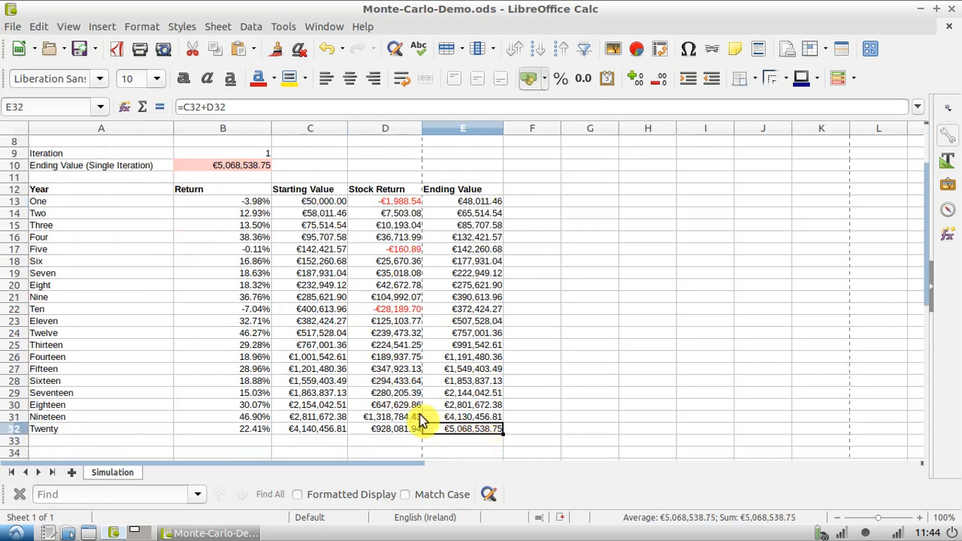
# Set B10's formula to =E32, the year Twenty ending value (€807,246.99)
pyautogui.click(222, 164)
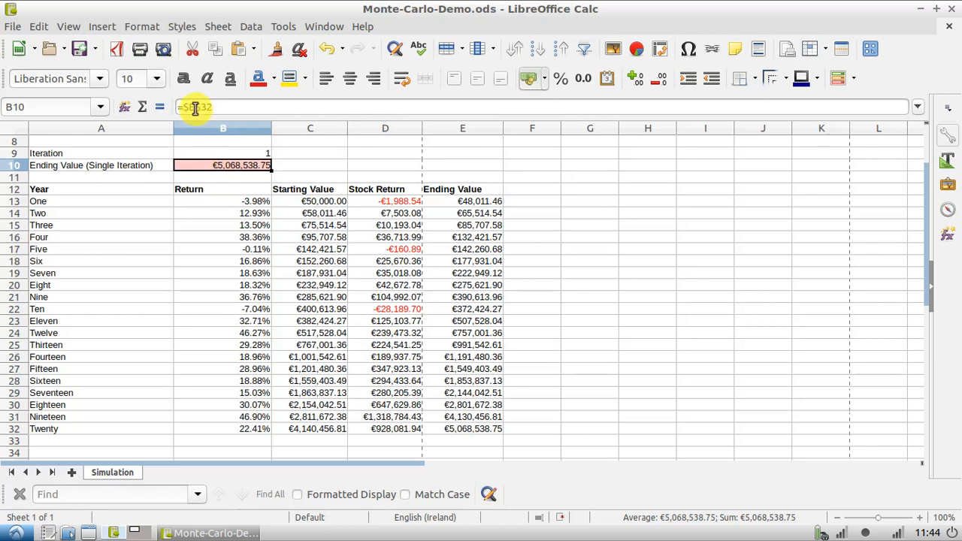
pyautogui.moveTo(199, 106)
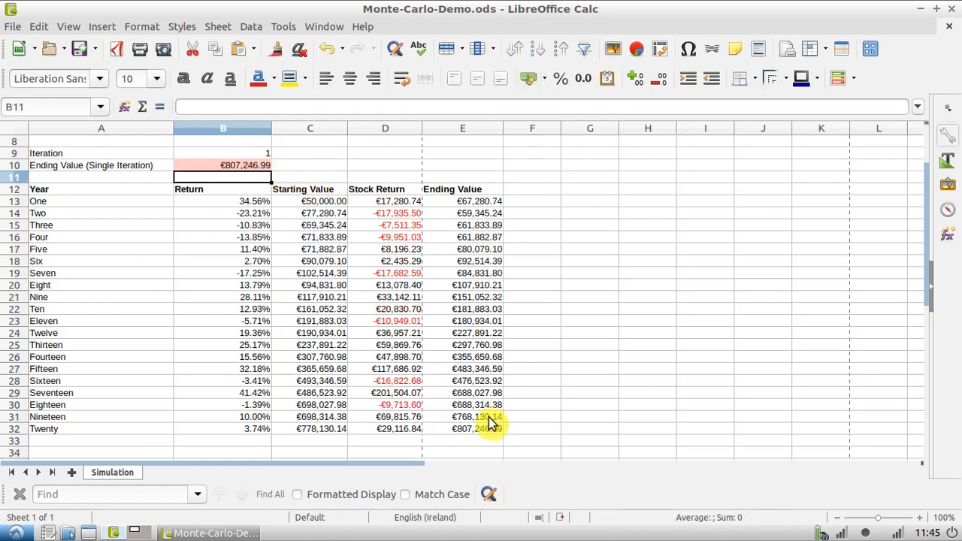
pyautogui.click(462, 428)
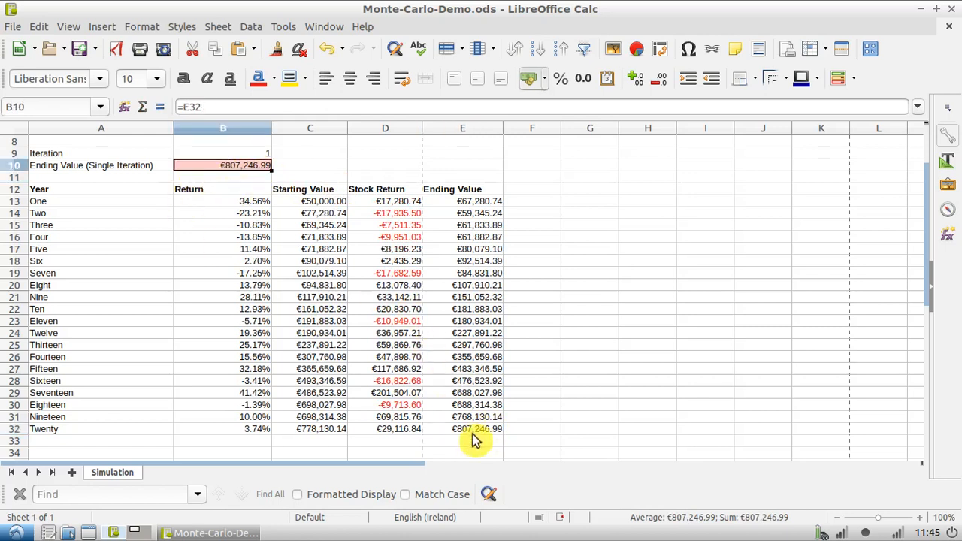
pyautogui.moveTo(223, 128)
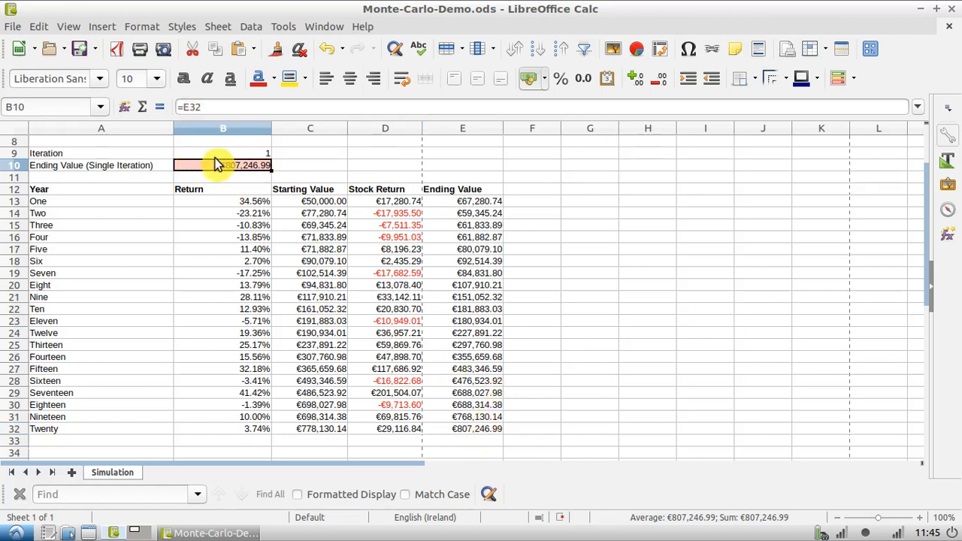
pyautogui.moveTo(316, 188)
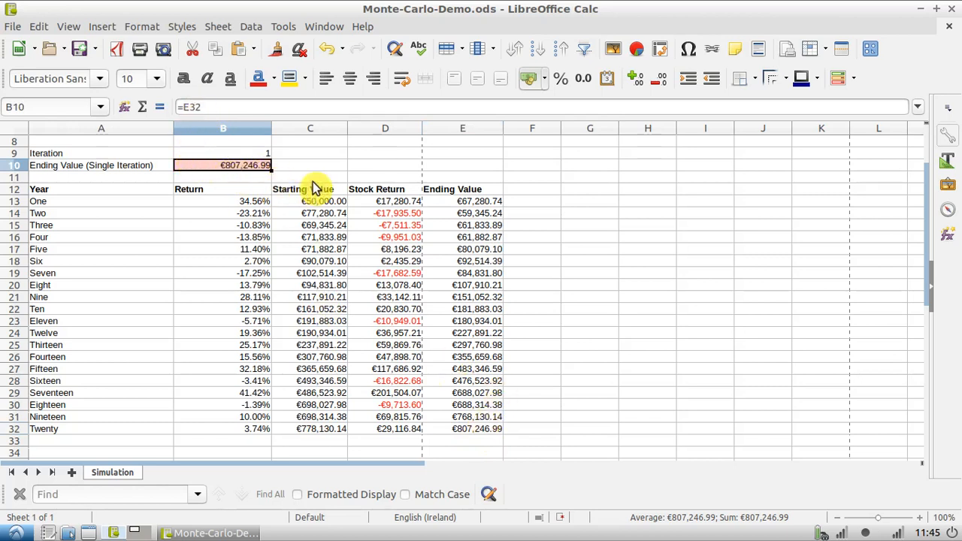
pyautogui.moveTo(259, 248)
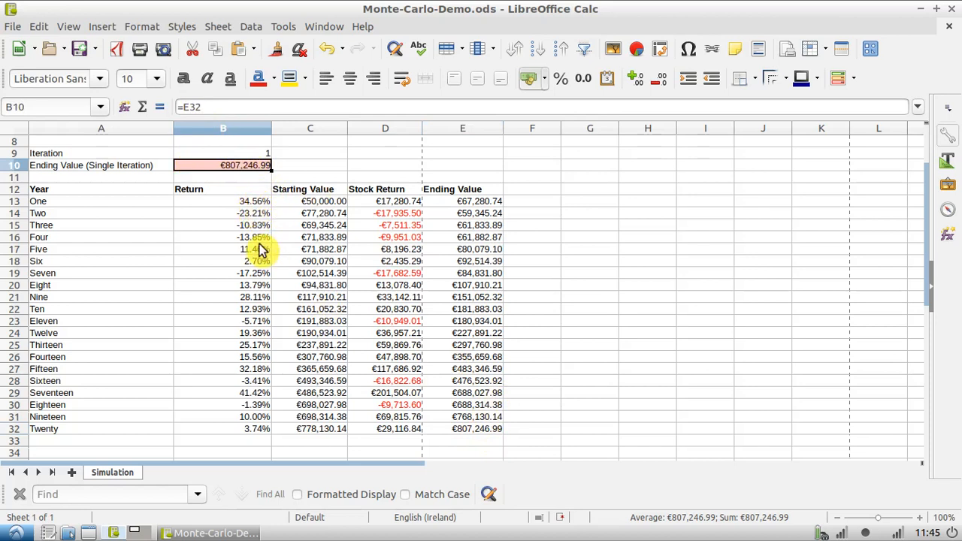
pyautogui.click(223, 201)
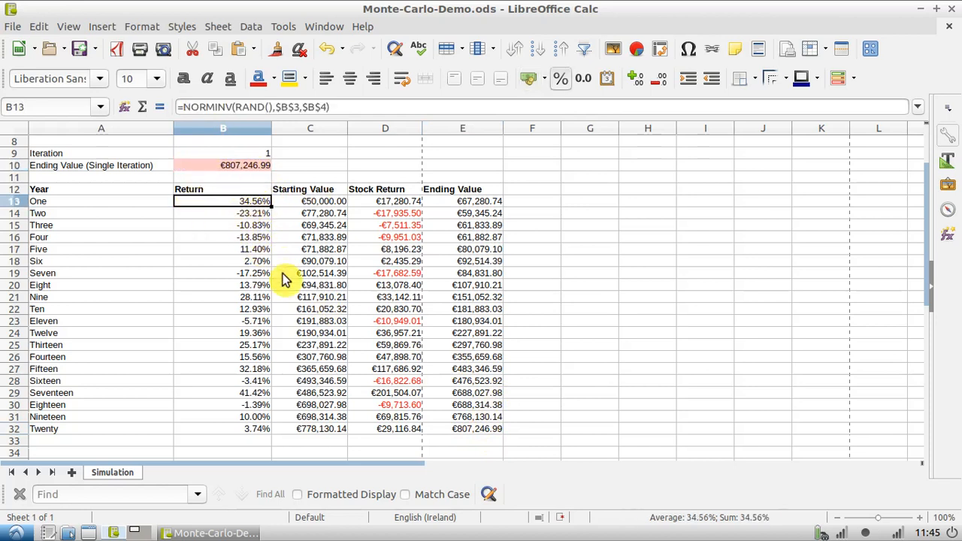
pyautogui.doubleClick(222, 200)
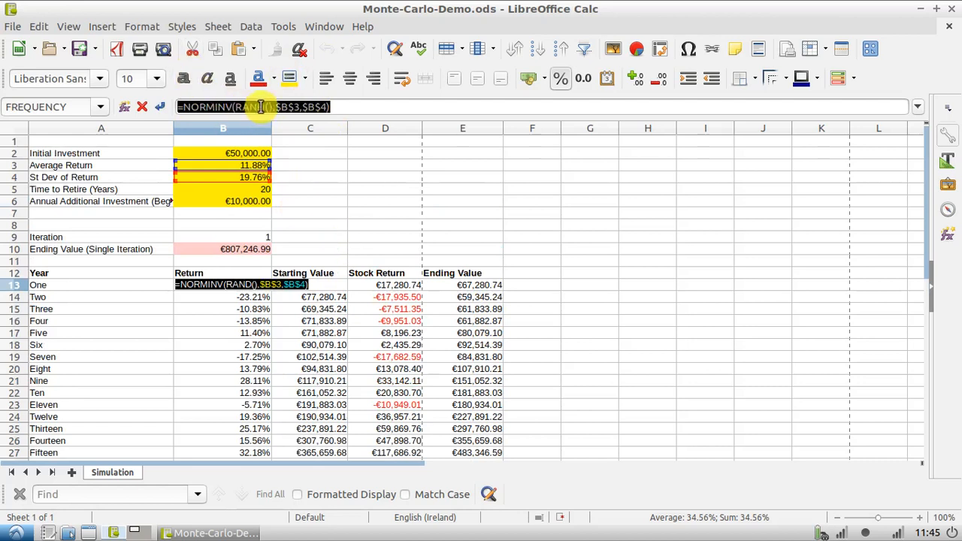
pyautogui.moveTo(263, 107)
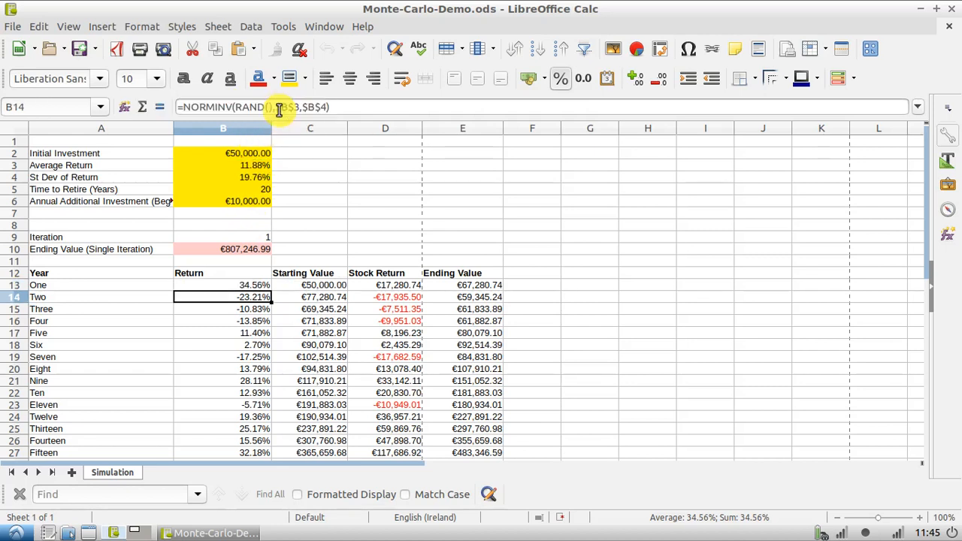
pyautogui.click(222, 285)
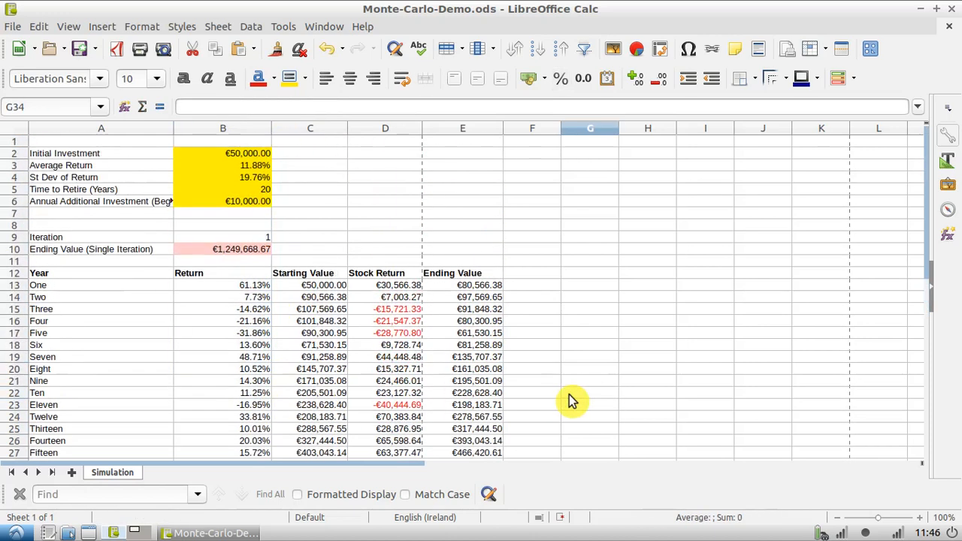
# Change B10's formula to =$E32, recalculating to €1,968,147.36
pyautogui.scroll(-3)
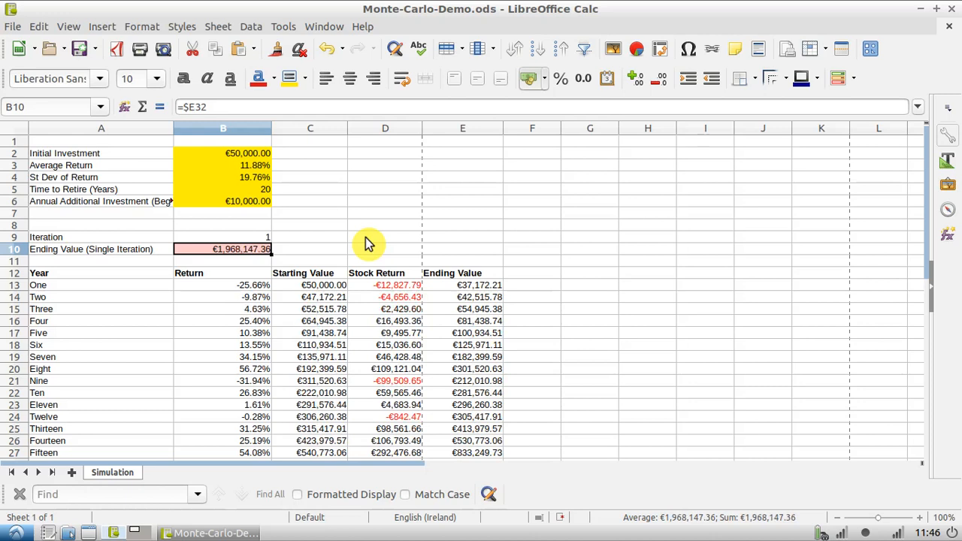
pyautogui.moveTo(404, 211)
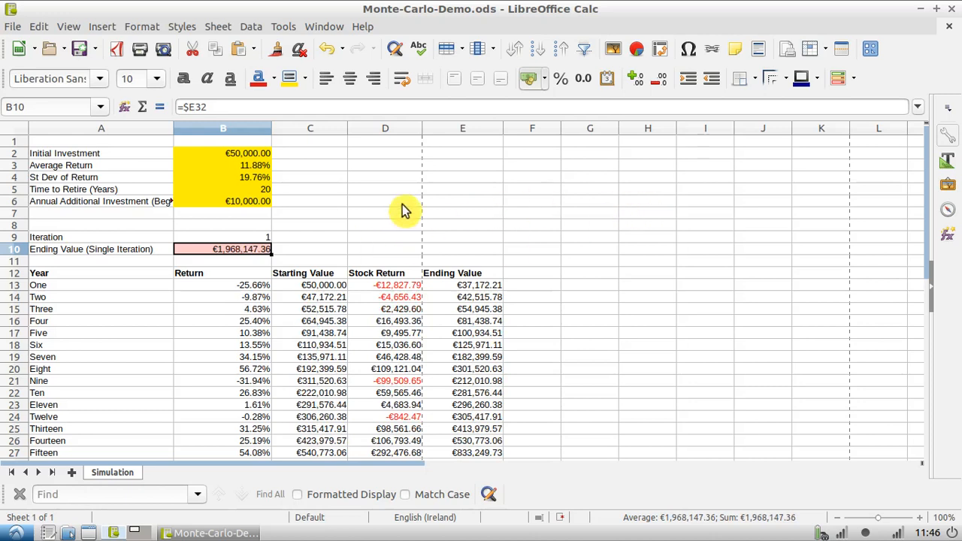
pyautogui.moveTo(586, 186)
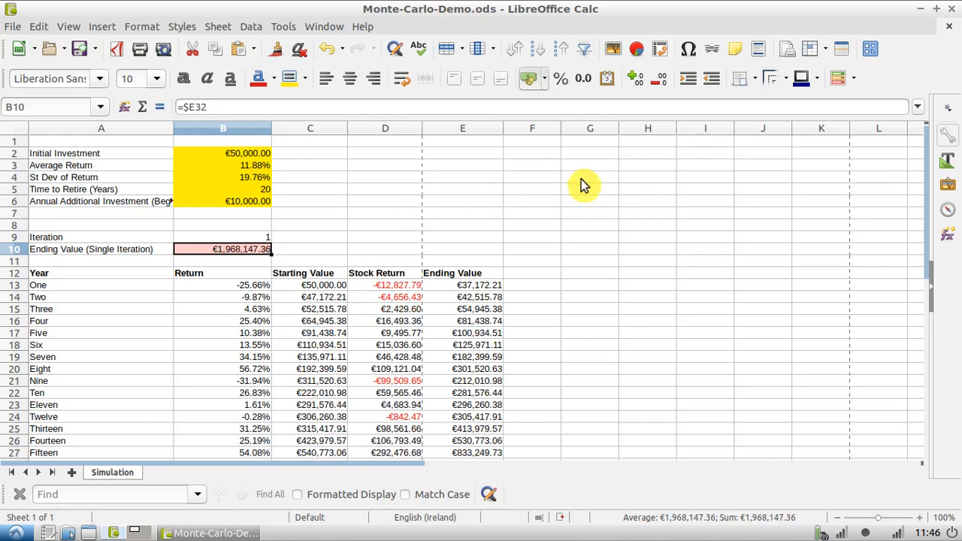
pyautogui.click(590, 177)
pyautogui.write('1')
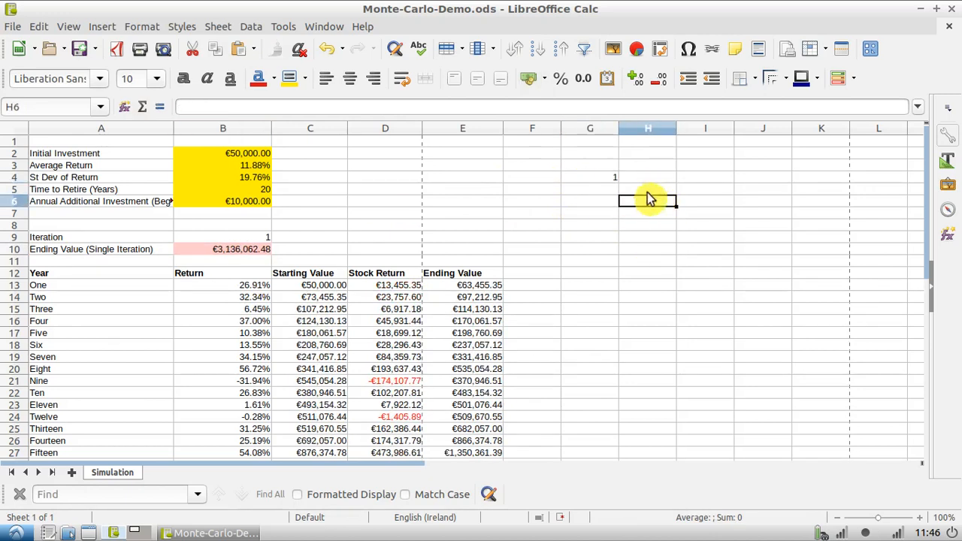
pyautogui.moveTo(590, 177); pyautogui.dragTo(626, 324)
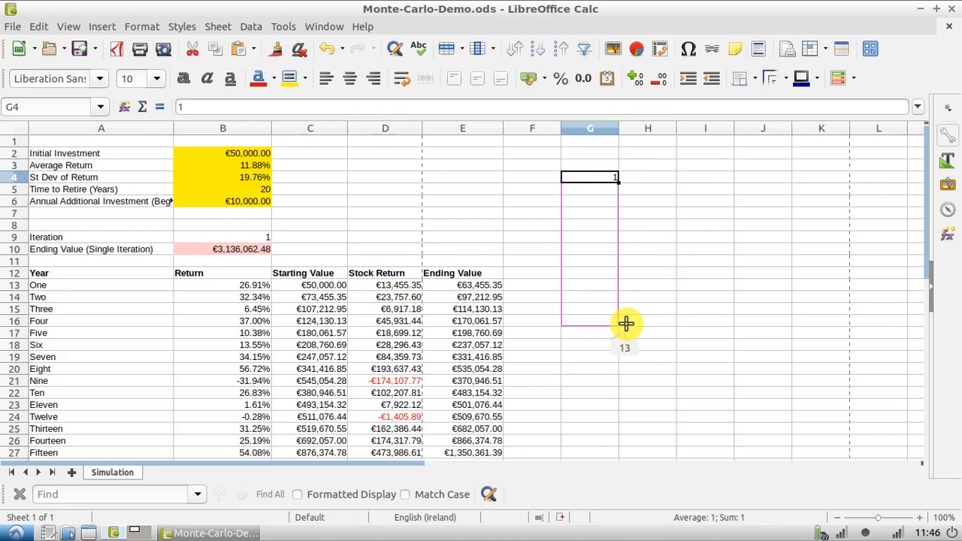
pyautogui.moveTo(590, 176); pyautogui.dragTo(590, 321)
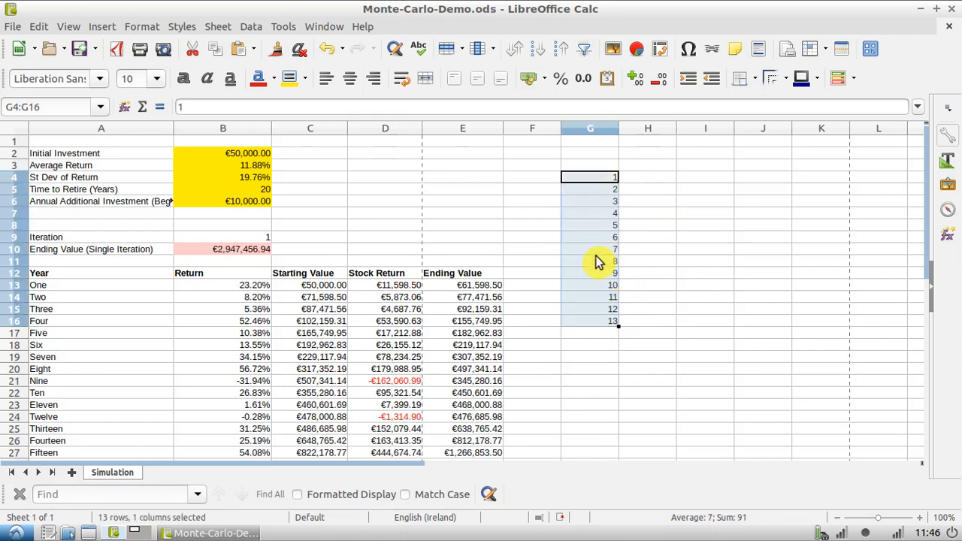
pyautogui.rightClick(600, 261)
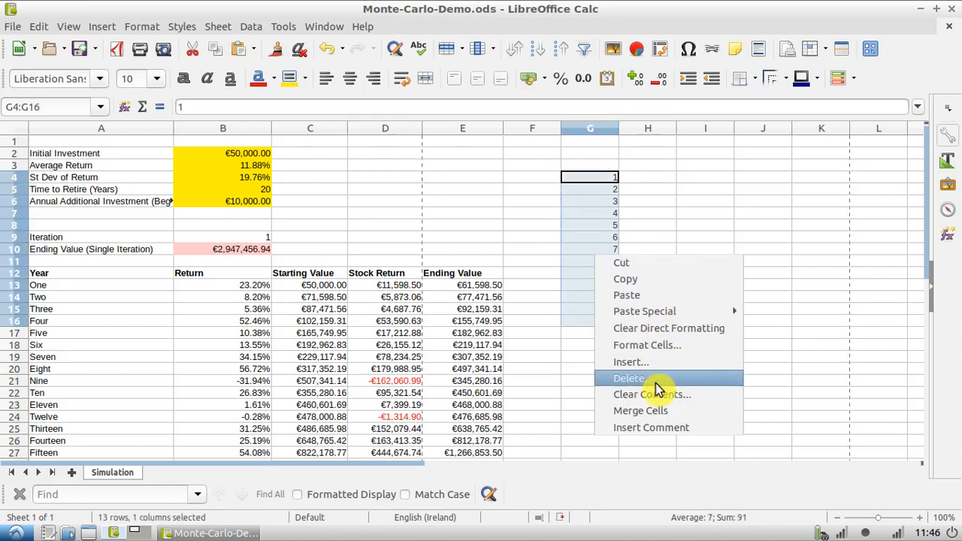
pyautogui.click(651, 394)
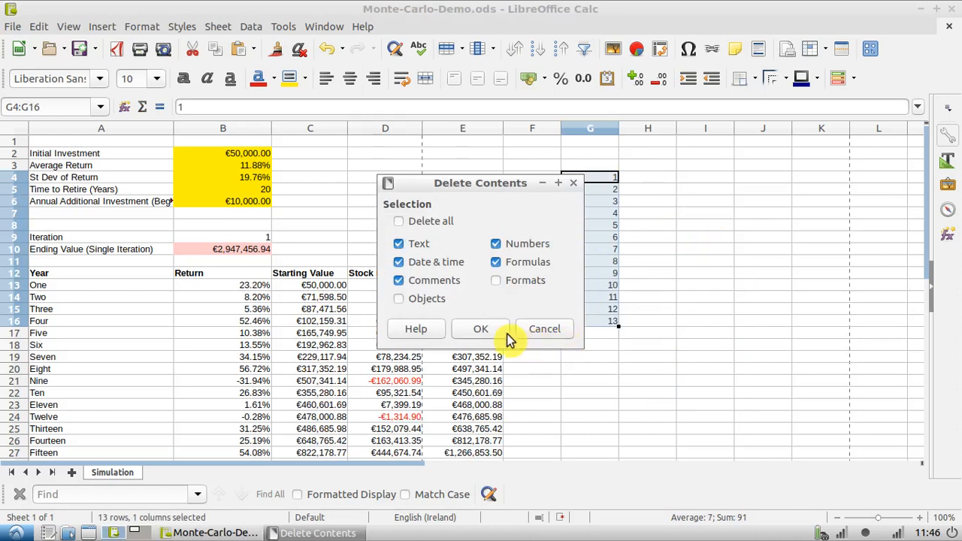
pyautogui.click(480, 329)
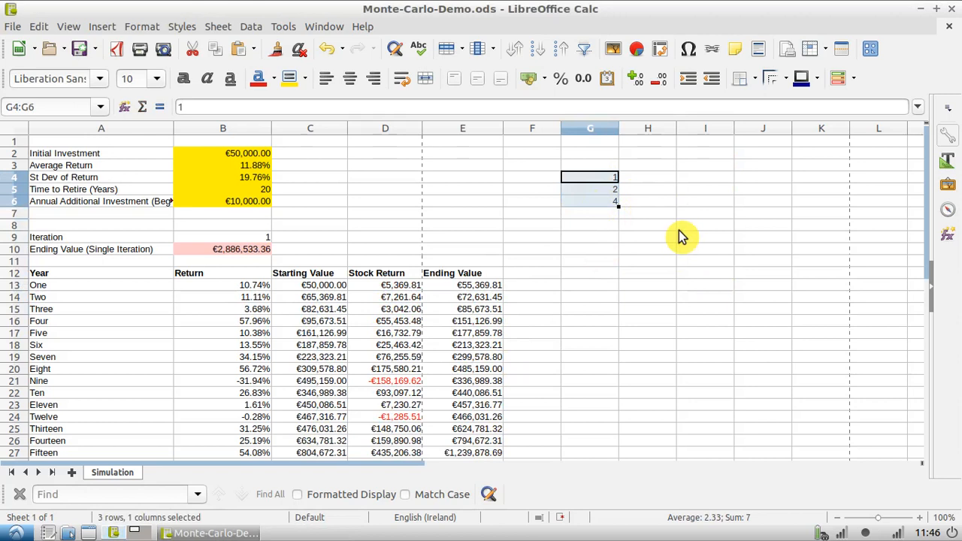
pyautogui.moveTo(619, 208)
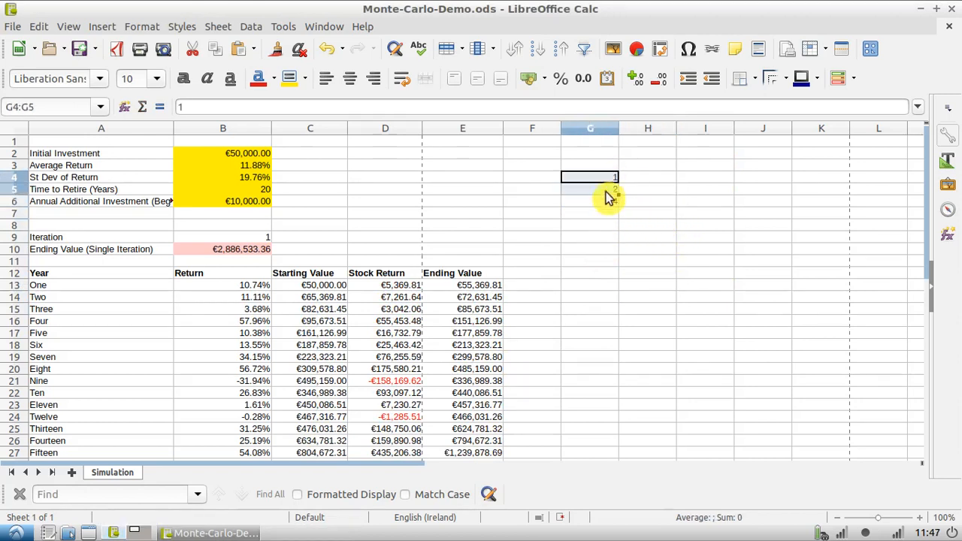
pyautogui.moveTo(614, 182); pyautogui.dragTo(607, 314)
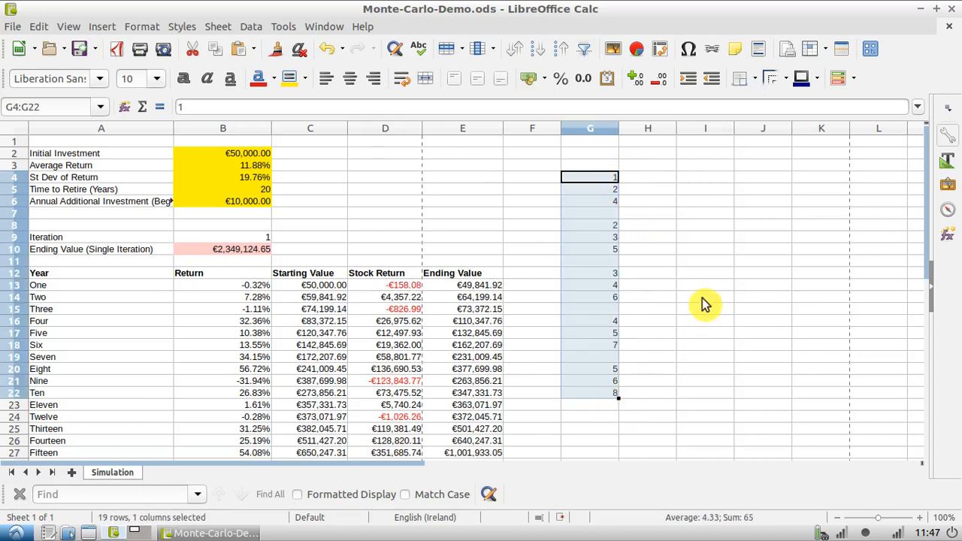
pyautogui.click(705, 297)
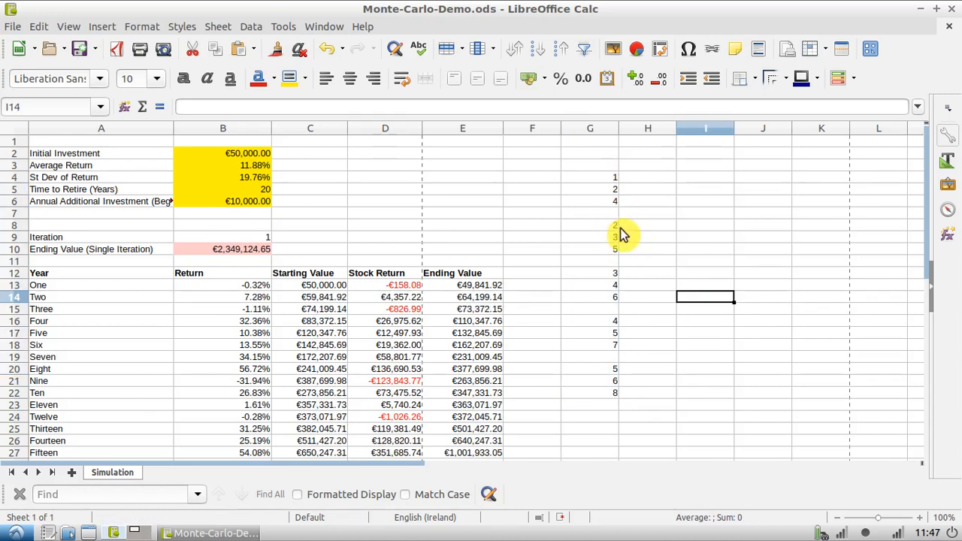
pyautogui.click(590, 225)
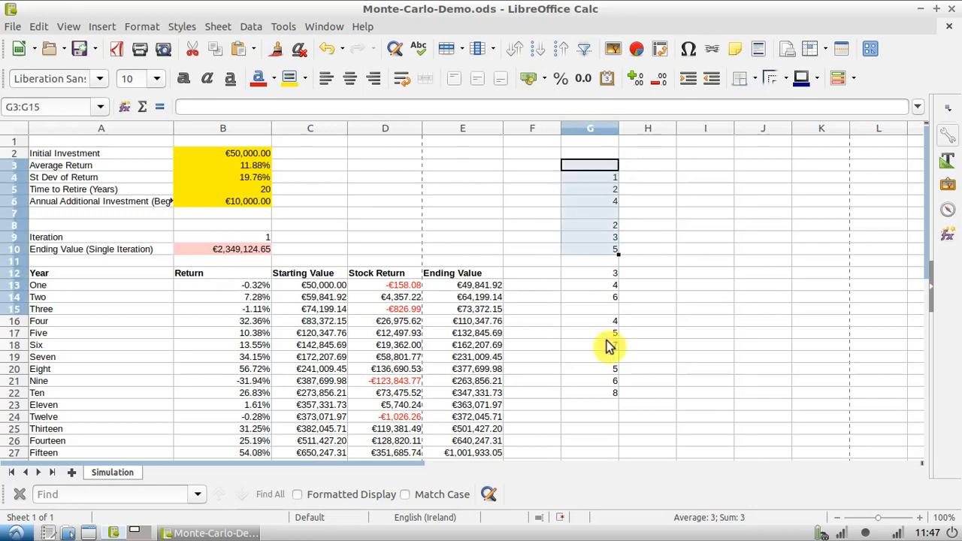
pyautogui.rightClick(609, 346)
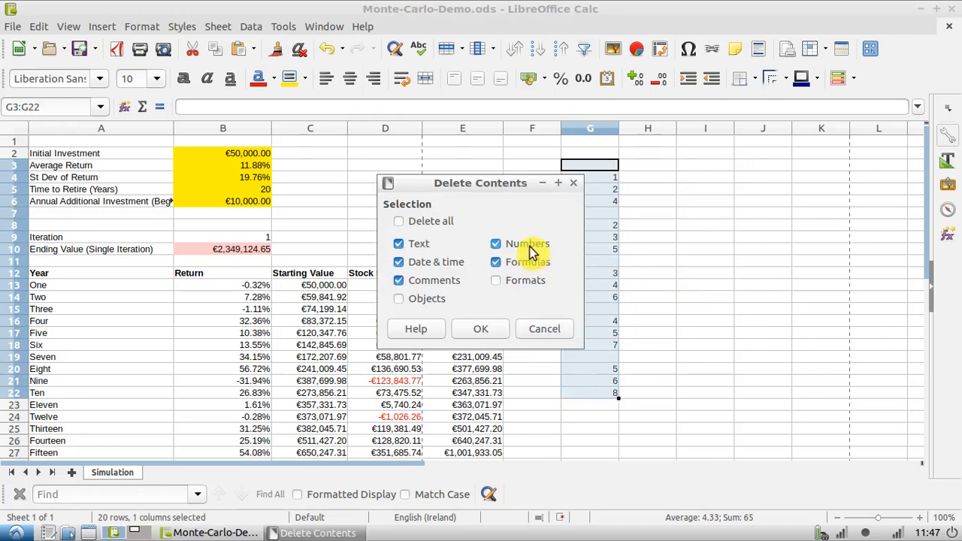
pyautogui.click(481, 328)
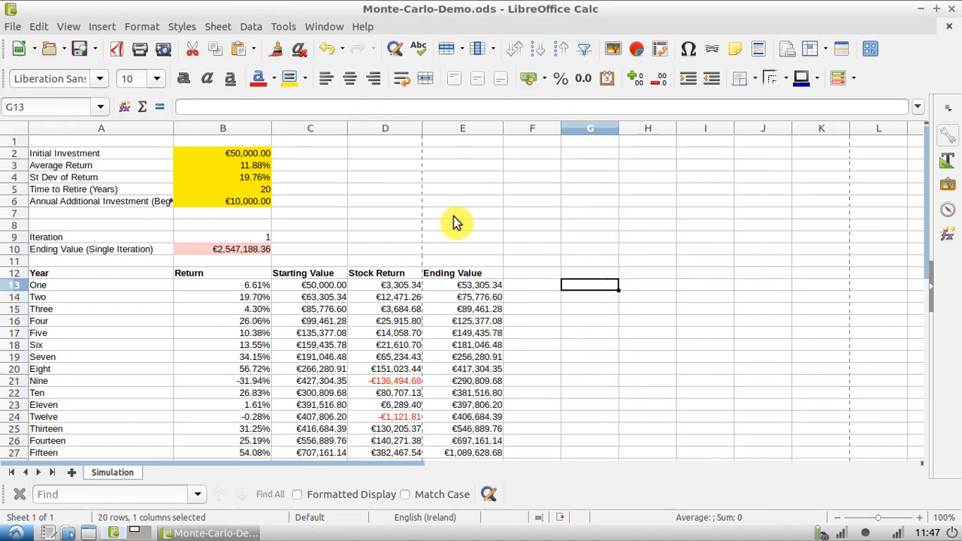
# Fill the A8:E33 iteration block down to row 59, creating Iteration 2 (€1,722,556.44)
pyautogui.scroll(-3)
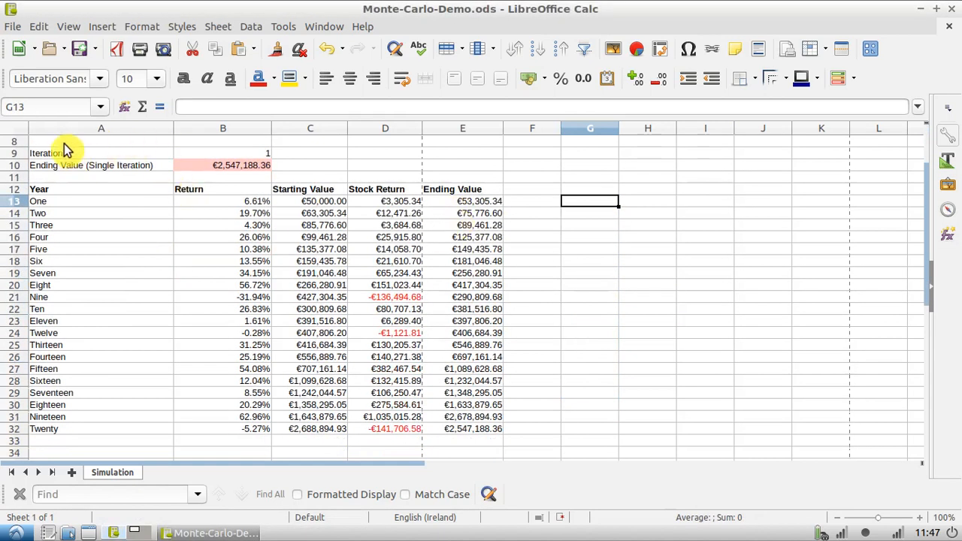
pyautogui.moveTo(102, 141); pyautogui.dragTo(462, 428)
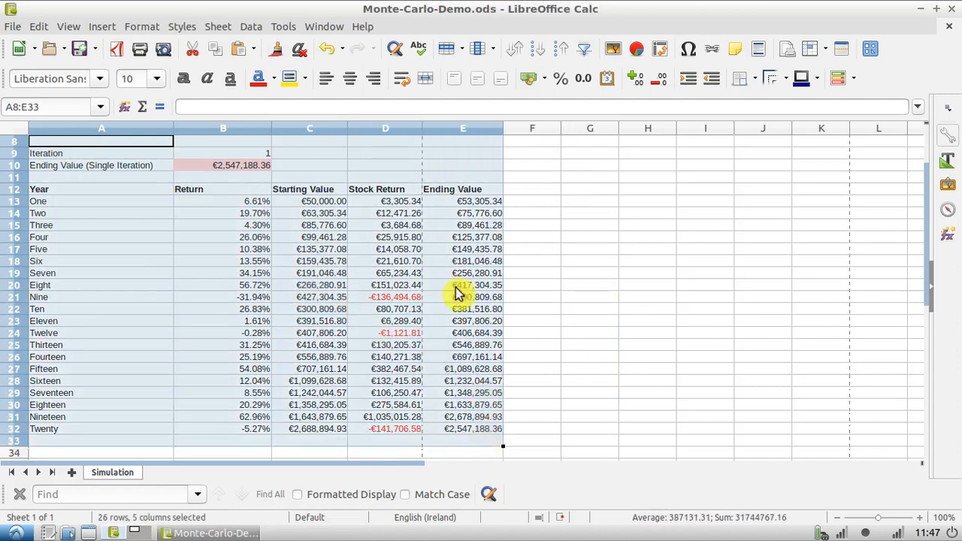
pyautogui.moveTo(605, 307)
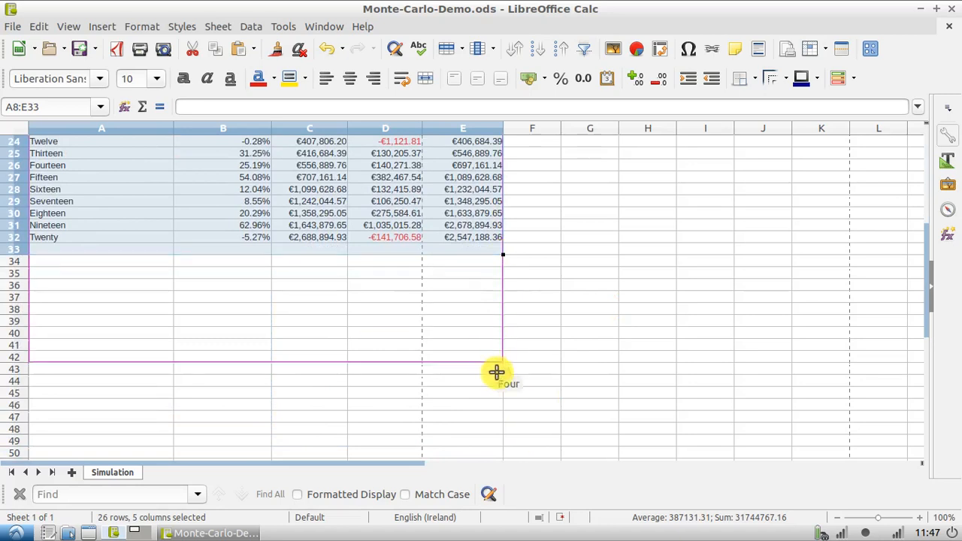
pyautogui.scroll(-3)
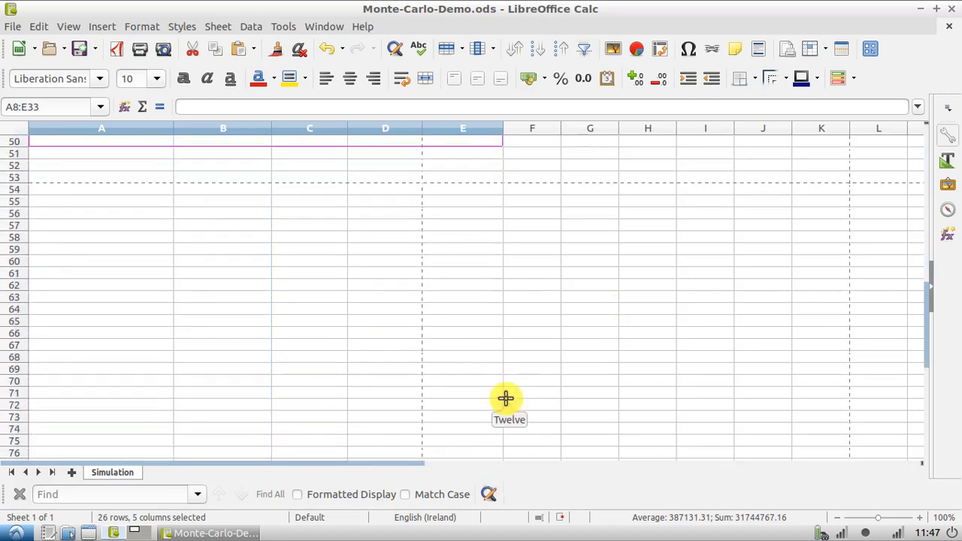
pyautogui.scroll(-3)
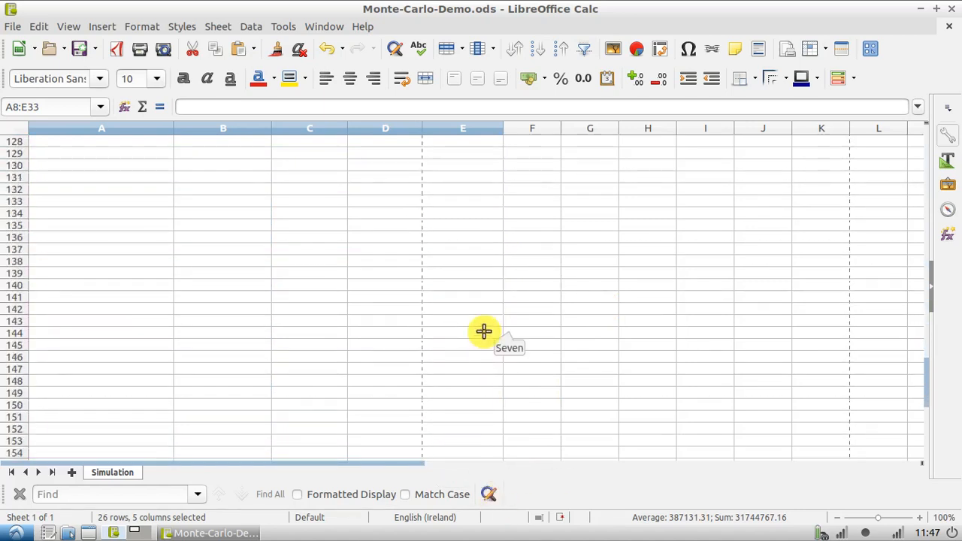
pyautogui.scroll(3)
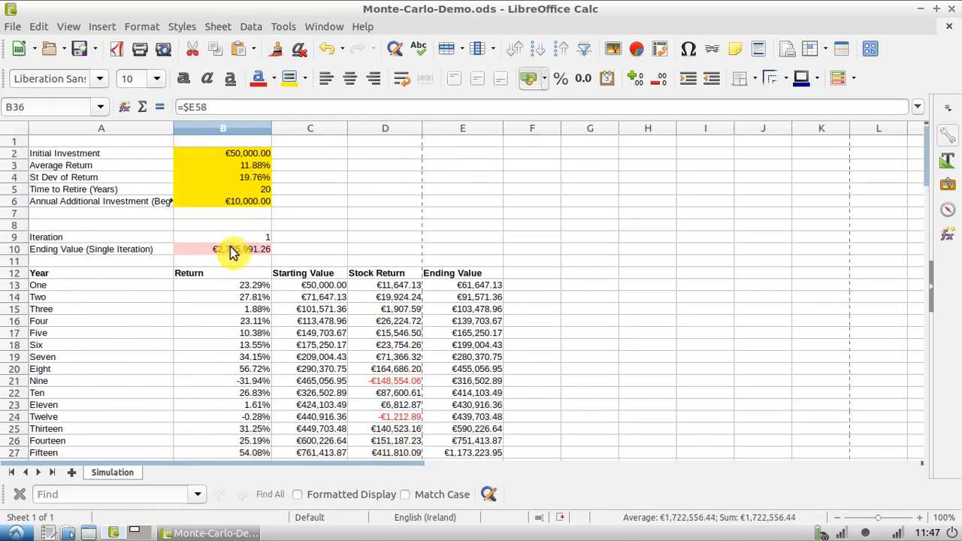
pyautogui.scroll(-3)
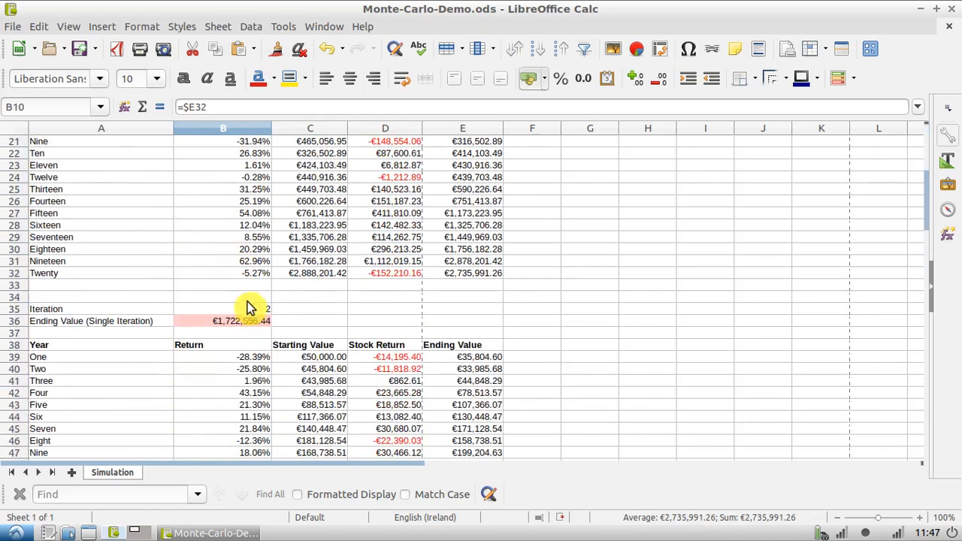
pyautogui.moveTo(580, 351)
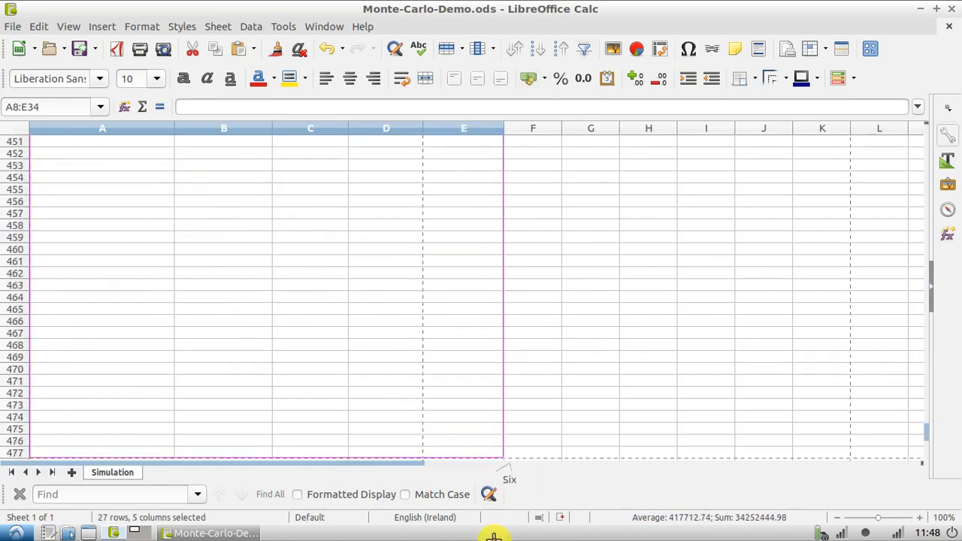
# Autofill the A8:E34 block down to row 8218, reaching Iteration 305
pyautogui.scroll(-3)
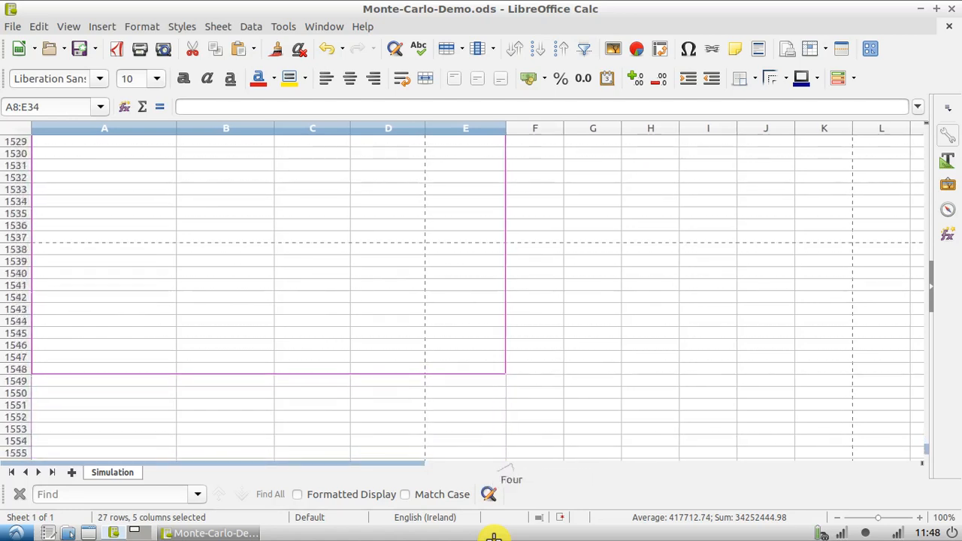
pyautogui.scroll(-3)
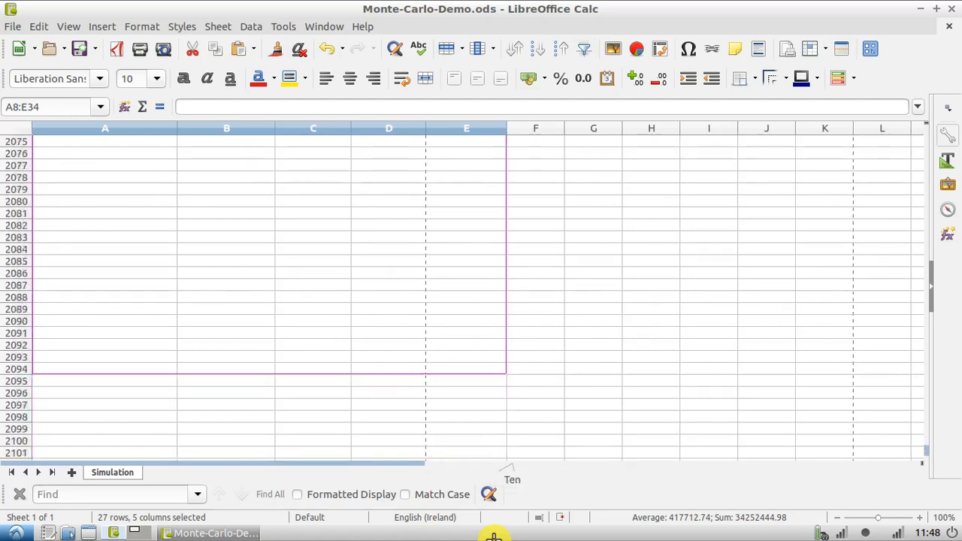
pyautogui.scroll(-3)
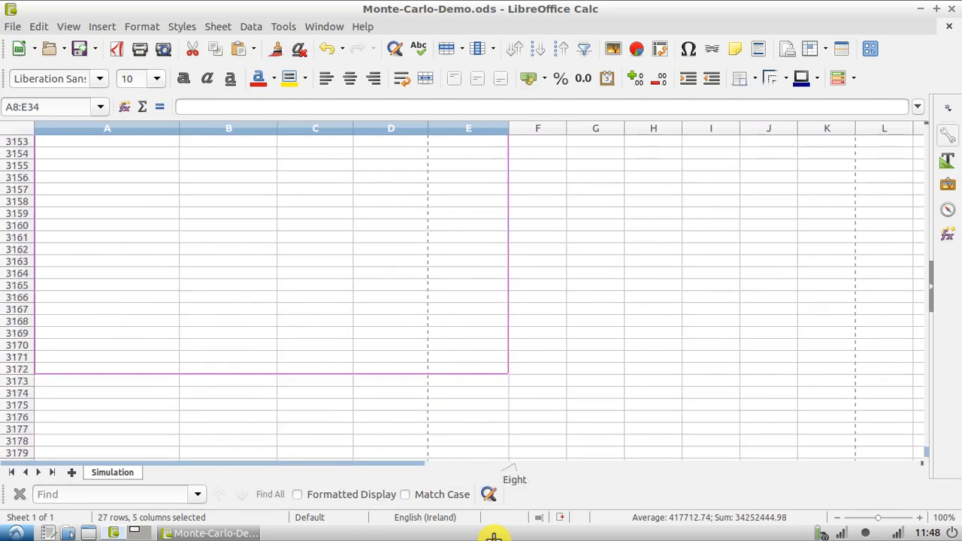
pyautogui.scroll(-3)
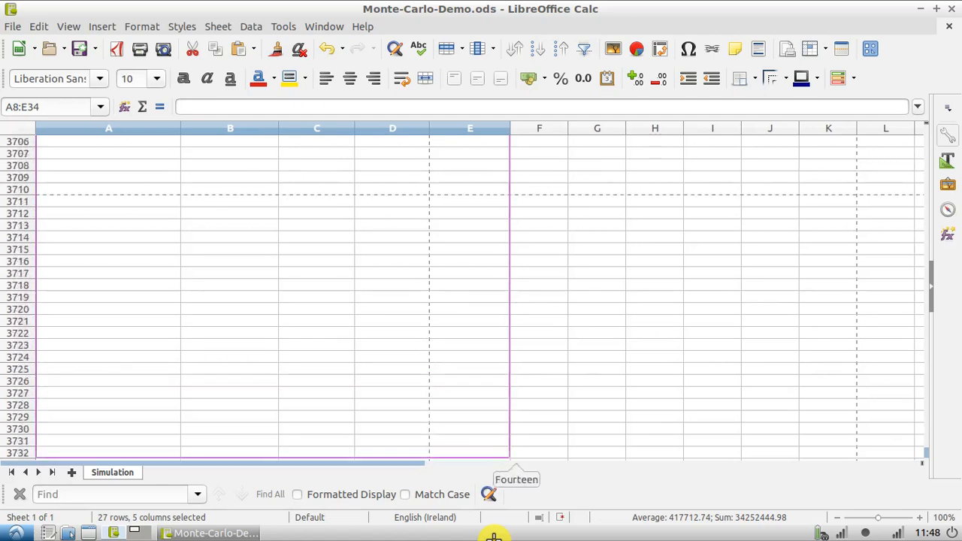
pyautogui.scroll(-3)
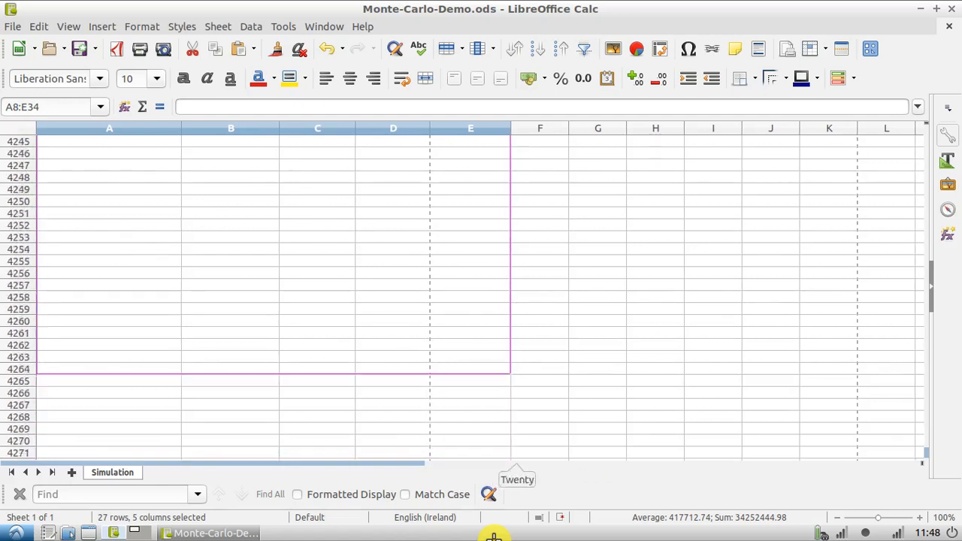
pyautogui.scroll(-3)
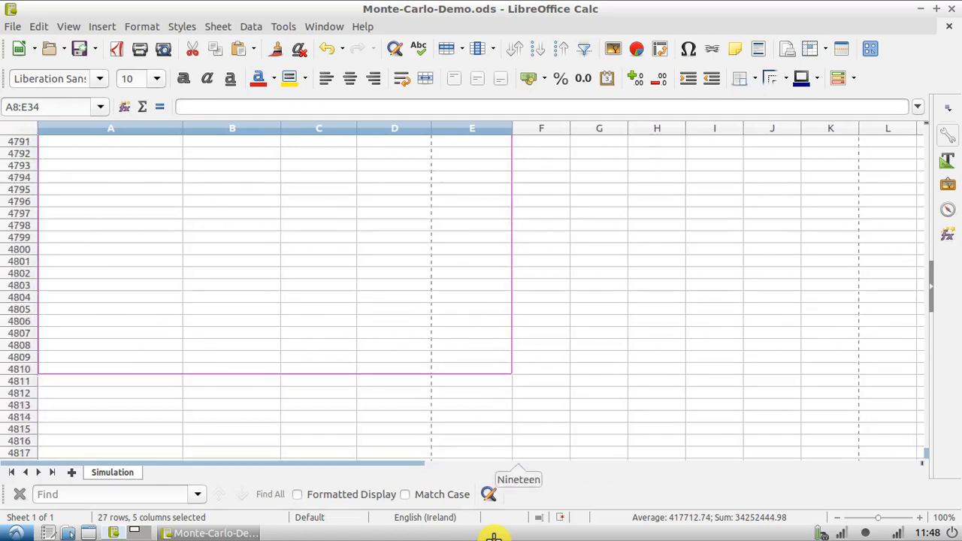
pyautogui.scroll(-3)
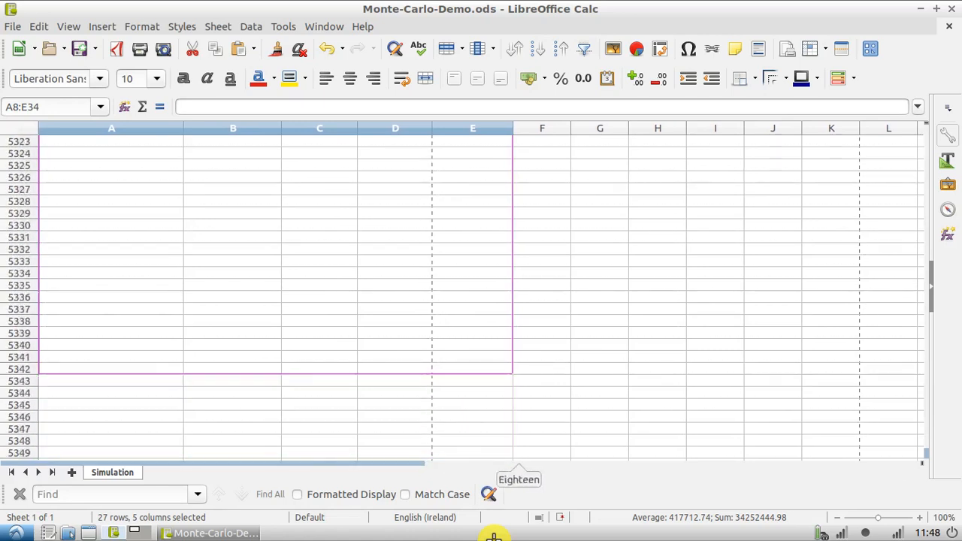
pyautogui.scroll(-3)
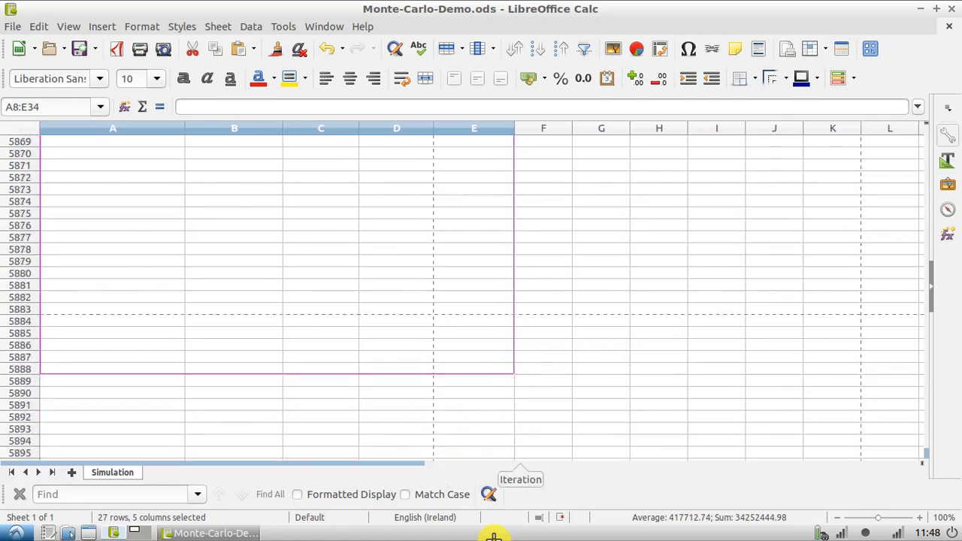
pyautogui.scroll(-3)
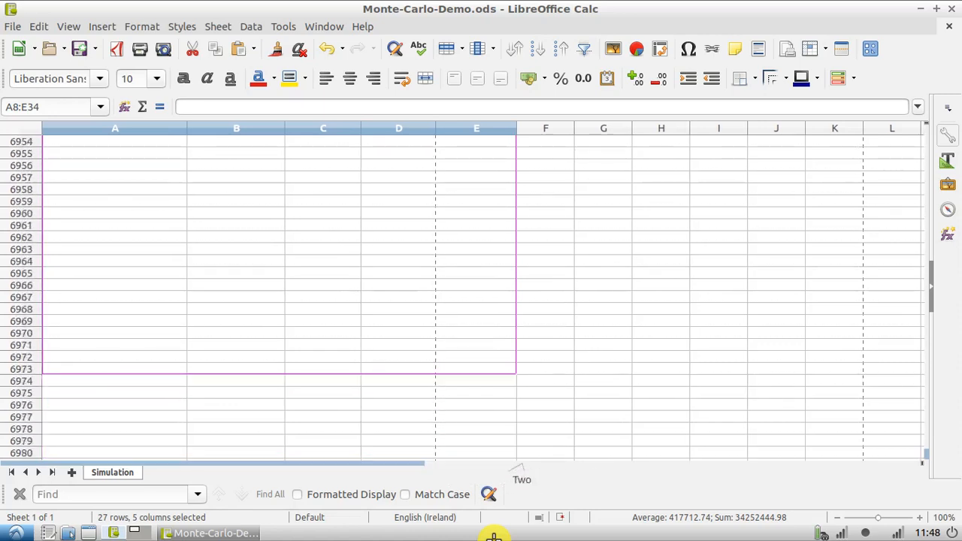
pyautogui.scroll(-3)
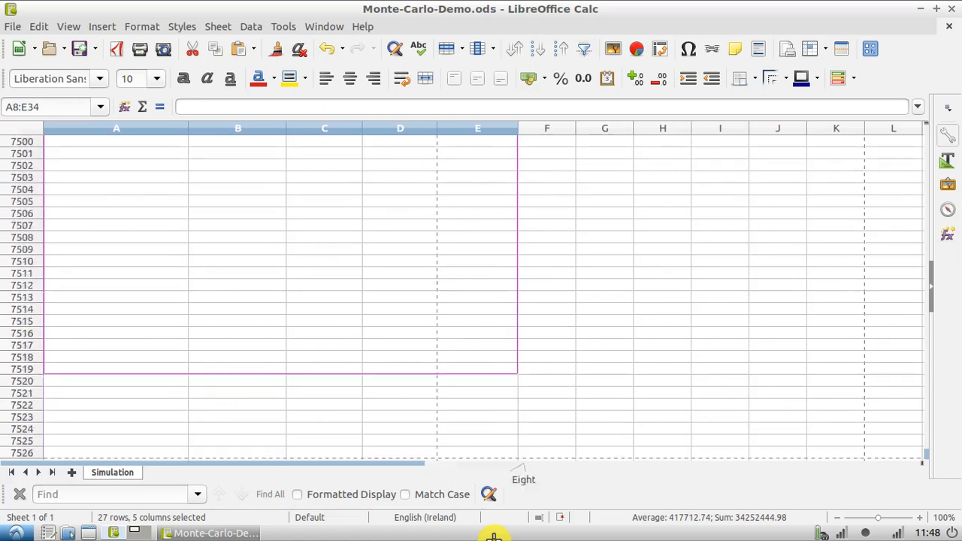
pyautogui.scroll(-3)
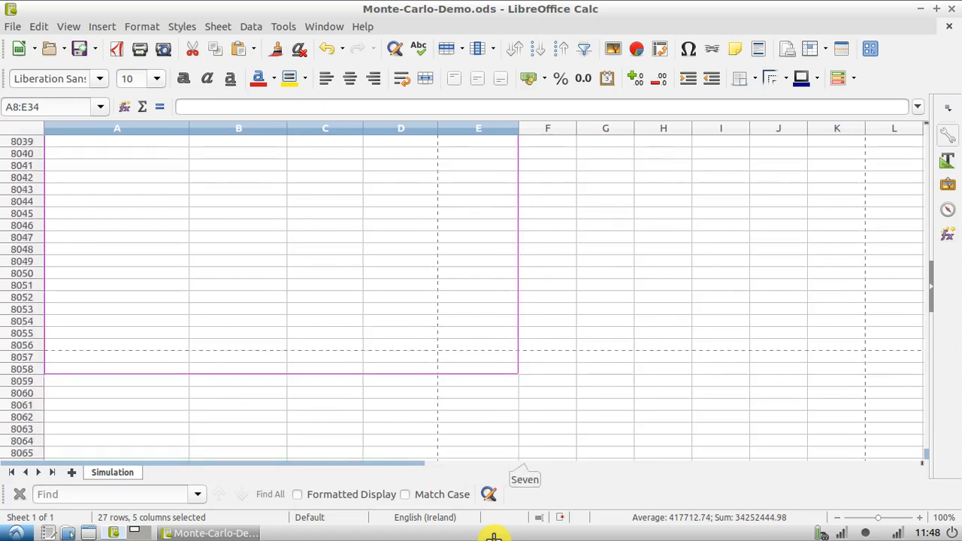
pyautogui.scroll(-3)
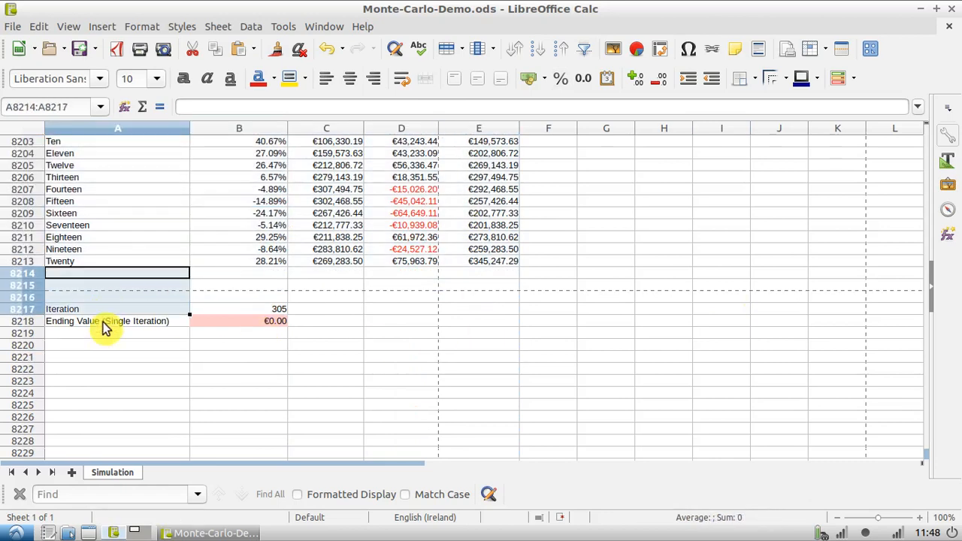
# Delete partial Iteration 305 rows 8214–8217, leaving Iteration 304 ending at €2,014,929.99
pyautogui.rightClick(106, 333)
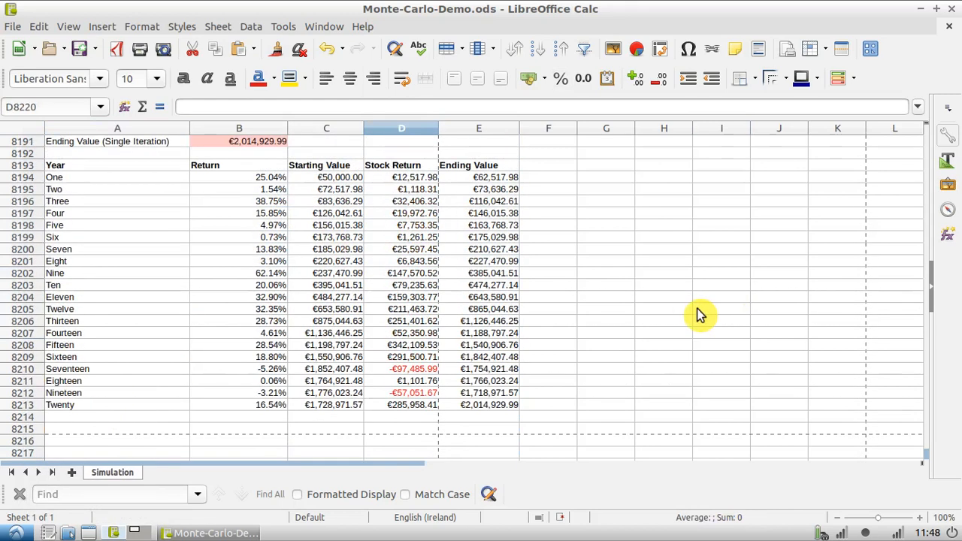
pyautogui.moveTo(541, 305)
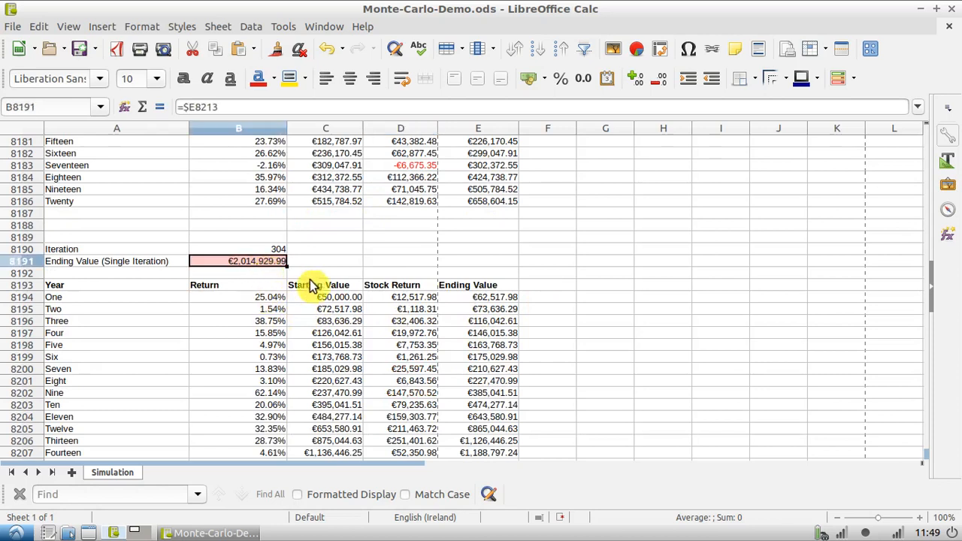
pyautogui.click(238, 249)
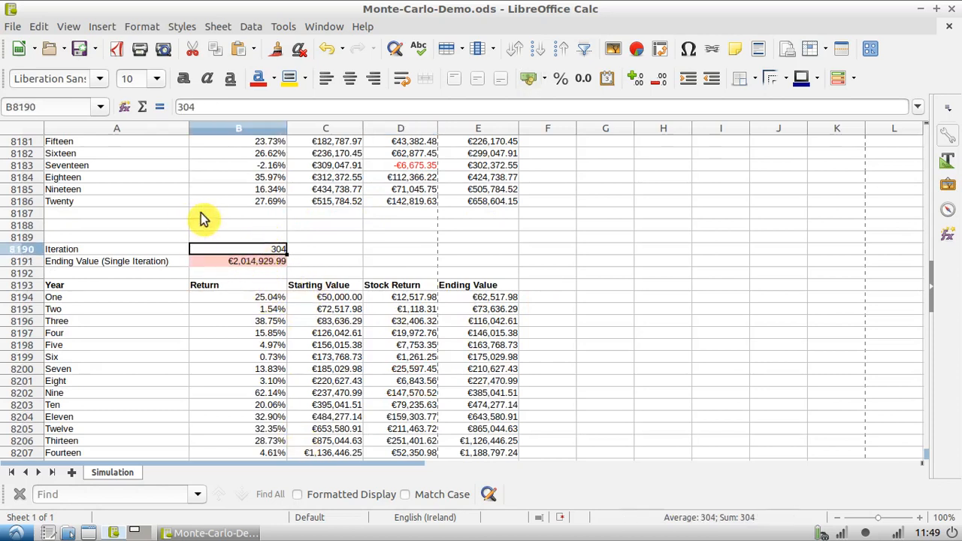
pyautogui.scroll(-3)
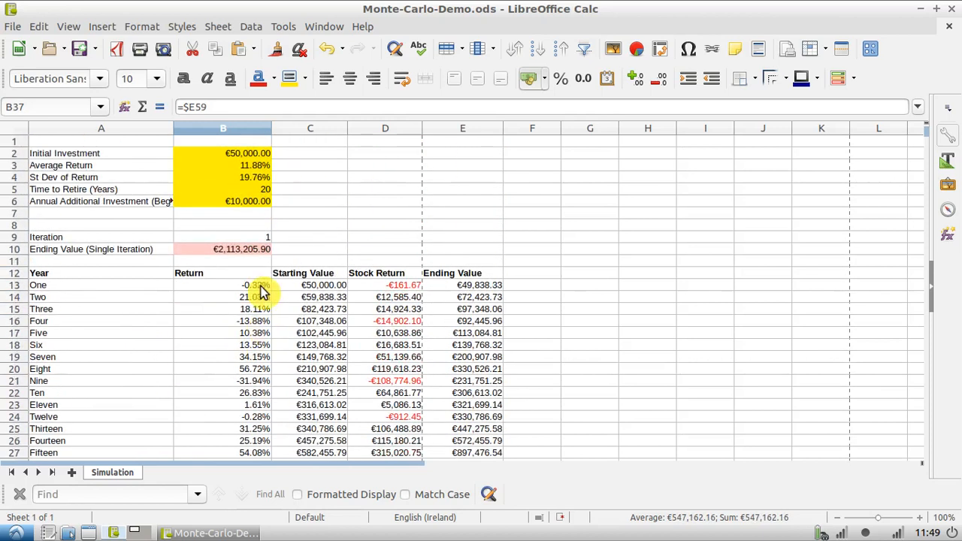
# Check B10's $E32 link (now €2,113,205.90) and select all of column A
pyautogui.click(240, 249)
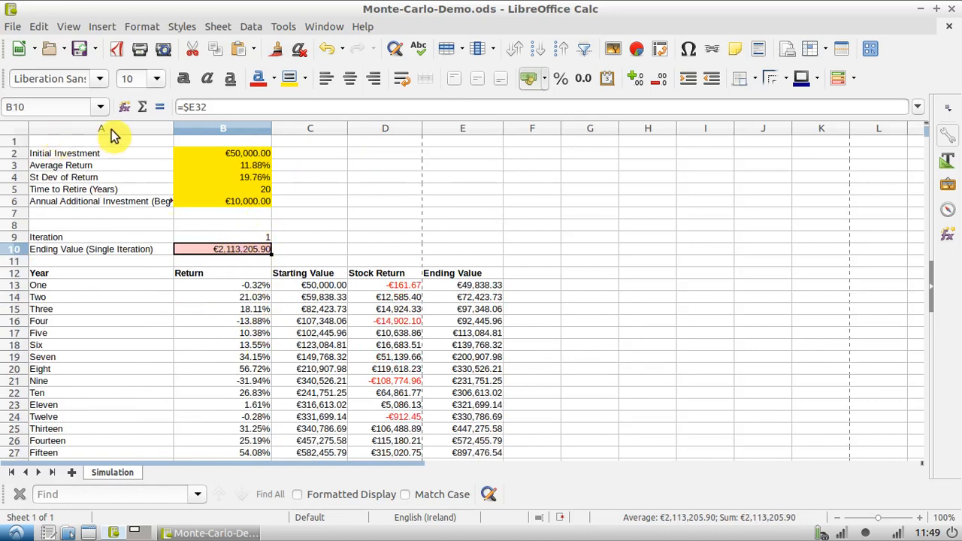
pyautogui.click(101, 127)
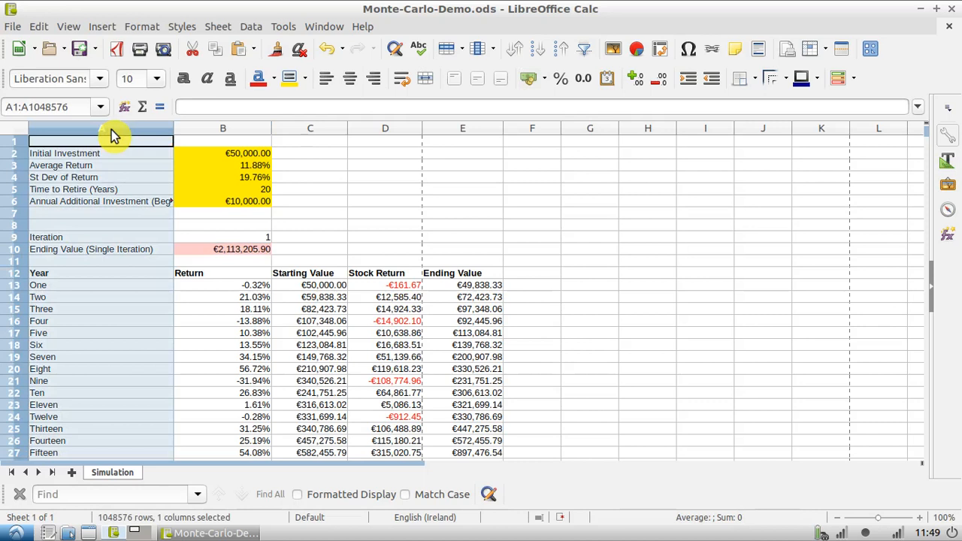
pyautogui.moveTo(231, 28)
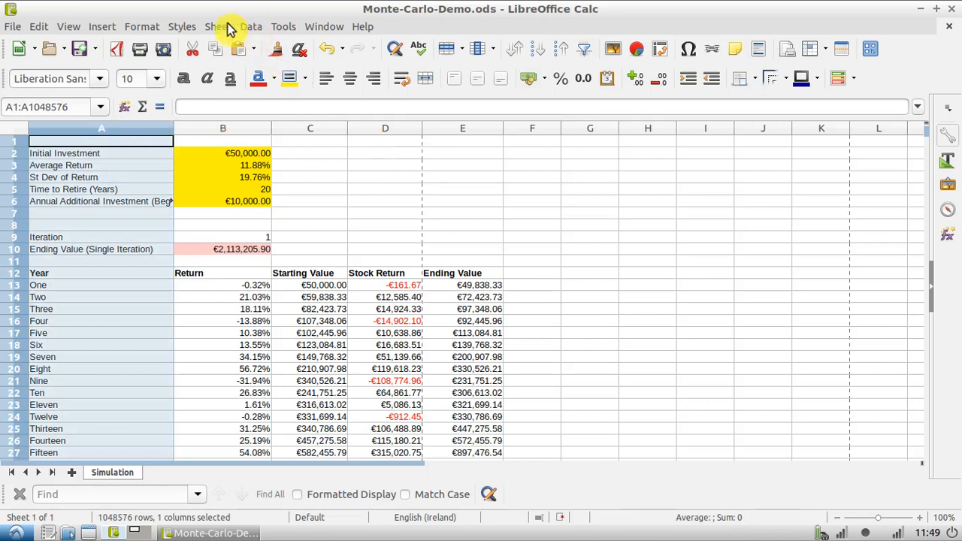
# Apply a Standard Filter on column A equal to 'Ending Value (Single Iteration)'
pyautogui.click(217, 26)
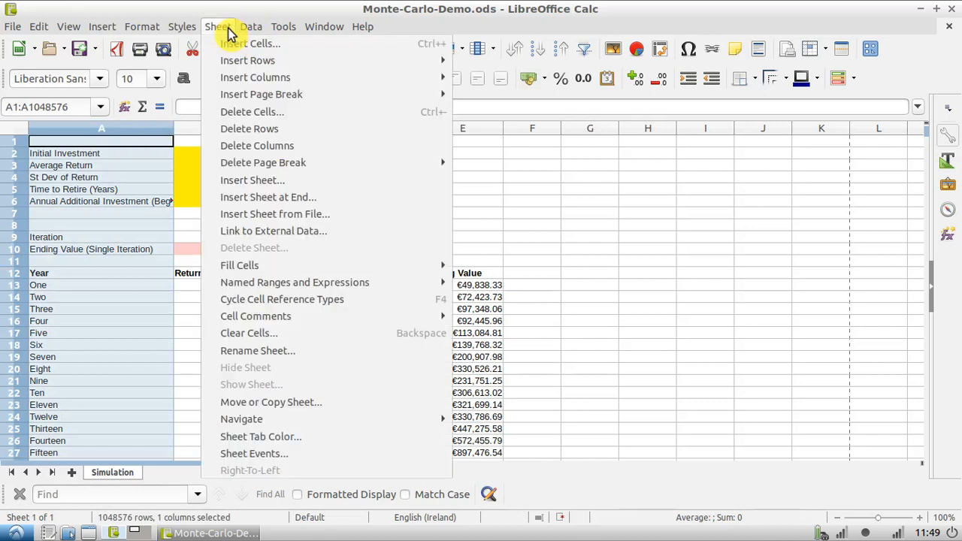
pyautogui.click(251, 26)
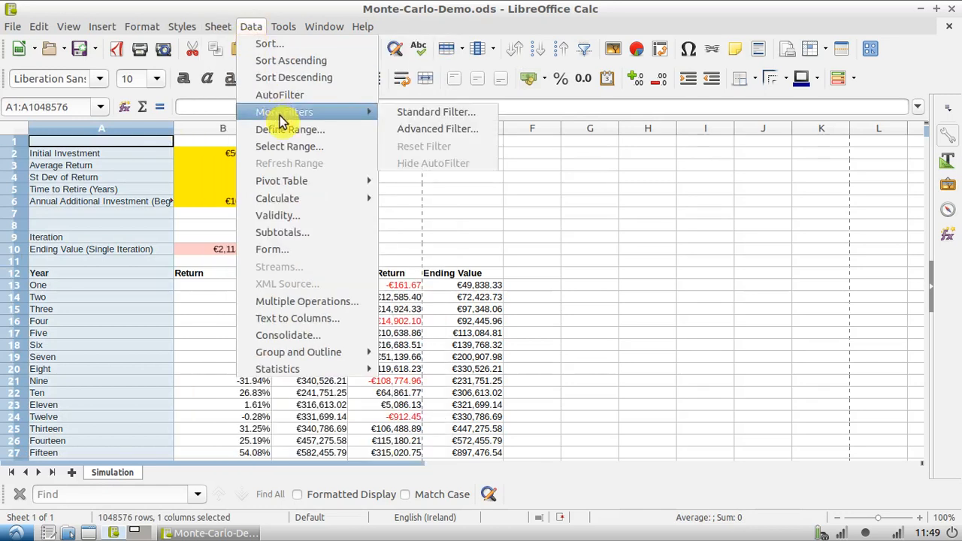
pyautogui.moveTo(436, 112)
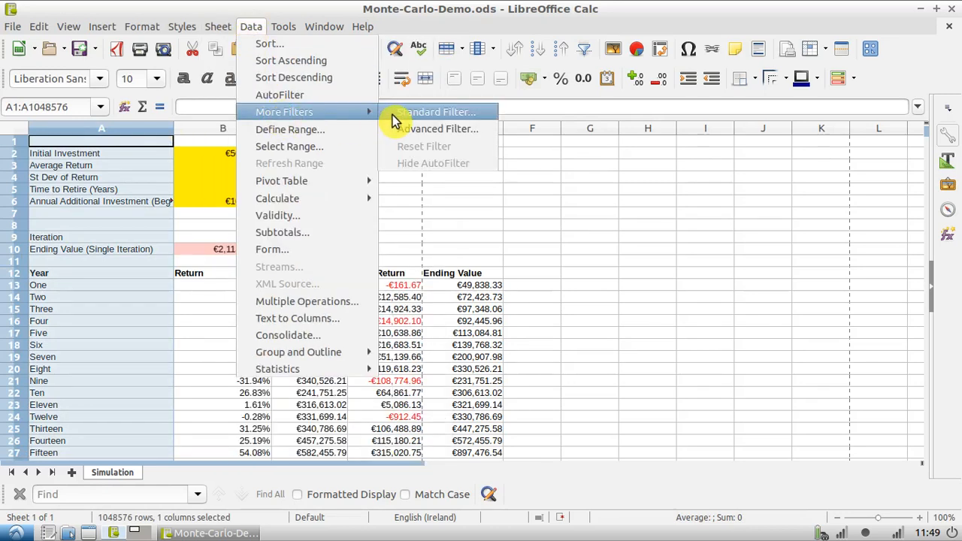
pyautogui.click(438, 112)
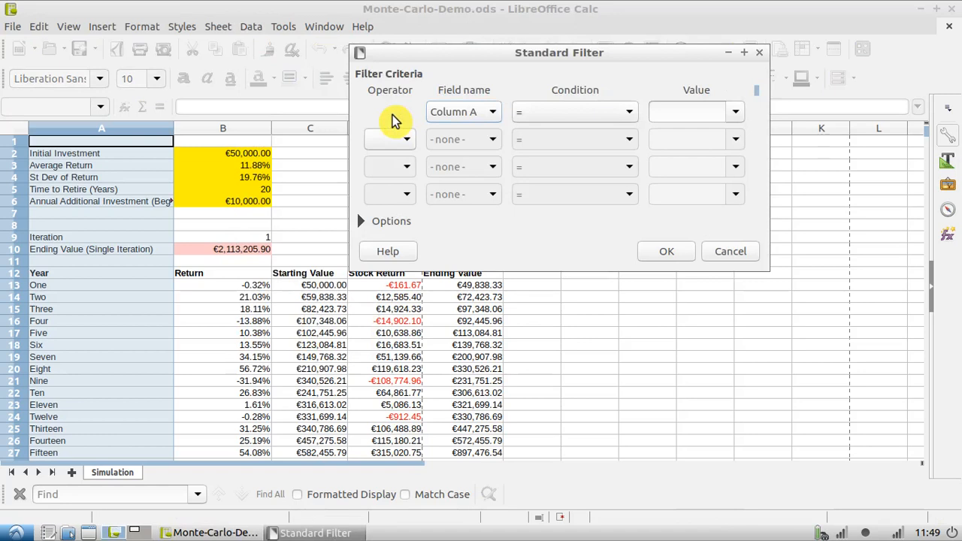
pyautogui.moveTo(325, 185)
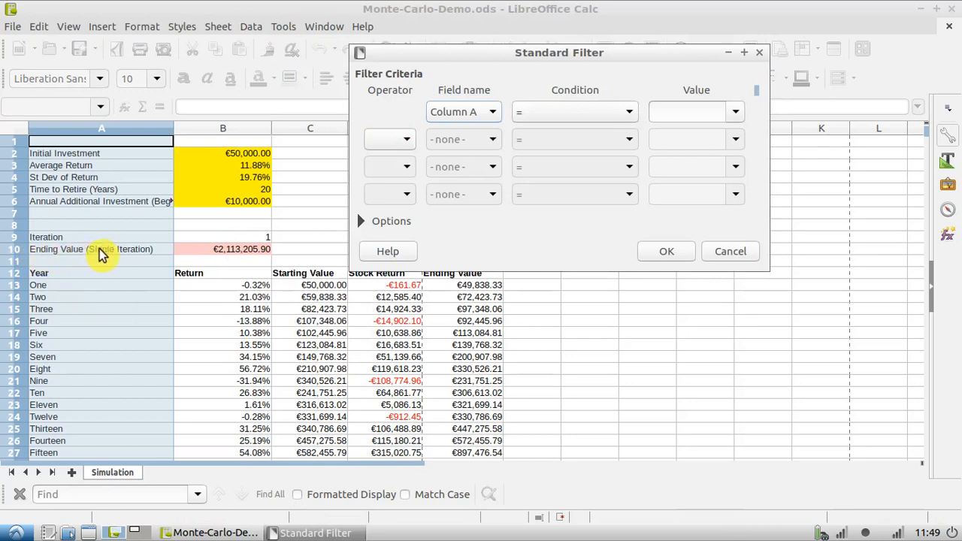
pyautogui.moveTo(575, 111)
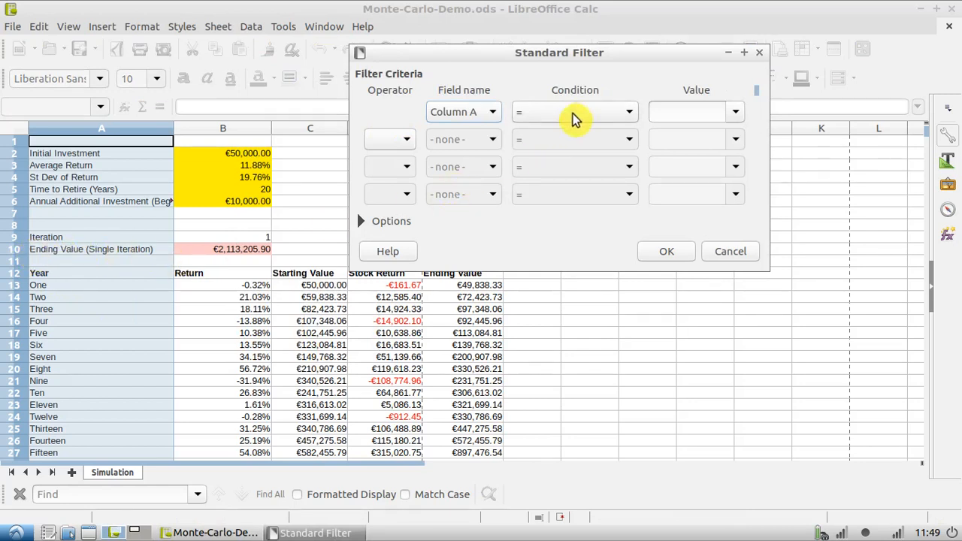
pyautogui.moveTo(596, 119)
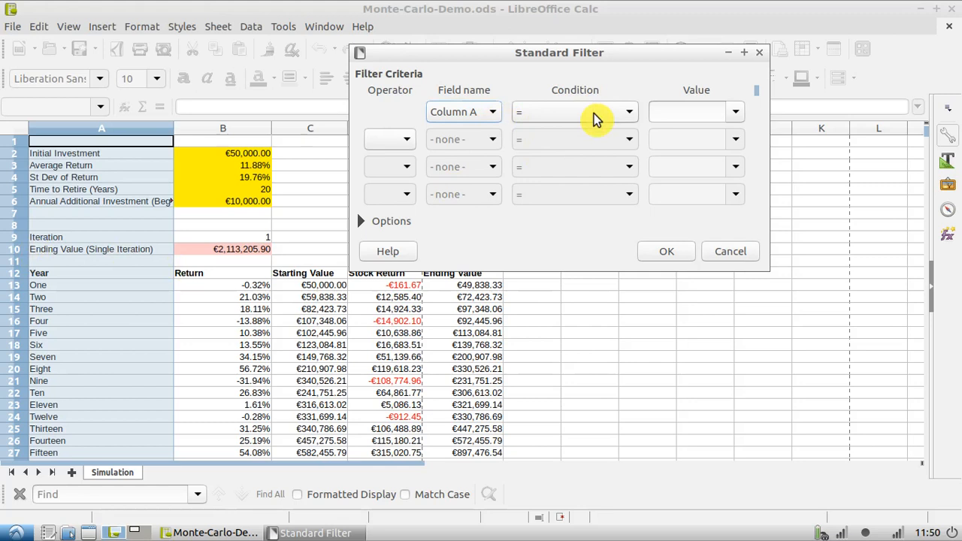
pyautogui.click(734, 112)
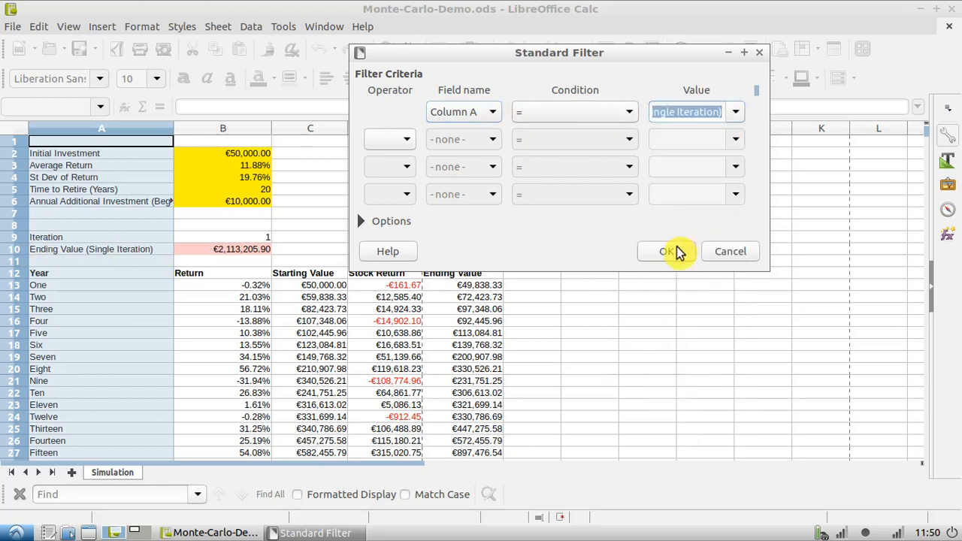
pyautogui.click(666, 251)
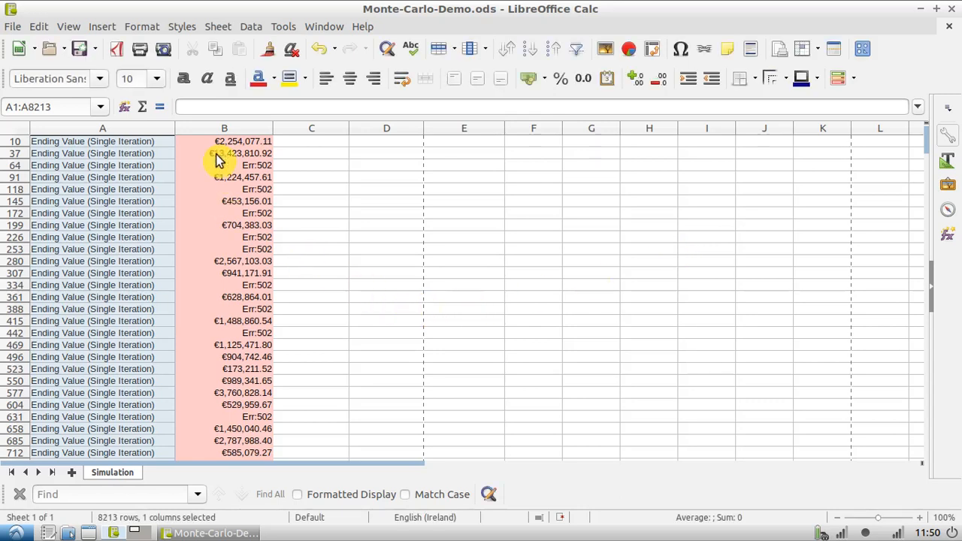
# Scroll the filtered ending values and widen column B
pyautogui.scroll(-3)
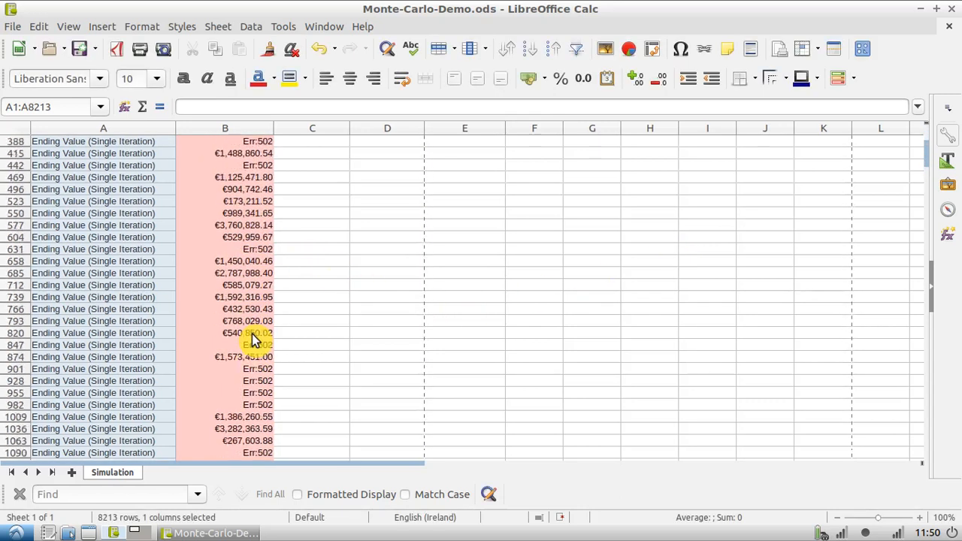
pyautogui.scroll(3)
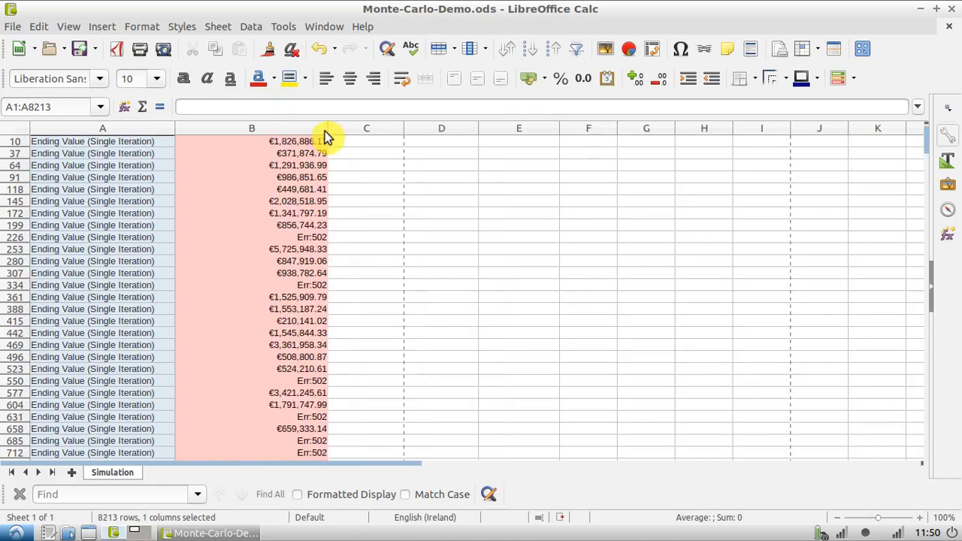
pyautogui.moveTo(389, 305)
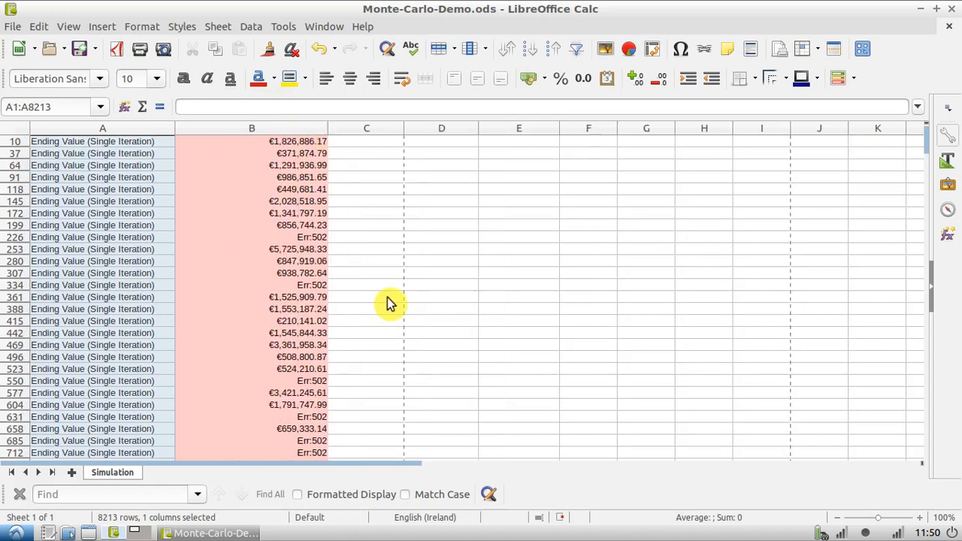
pyautogui.moveTo(218, 316)
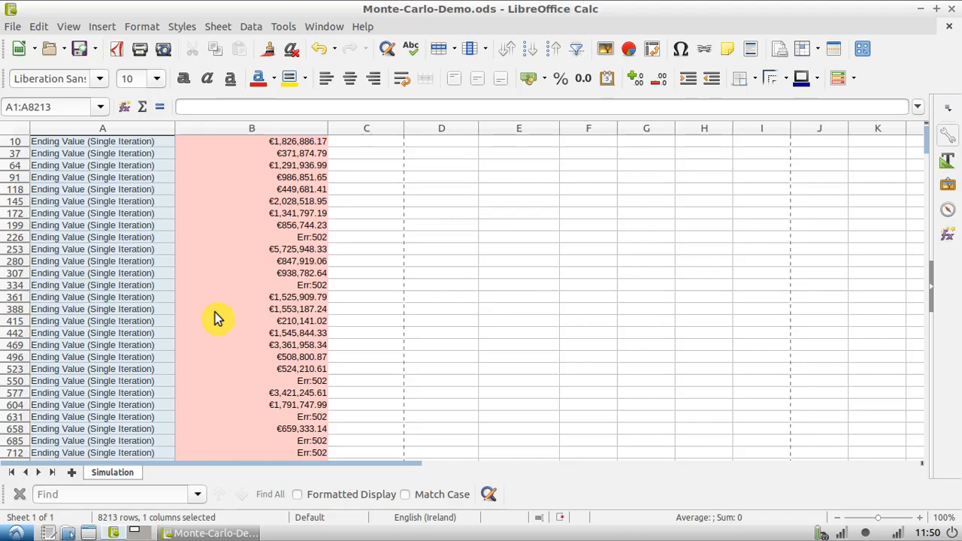
pyautogui.moveTo(164, 231)
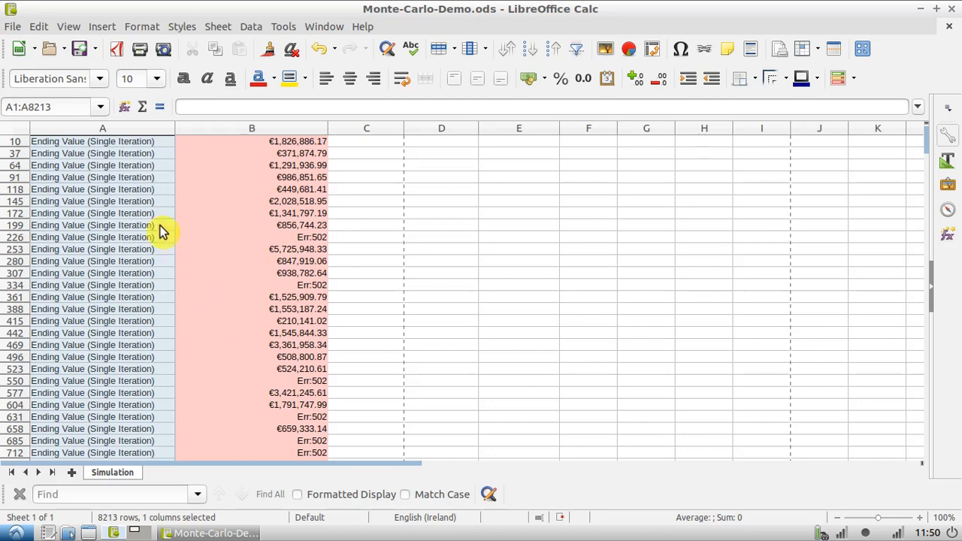
pyautogui.moveTo(128, 141)
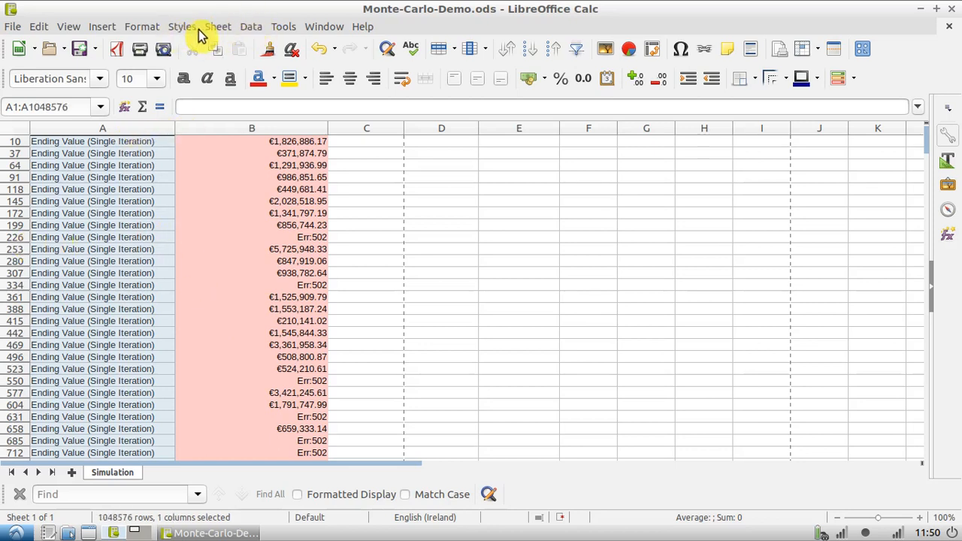
# Inspect an Err:502 cell, then unhide every filtered-out row via Format > Rows > Show
pyautogui.click(308, 237)
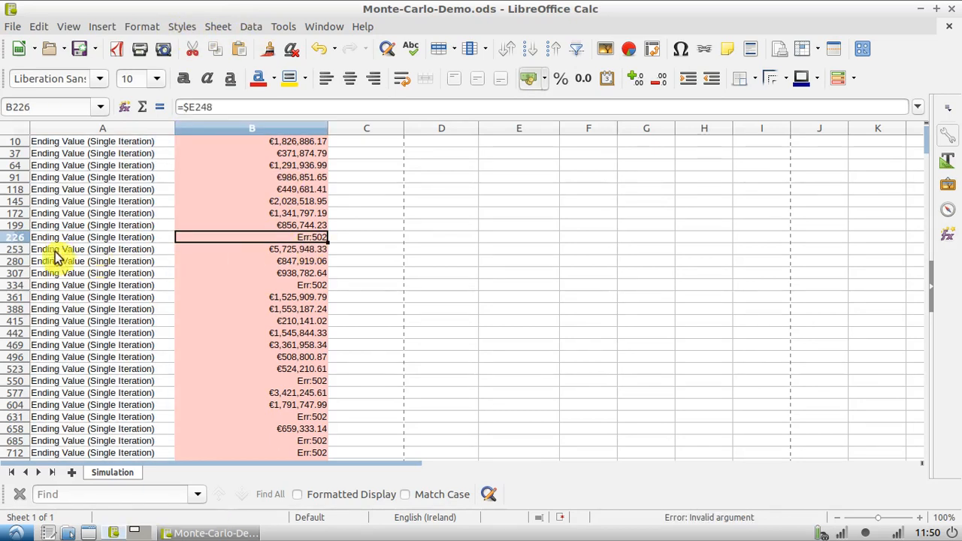
pyautogui.moveTo(143, 141)
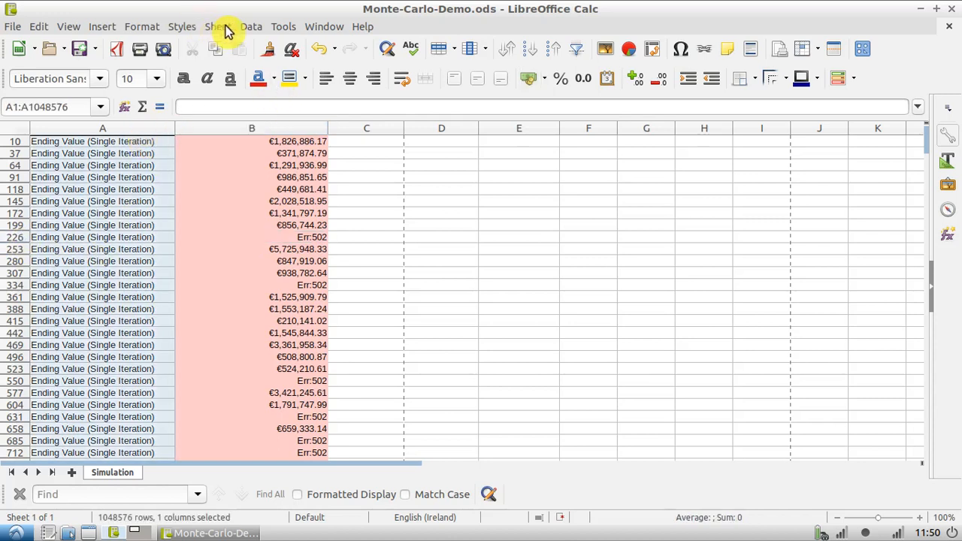
pyautogui.moveTo(188, 32)
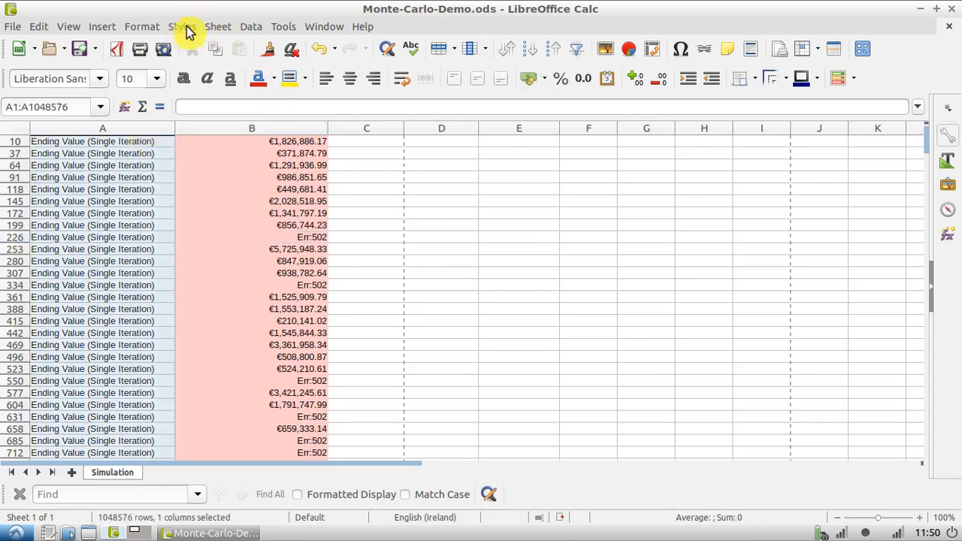
pyautogui.click(181, 27)
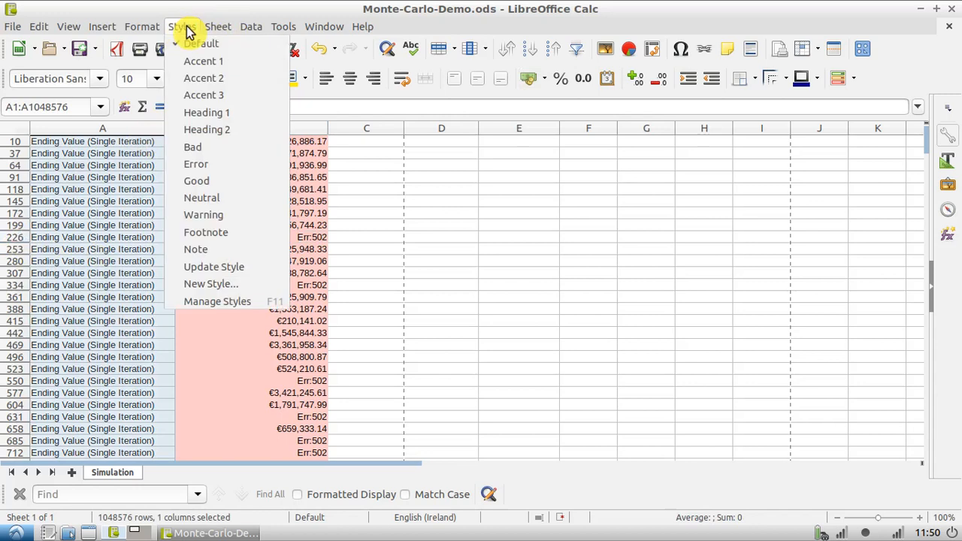
pyautogui.click(141, 26)
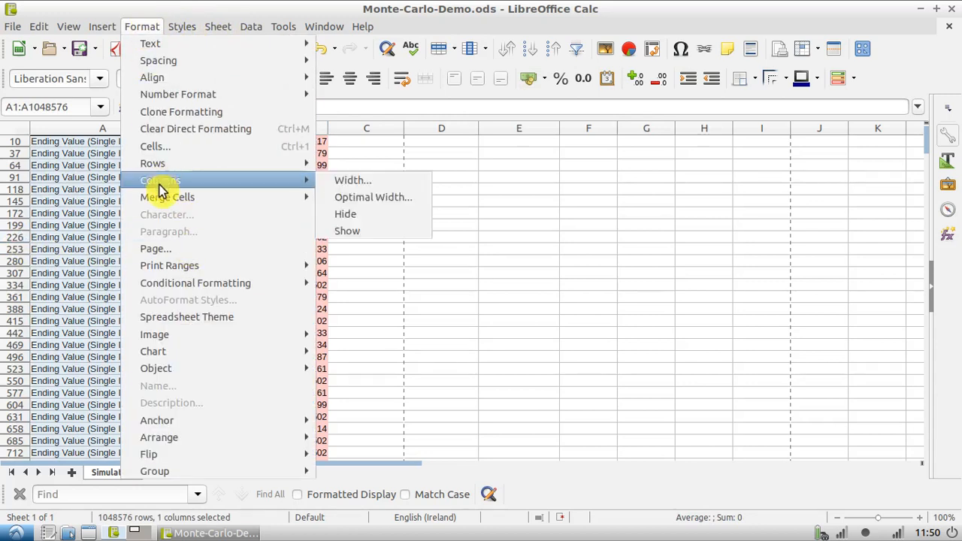
pyautogui.moveTo(153, 163)
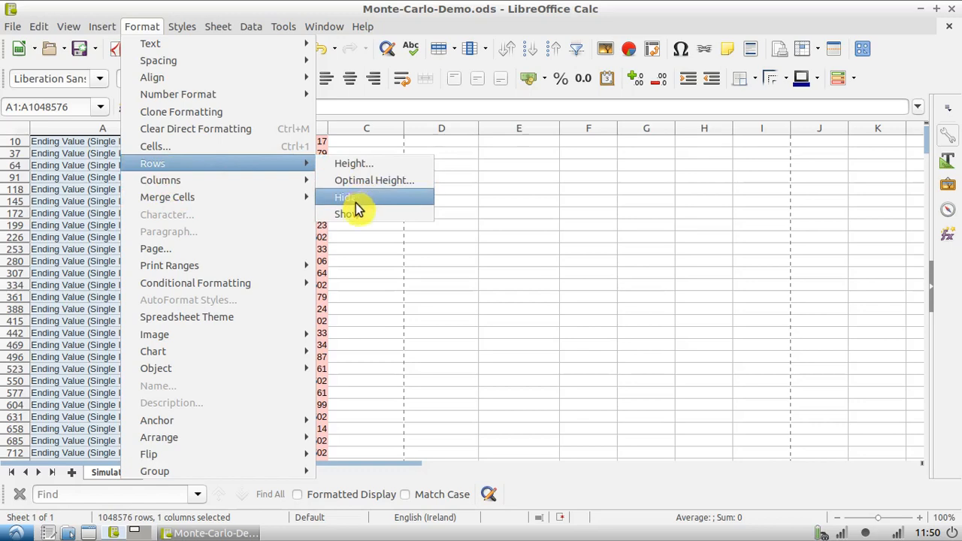
pyautogui.click(348, 215)
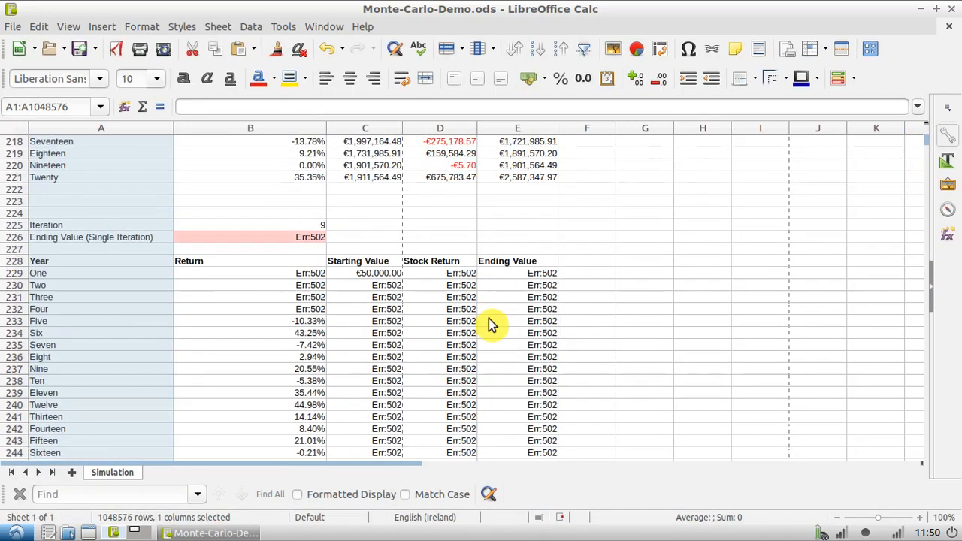
pyautogui.moveTo(451, 324)
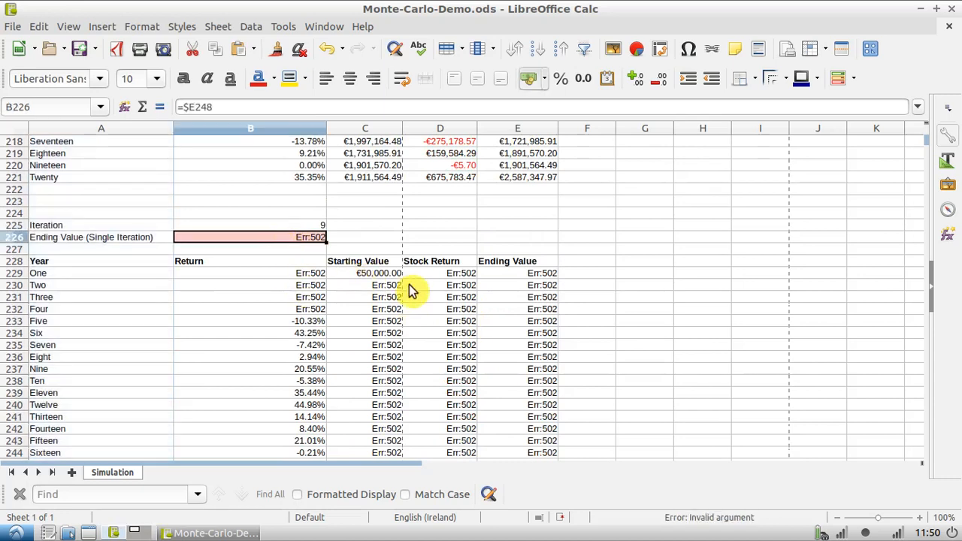
pyautogui.click(311, 273)
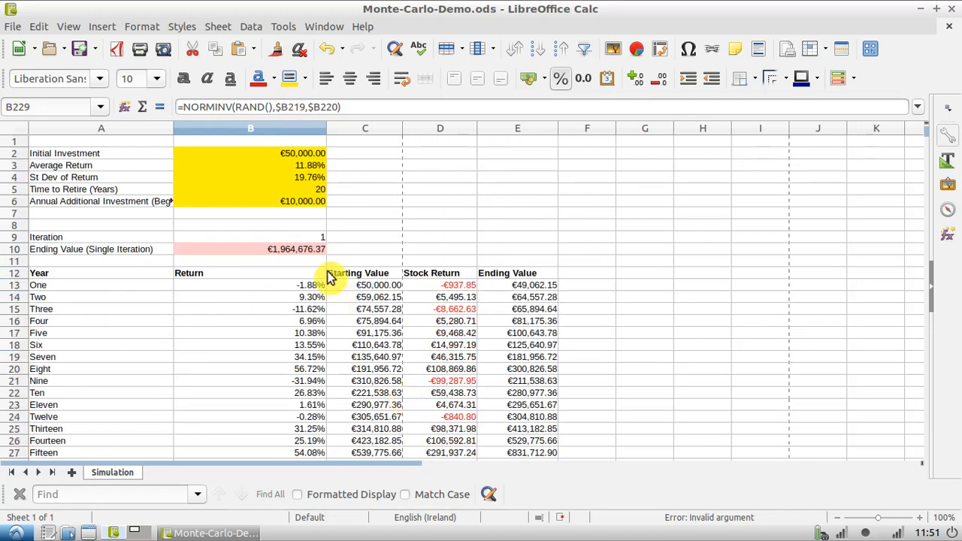
pyautogui.click(250, 285)
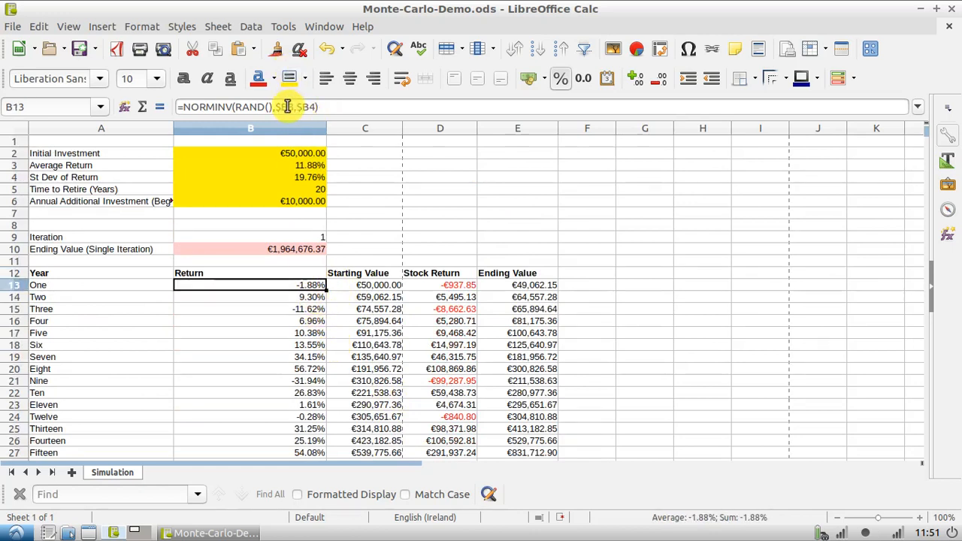
pyautogui.moveTo(288, 107)
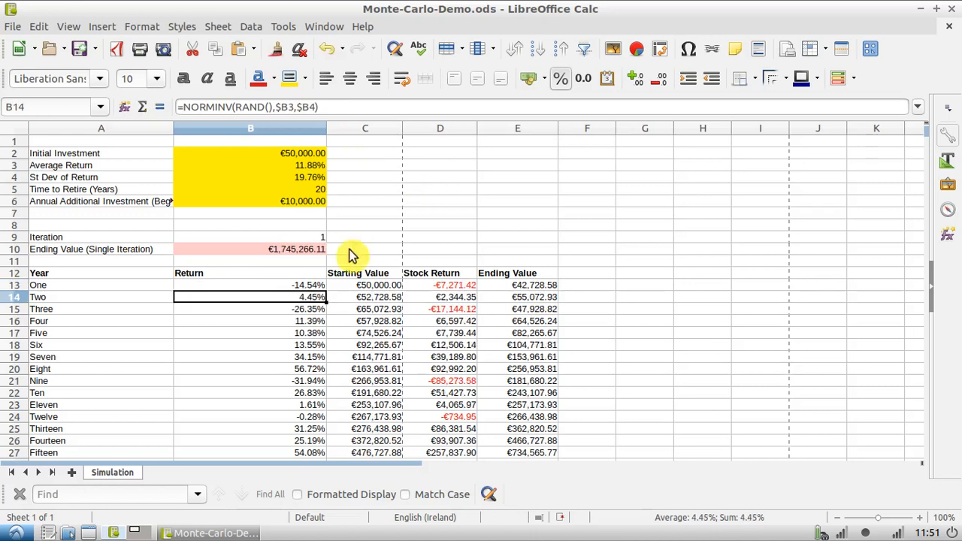
pyautogui.click(250, 285)
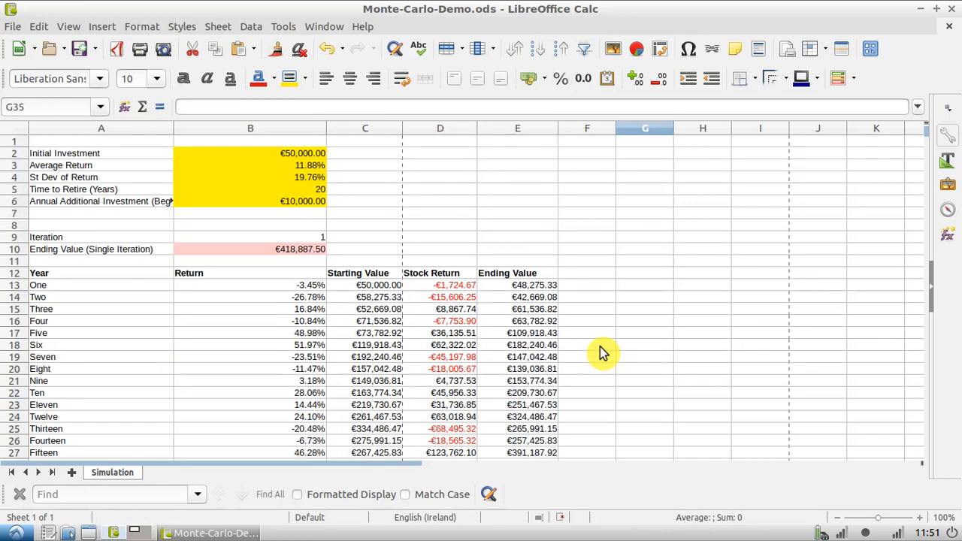
pyautogui.scroll(-3)
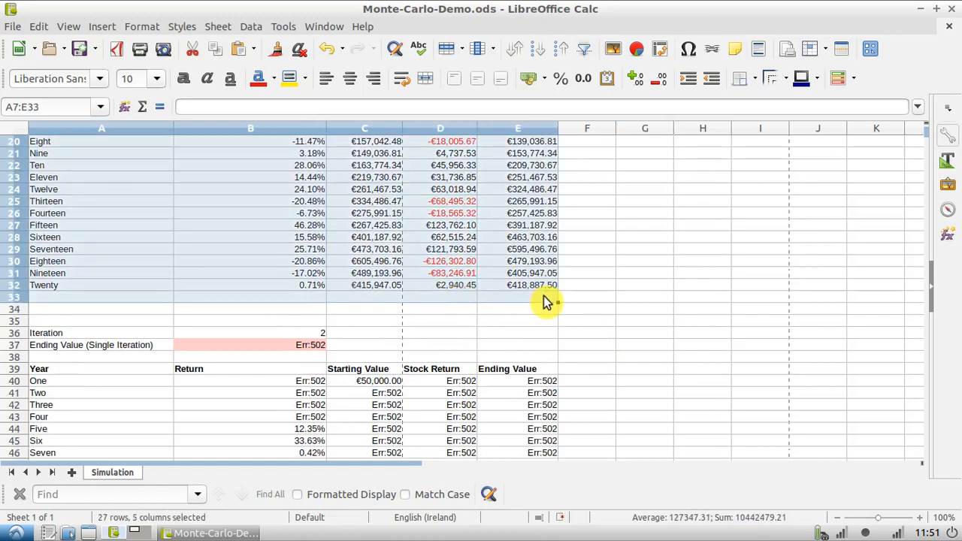
pyautogui.scroll(-3)
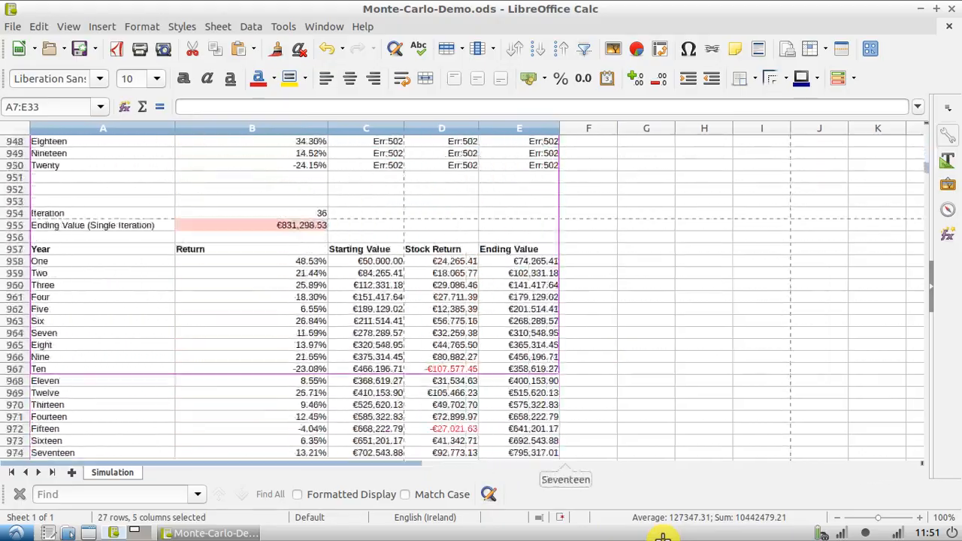
pyautogui.scroll(-3)
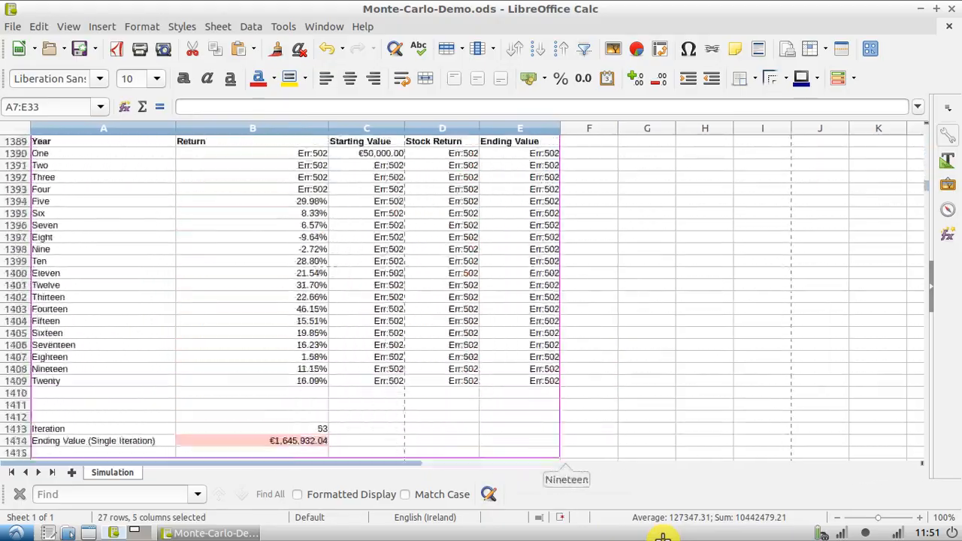
pyautogui.scroll(-3)
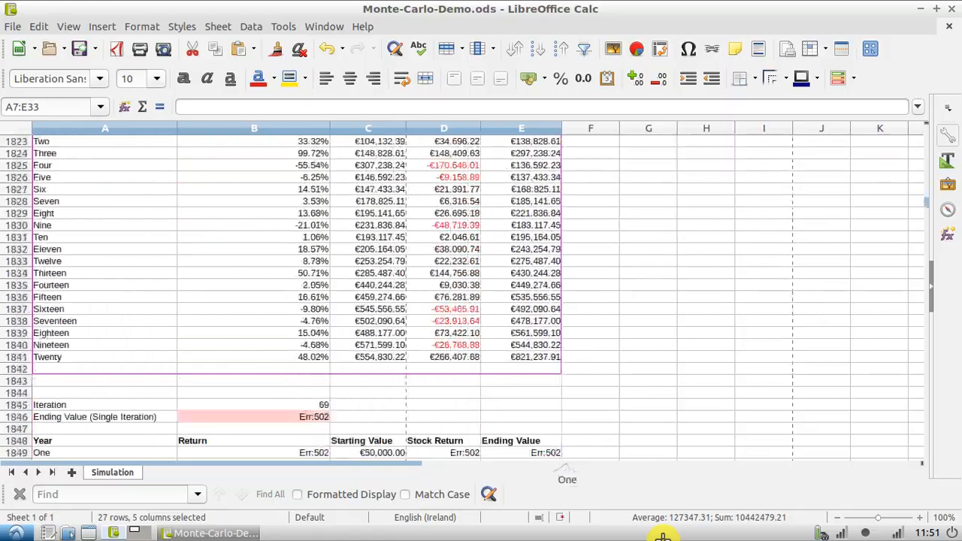
pyautogui.scroll(-3)
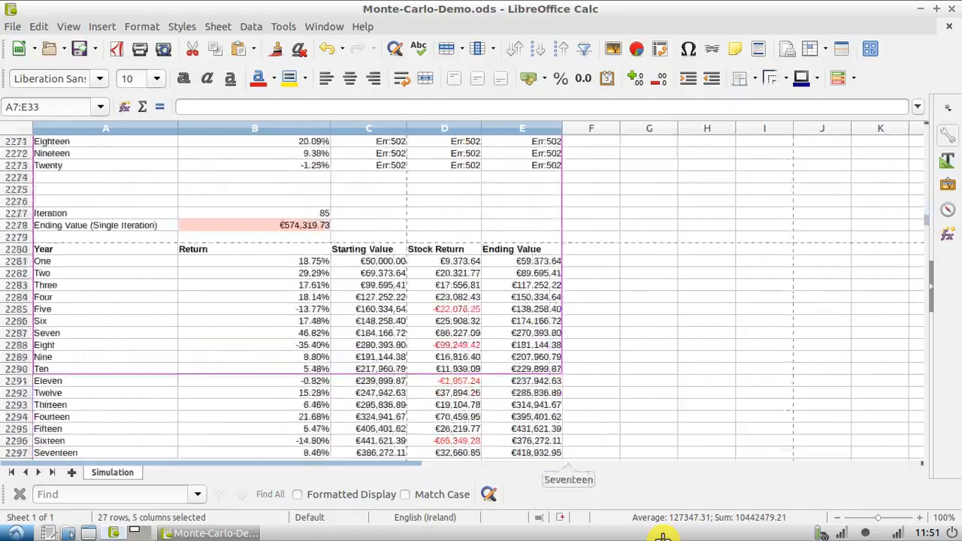
pyautogui.scroll(-3)
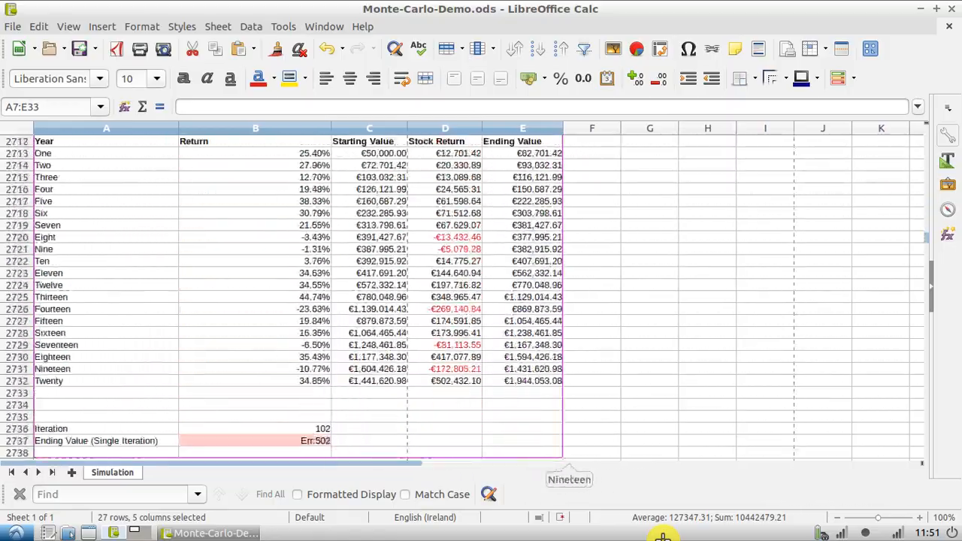
pyautogui.scroll(-3)
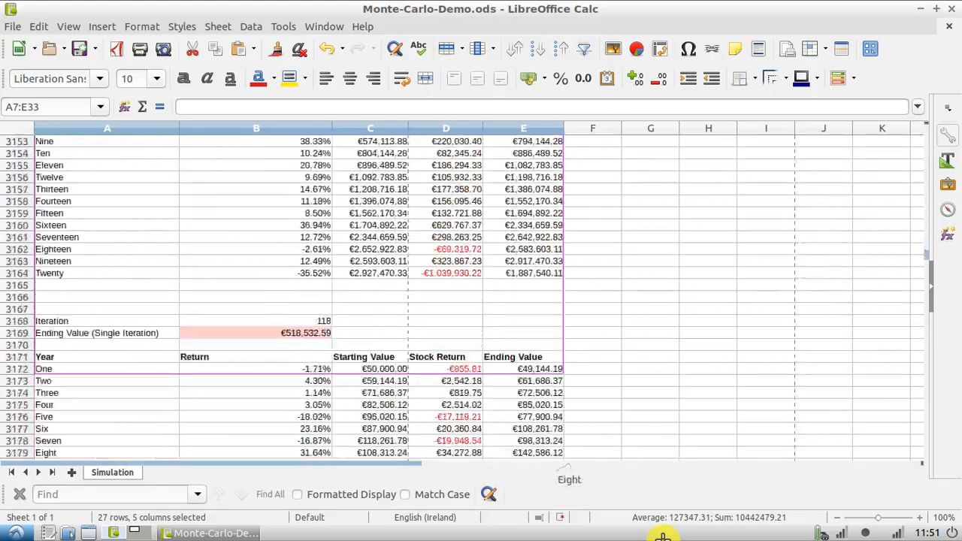
pyautogui.scroll(-3)
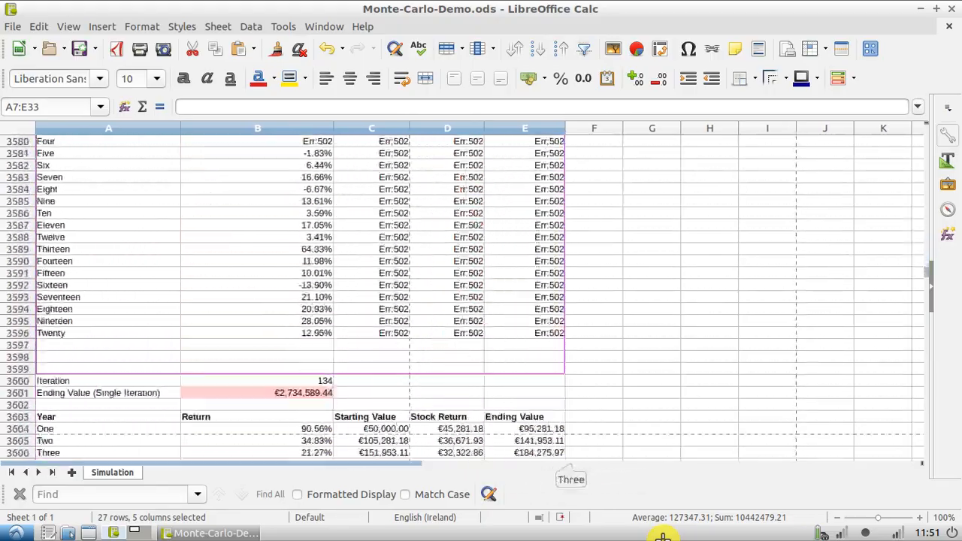
pyautogui.scroll(-3)
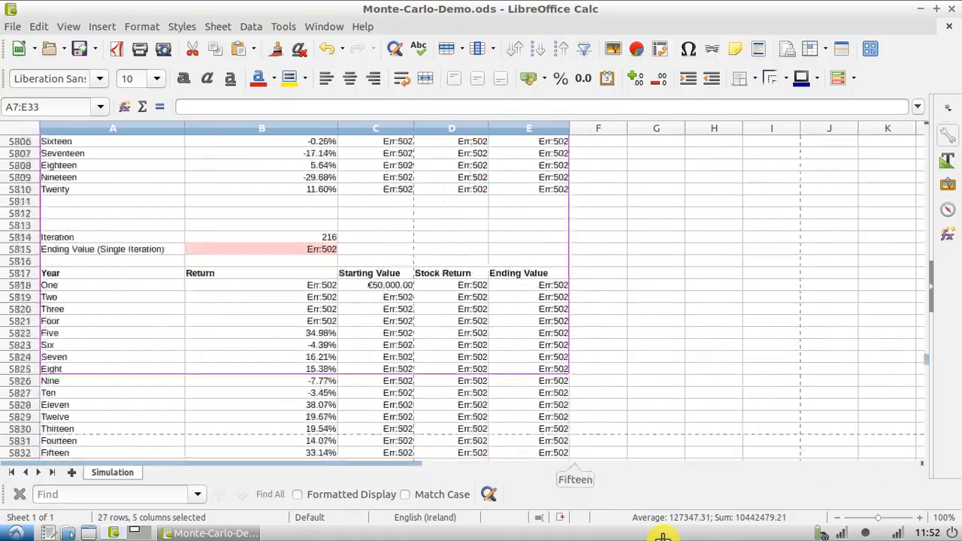
pyautogui.scroll(-3)
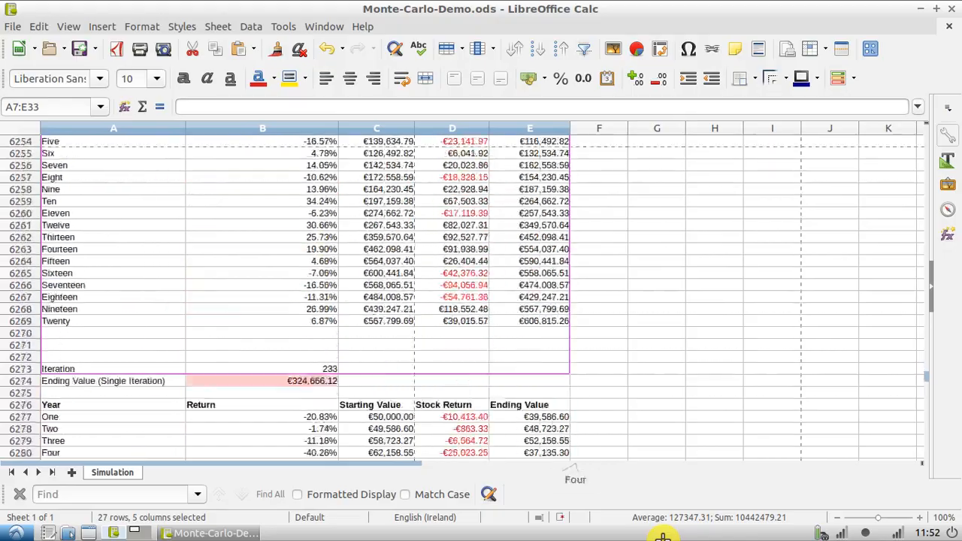
pyautogui.scroll(-3)
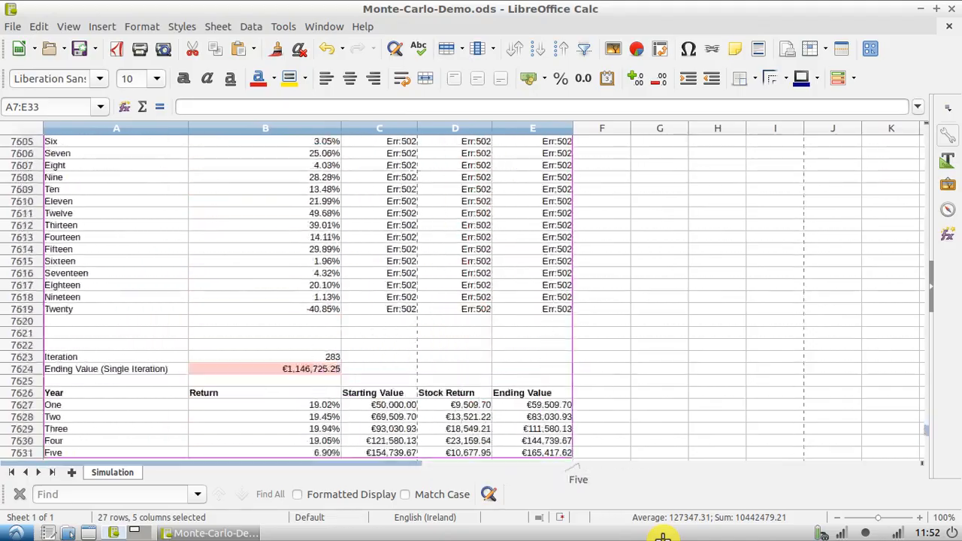
pyautogui.scroll(-3)
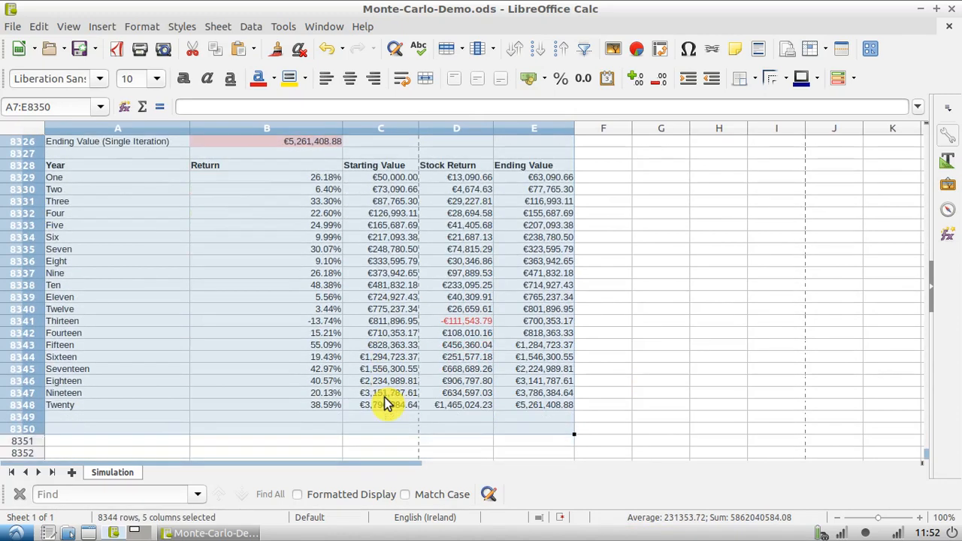
pyautogui.click(534, 417)
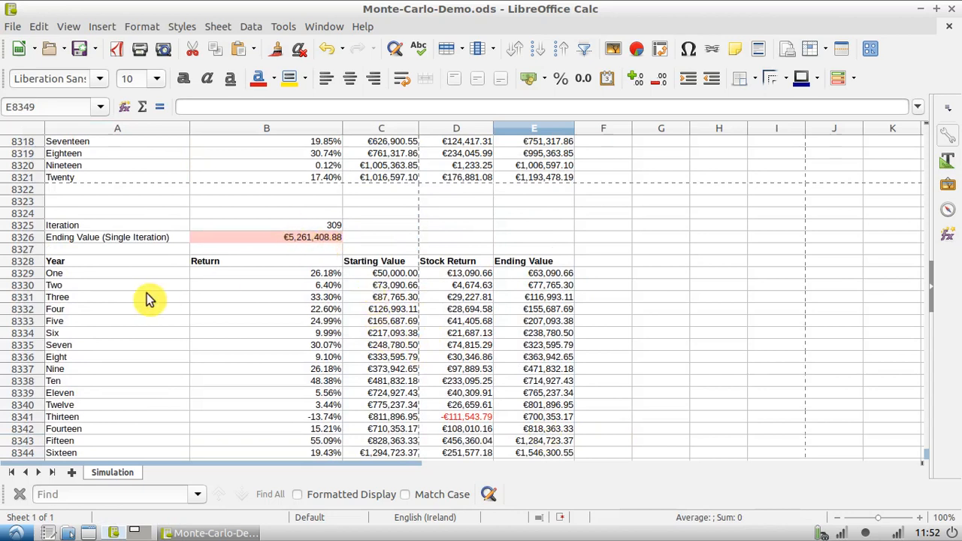
pyautogui.moveTo(931, 461)
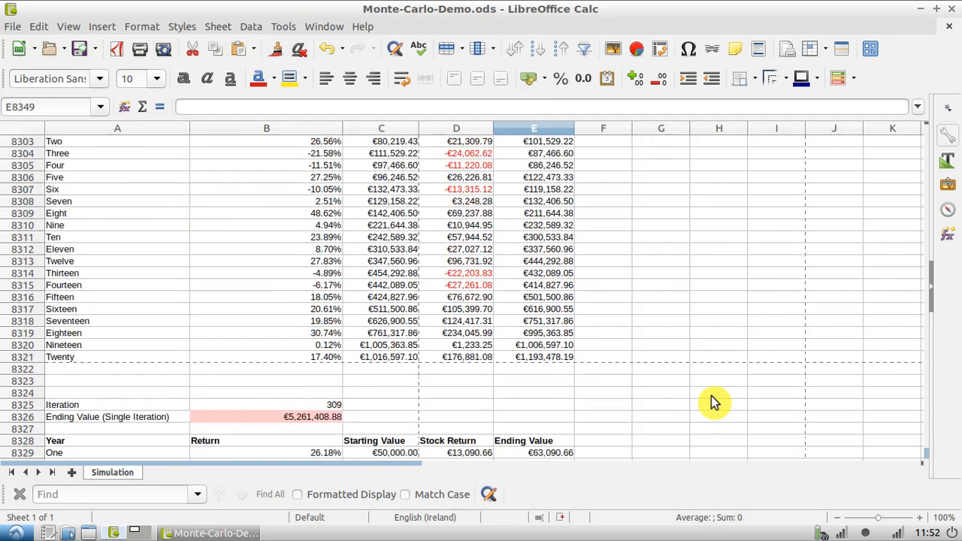
pyautogui.scroll(-3)
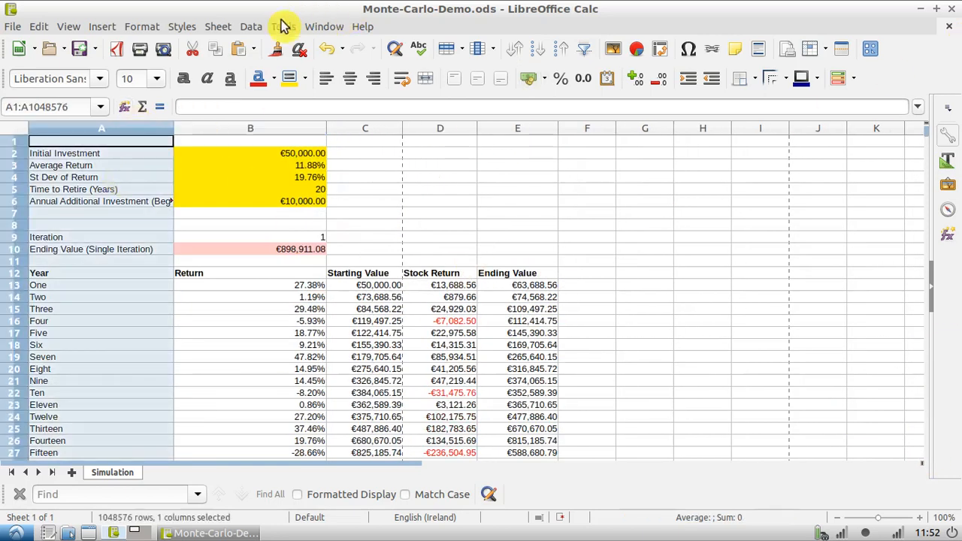
# Apply a Standard Filter keeping only column A rows equal to 'Ending Value (Single Iteration)'
pyautogui.click(251, 26)
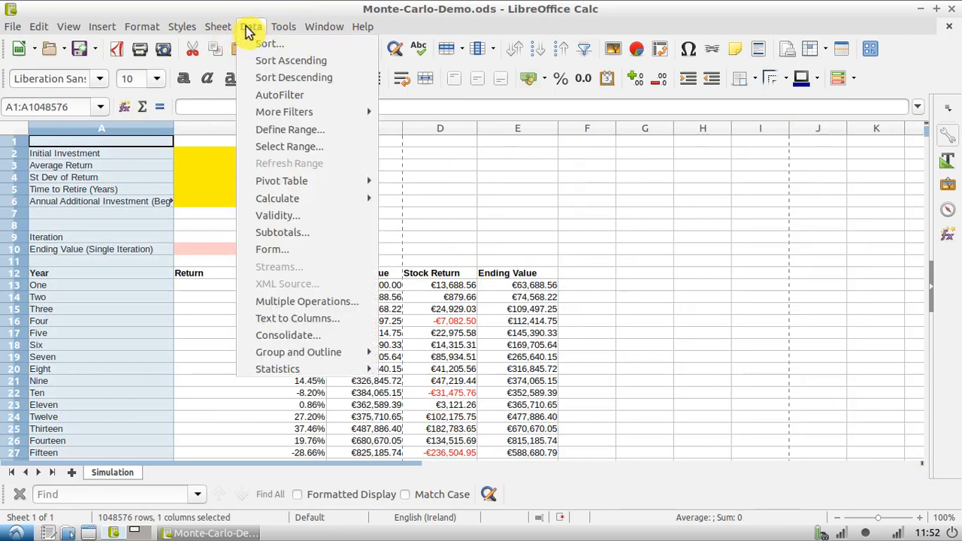
pyautogui.moveTo(401, 139)
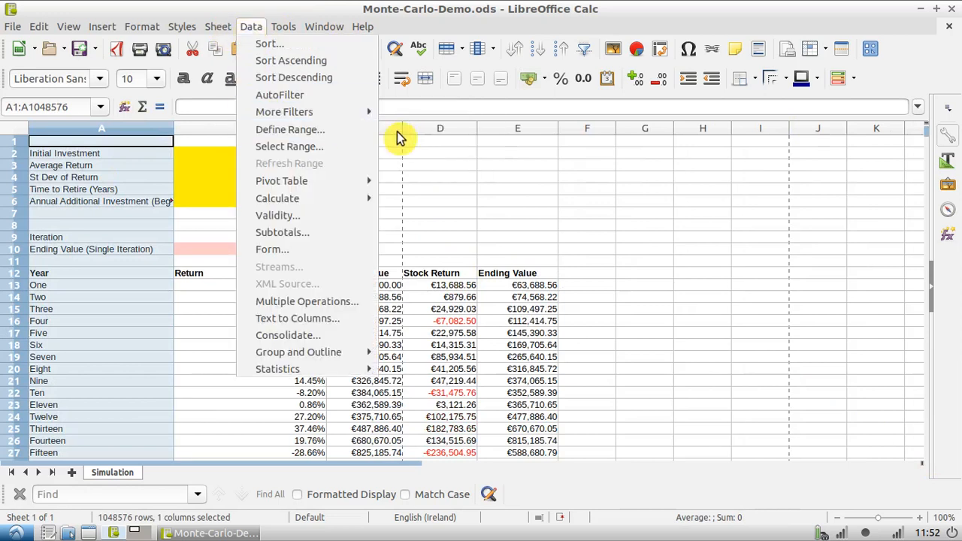
pyautogui.click(284, 111)
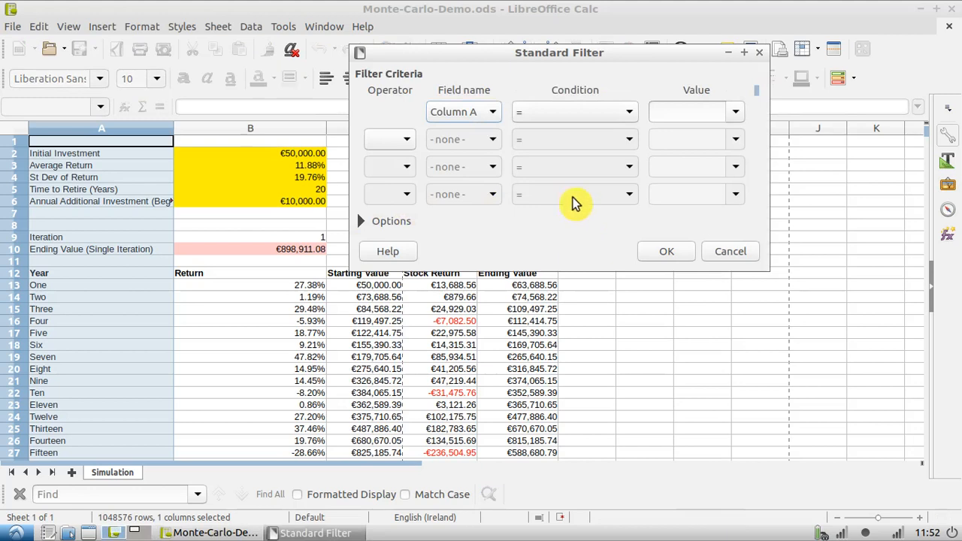
pyautogui.click(734, 111)
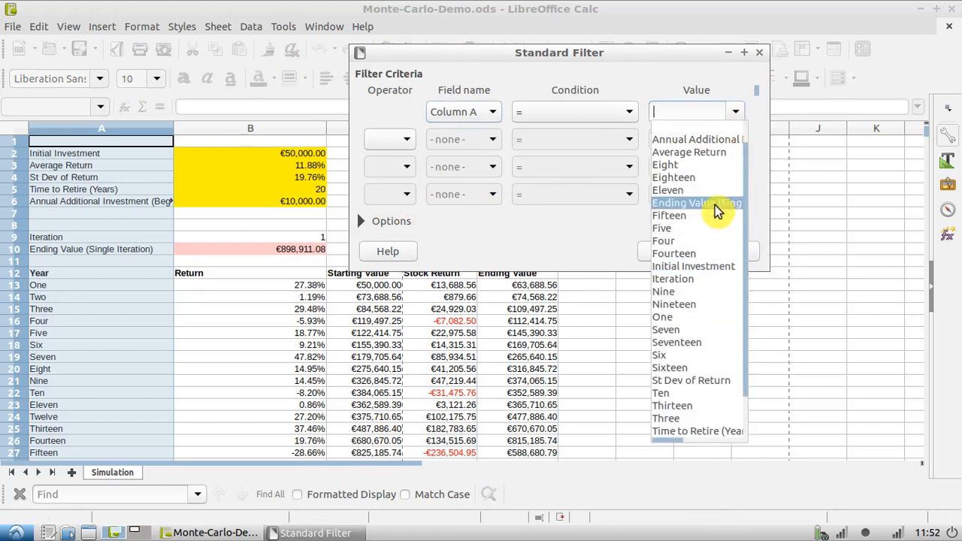
pyautogui.click(696, 203)
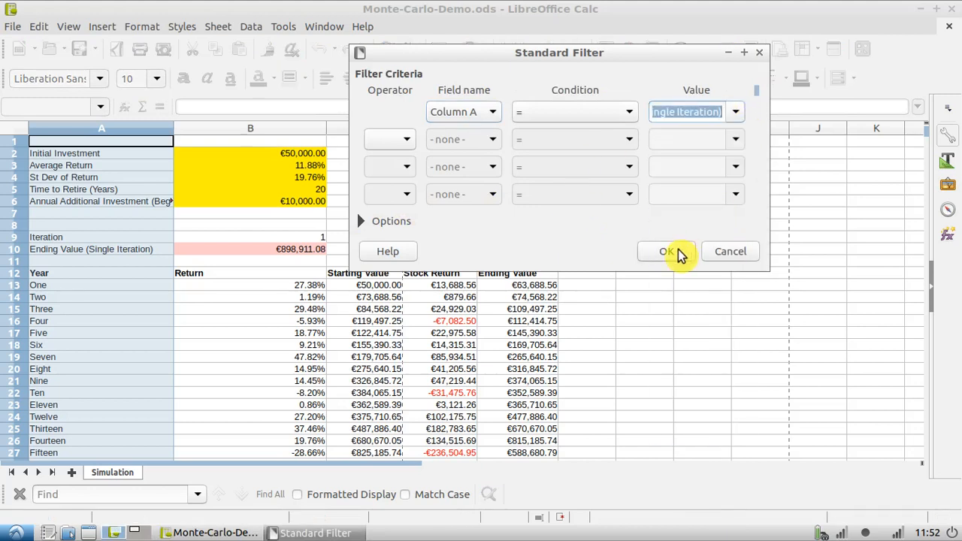
pyautogui.click(666, 251)
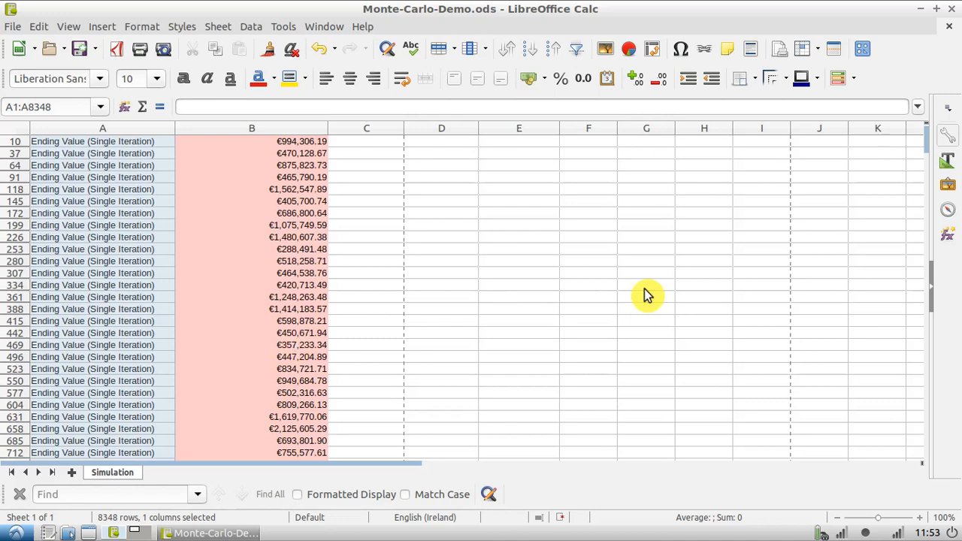
pyautogui.moveTo(593, 263)
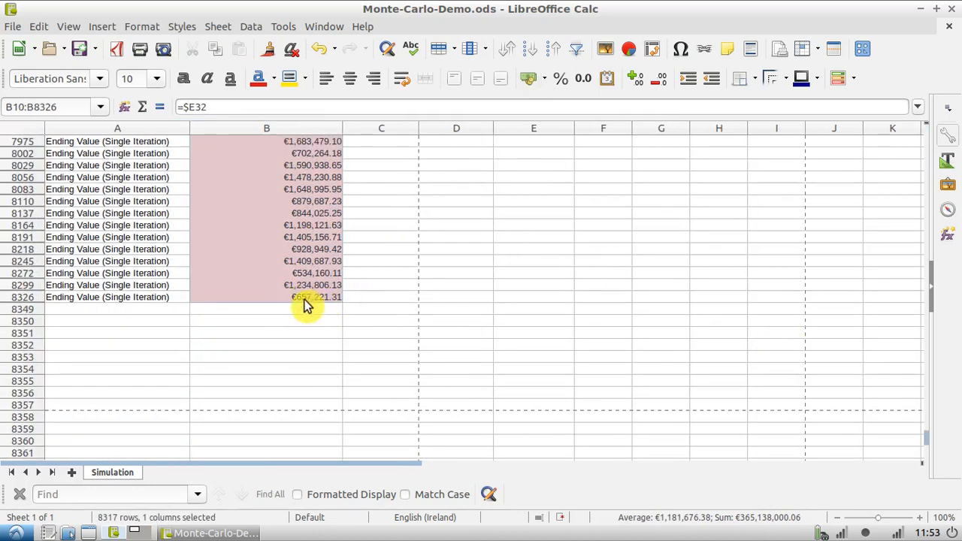
pyautogui.moveTo(446, 311)
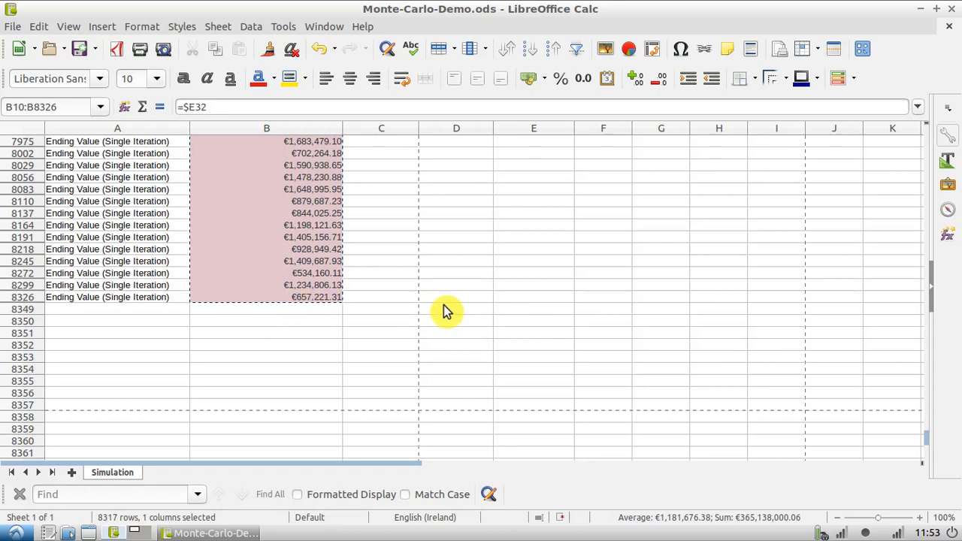
pyautogui.moveTo(85, 490)
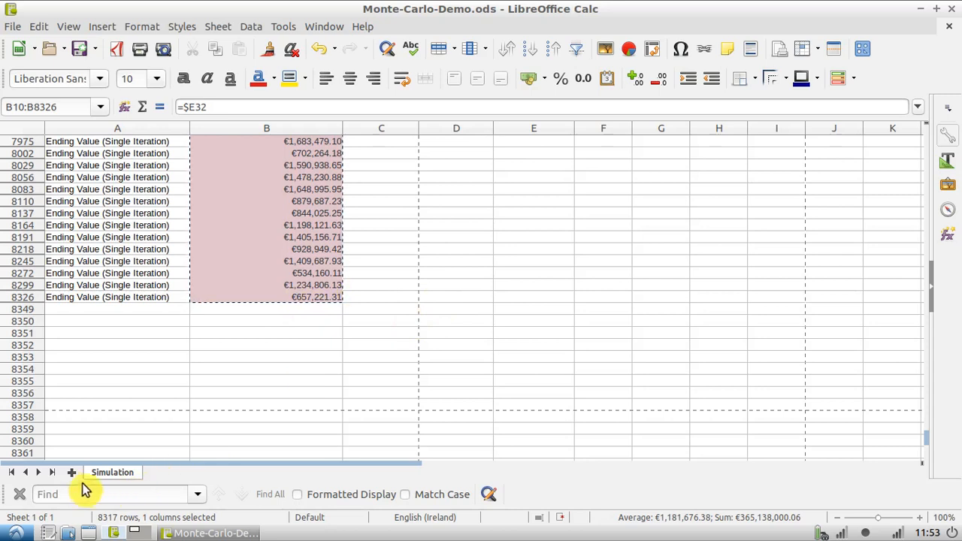
pyautogui.moveTo(74, 478)
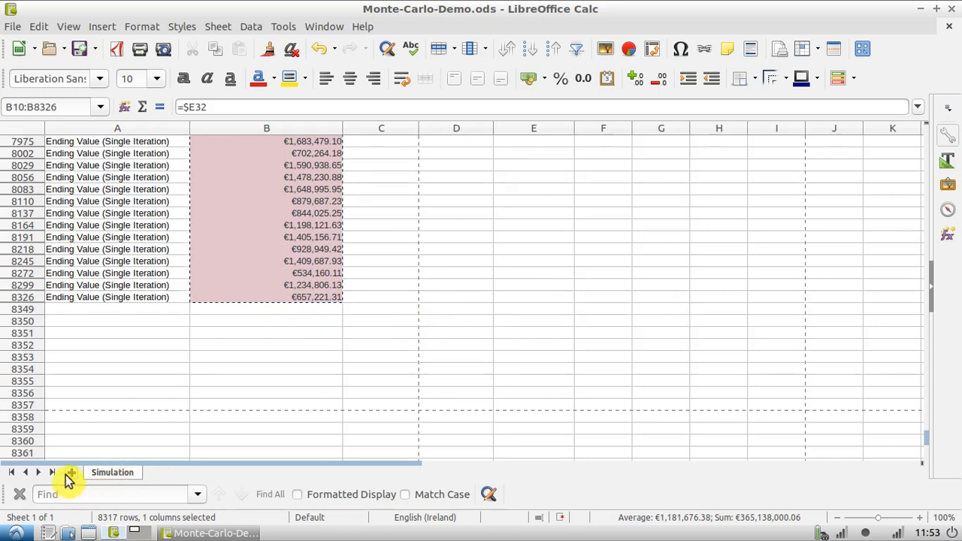
# Insert a new sheet into the workbook
pyautogui.click(71, 472)
pyautogui.write('Output Value')
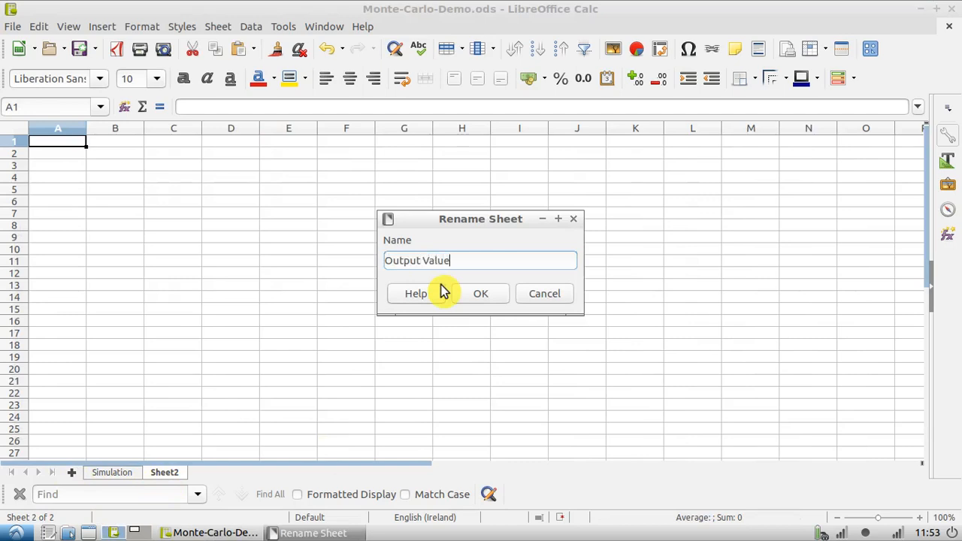
# Name the new sheet 'Output Values' and enter the heading 'Monte-Carlo Output Values' in A1
pyautogui.click(480, 294)
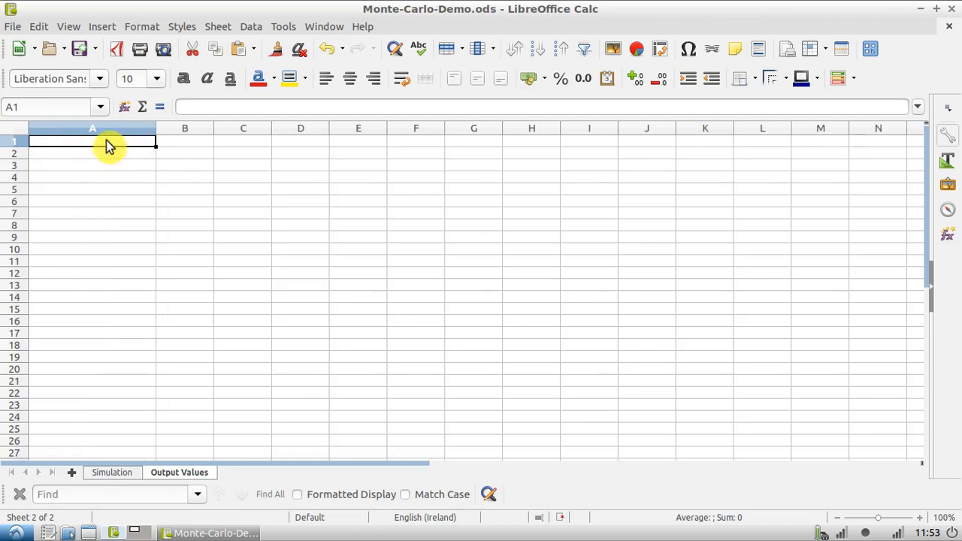
pyautogui.write('Monte-Carlo OUtput')
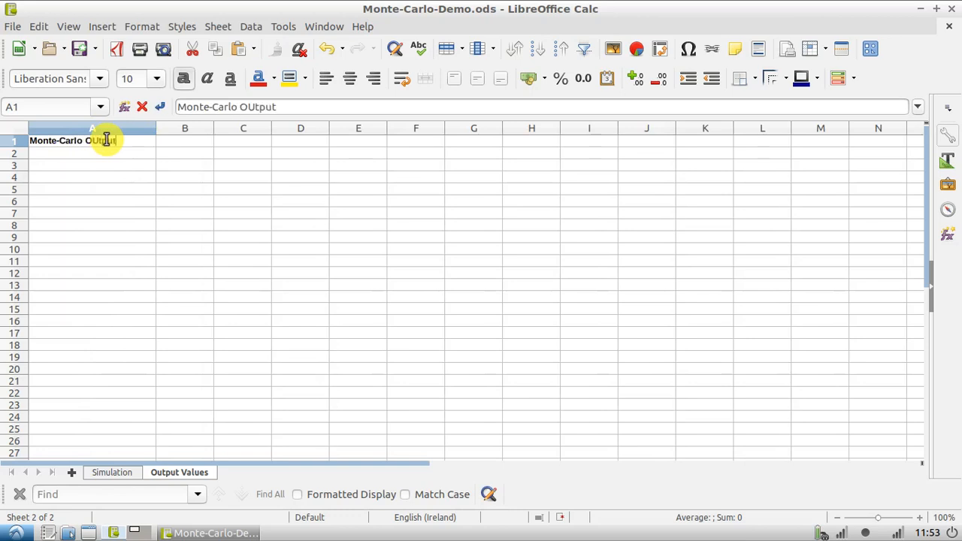
pyautogui.press('BackSpace')
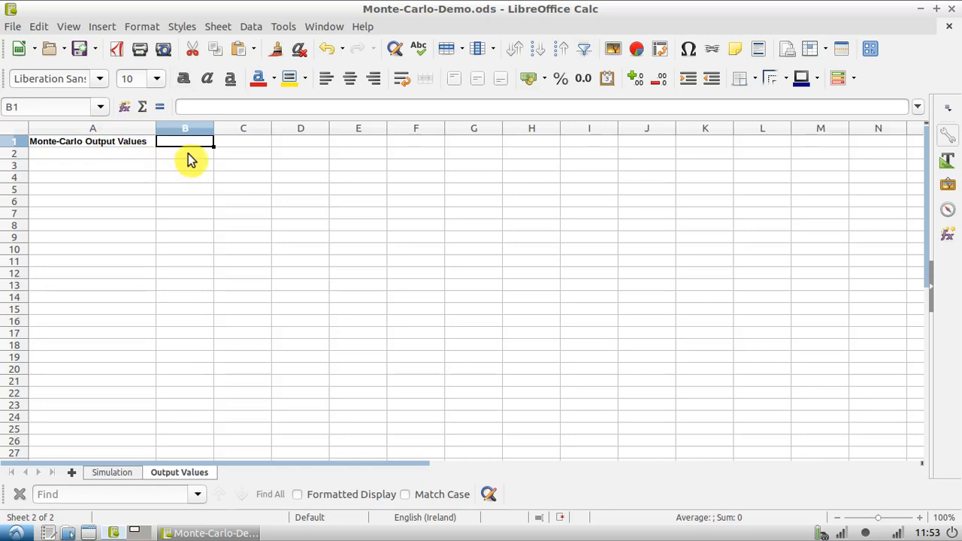
# Paste the copied ending values into B1 as unformatted text, filling rows 1–309
pyautogui.rightClick(185, 141)
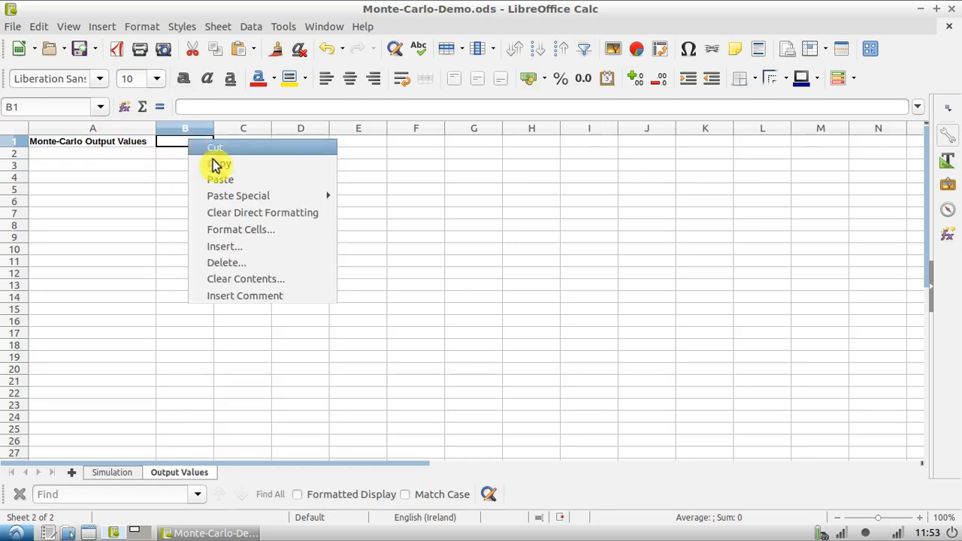
pyautogui.moveTo(238, 196)
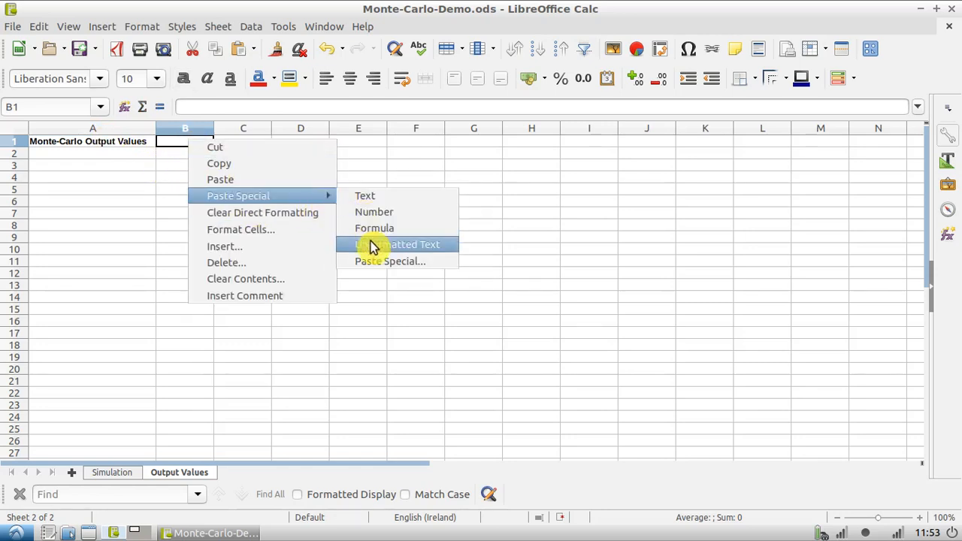
pyautogui.moveTo(376, 249)
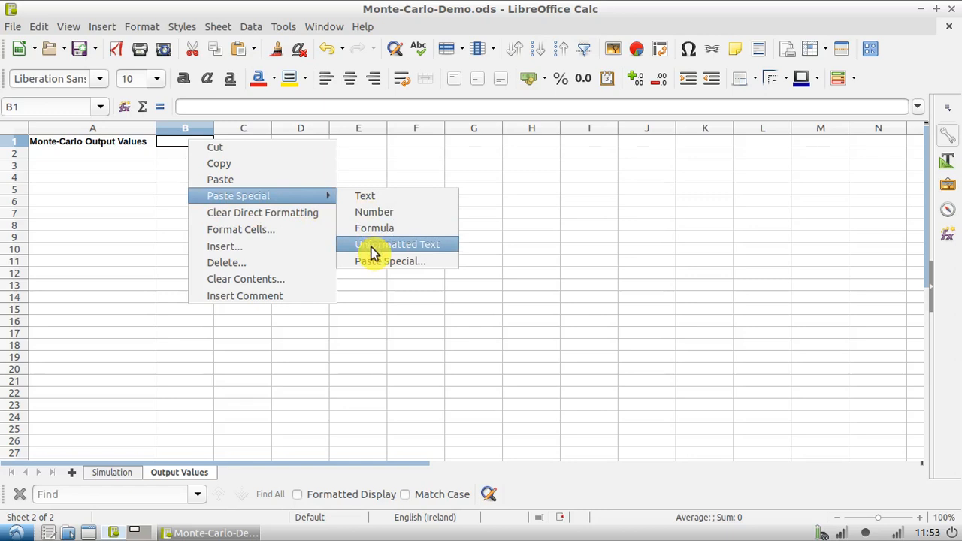
pyautogui.moveTo(374, 235)
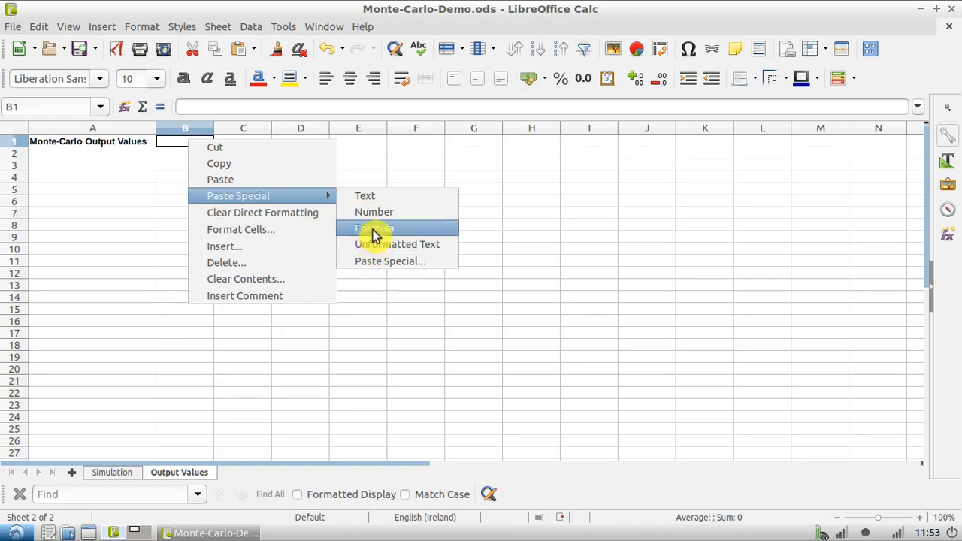
pyautogui.click(373, 229)
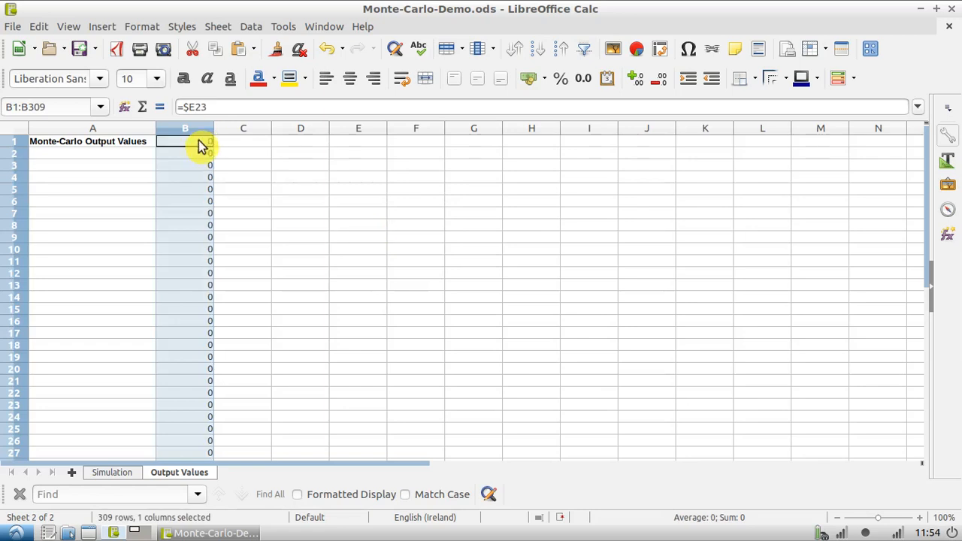
pyautogui.rightClick(201, 147)
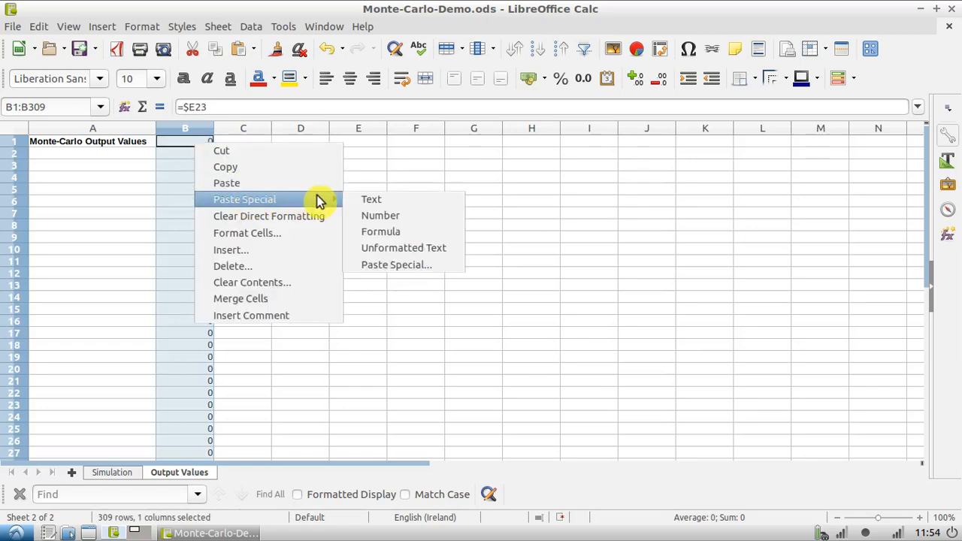
pyautogui.click(404, 248)
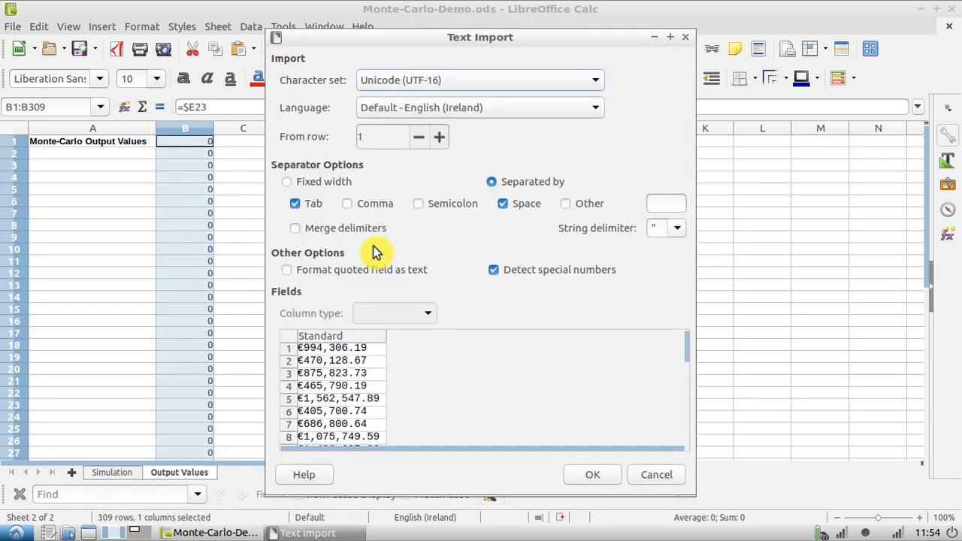
pyautogui.moveTo(593, 475)
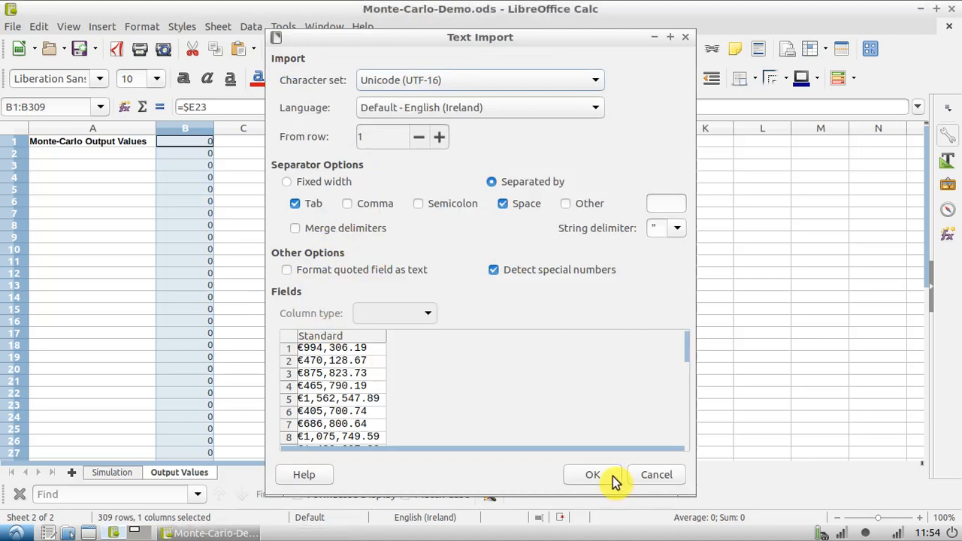
pyautogui.click(593, 474)
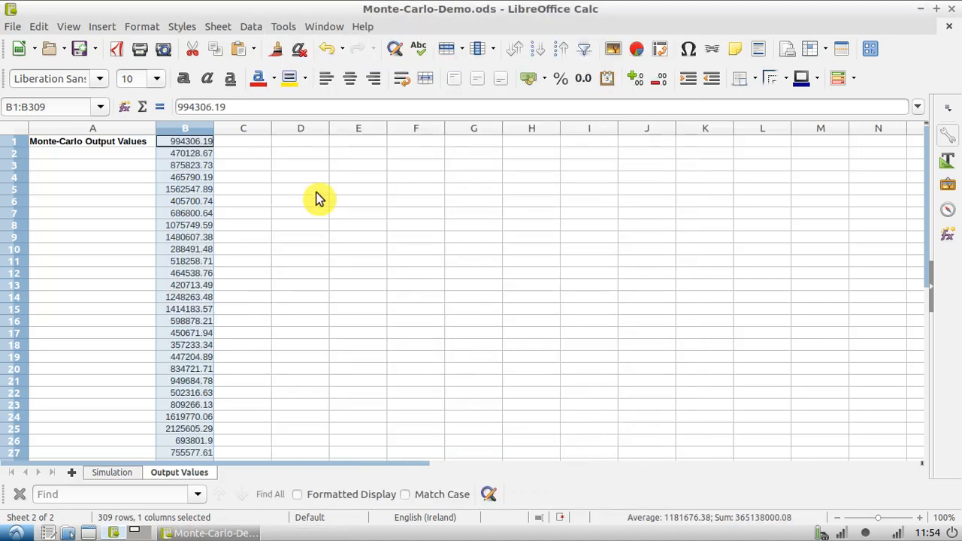
pyautogui.moveTo(218, 291)
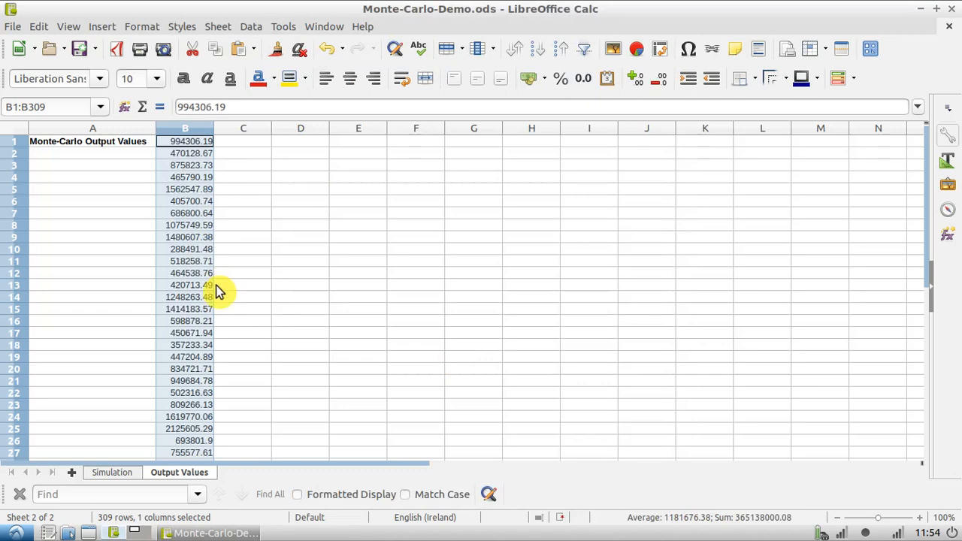
pyautogui.scroll(-3)
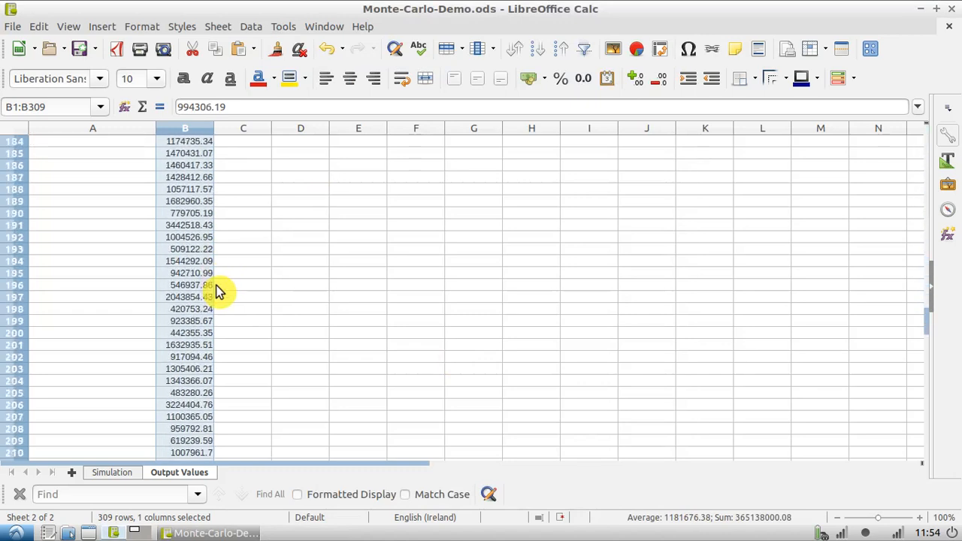
pyautogui.scroll(-3)
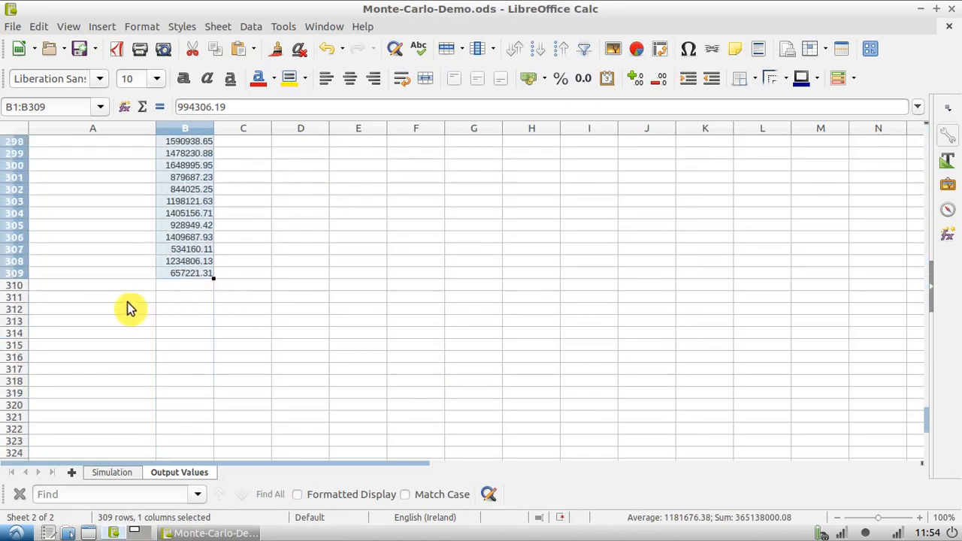
pyautogui.click(184, 285)
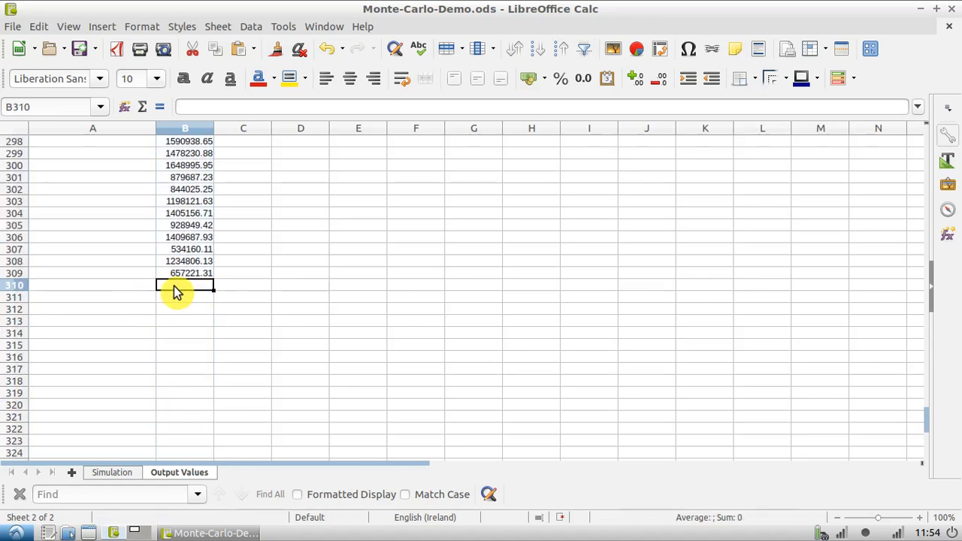
pyautogui.moveTo(218, 284)
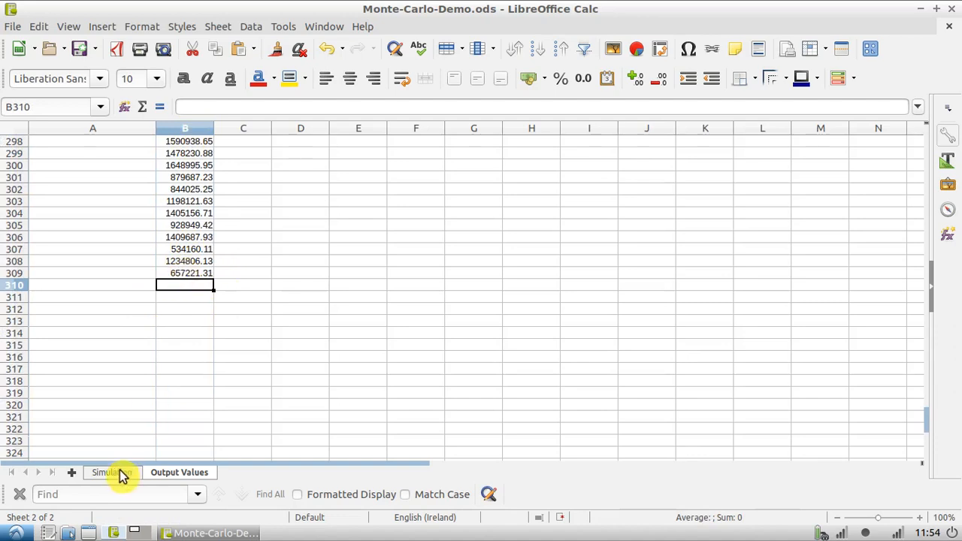
# Paste the next copied batch into B310 as unformatted text, filling rows 310–618
pyautogui.click(112, 473)
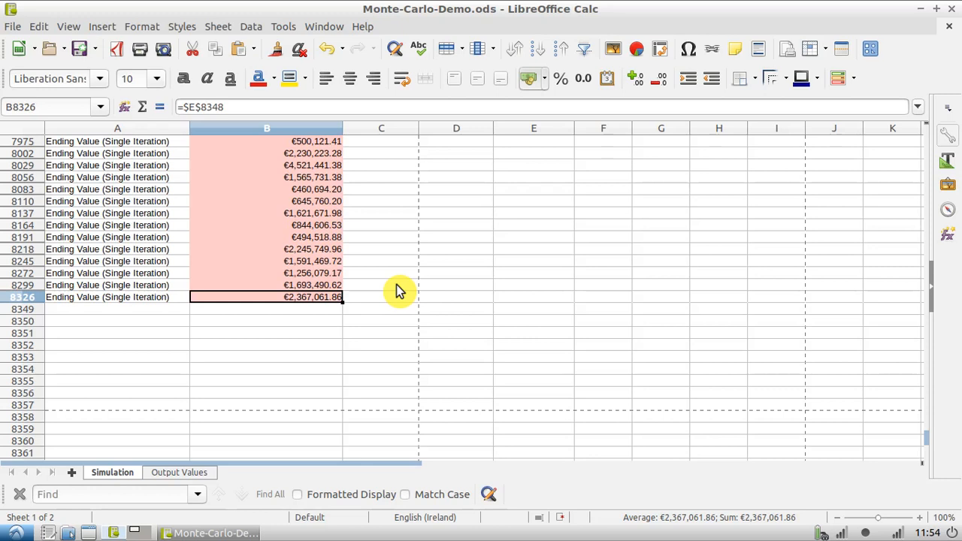
pyautogui.moveTo(315, 311)
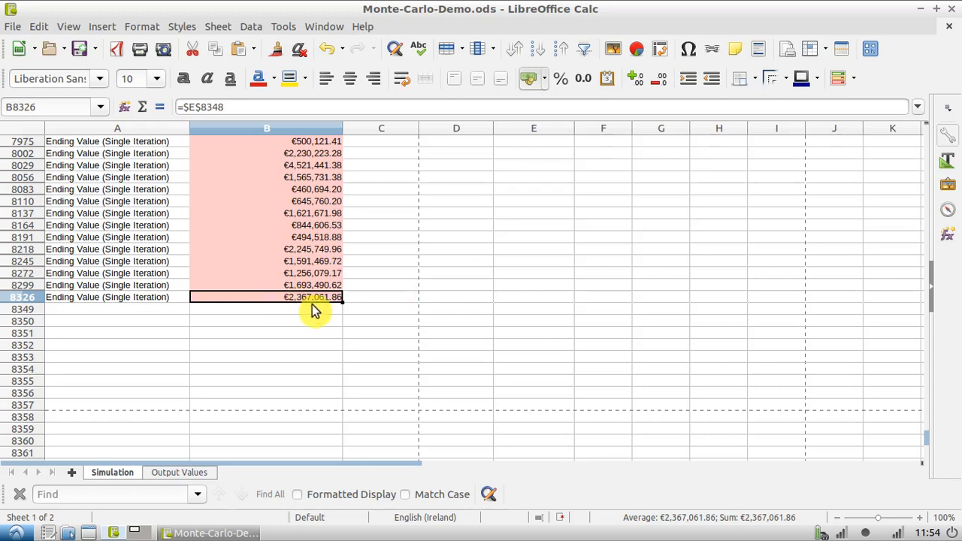
pyautogui.moveTo(464, 241)
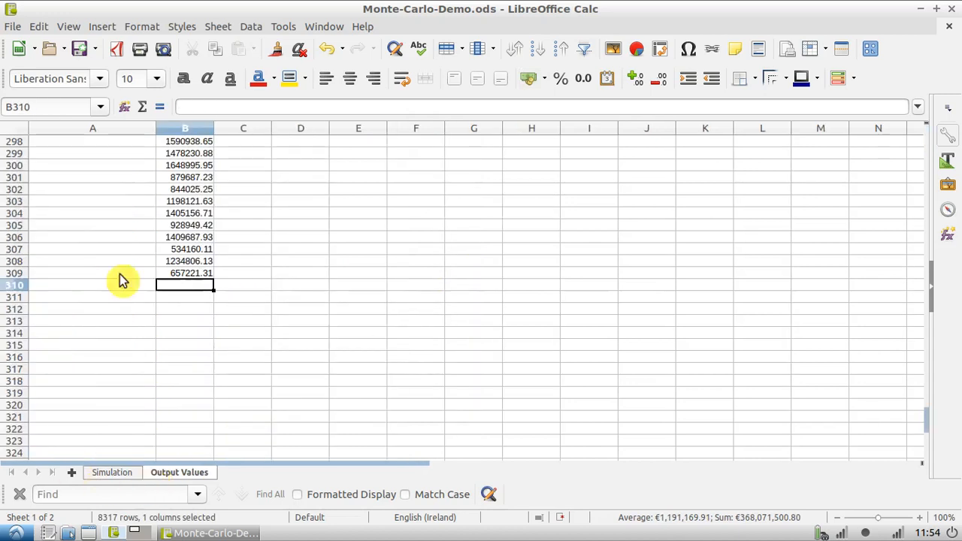
pyautogui.rightClick(186, 284)
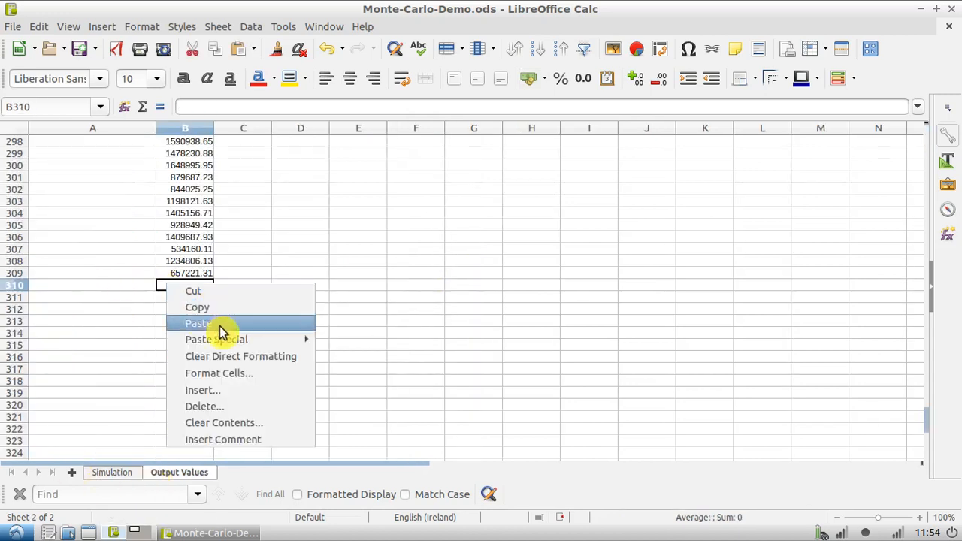
pyautogui.moveTo(217, 339)
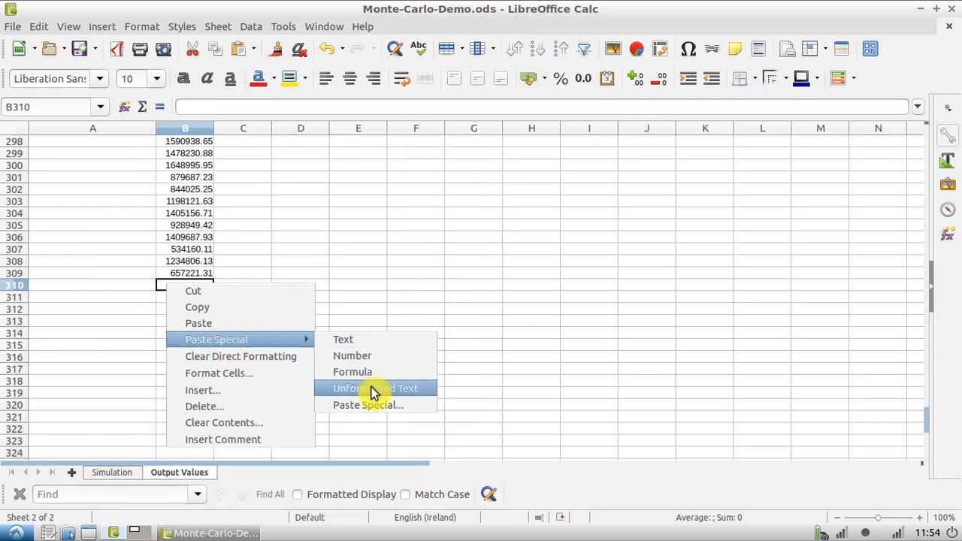
pyautogui.click(375, 388)
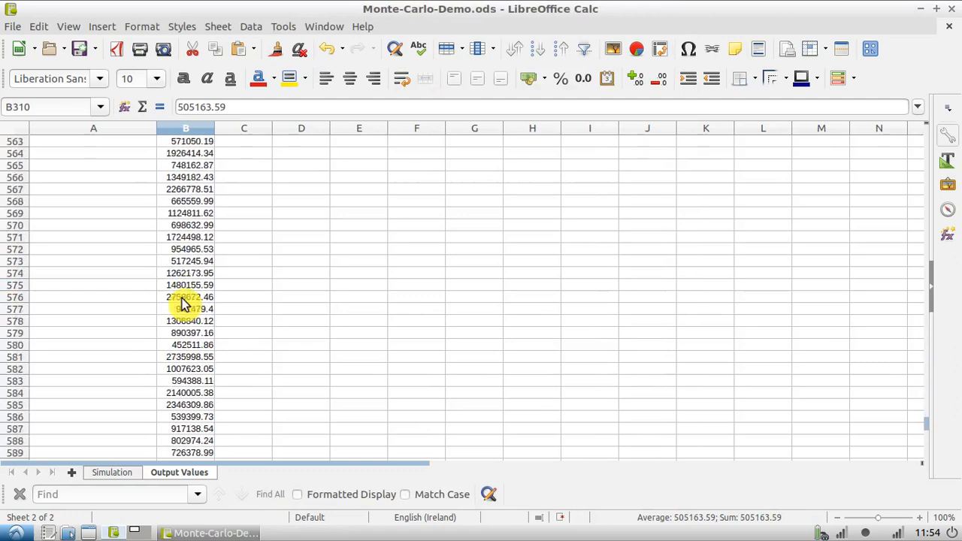
pyautogui.scroll(-3)
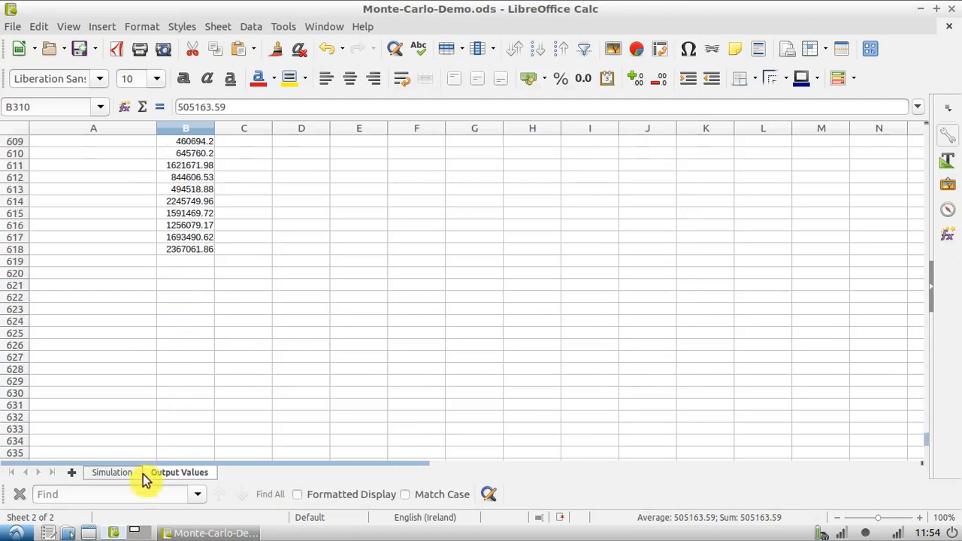
pyautogui.click(112, 472)
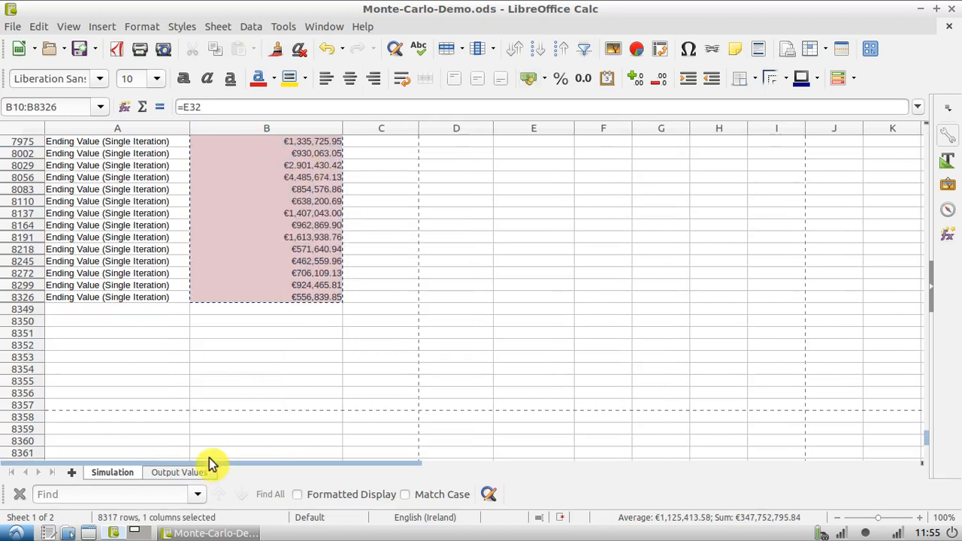
# Paste the next batch of ending values into B619 as unformatted text
pyautogui.click(179, 472)
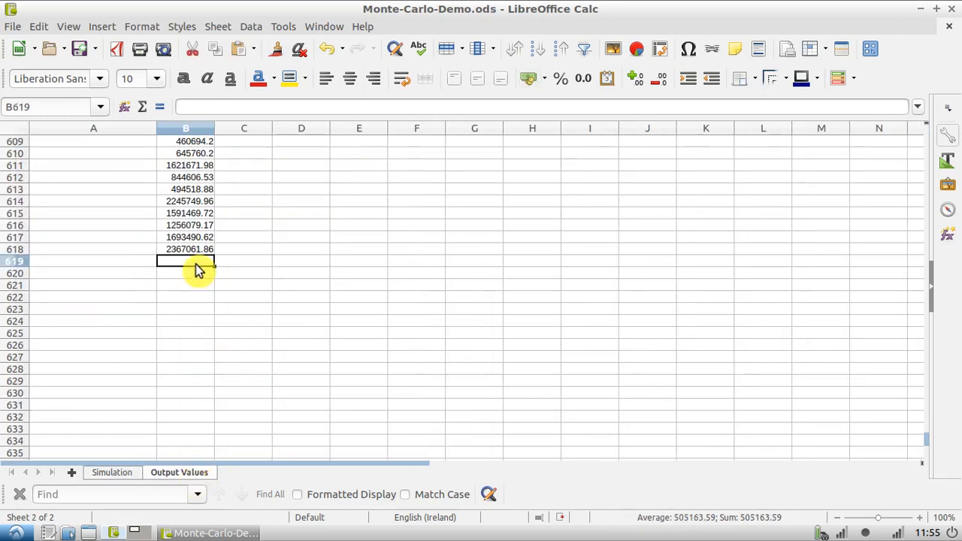
pyautogui.rightClick(199, 271)
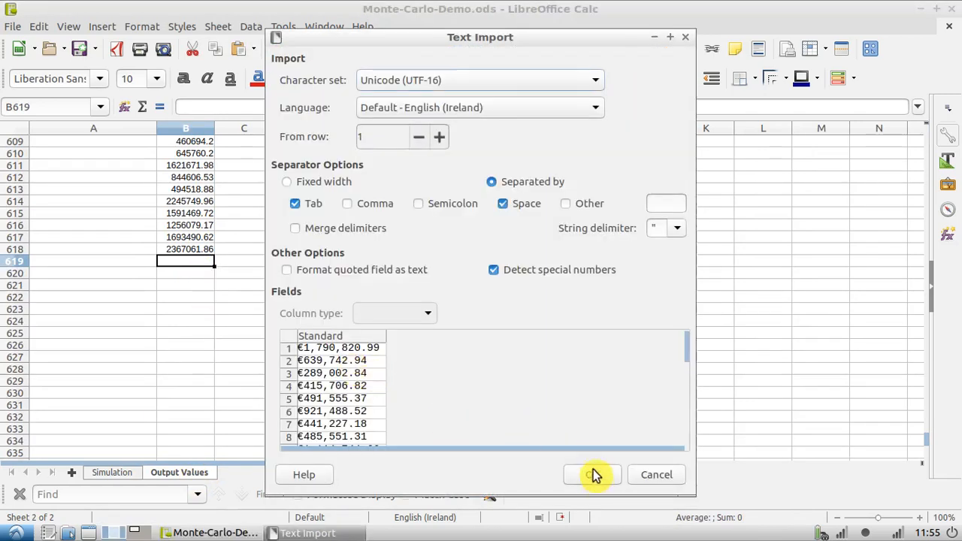
pyautogui.click(592, 474)
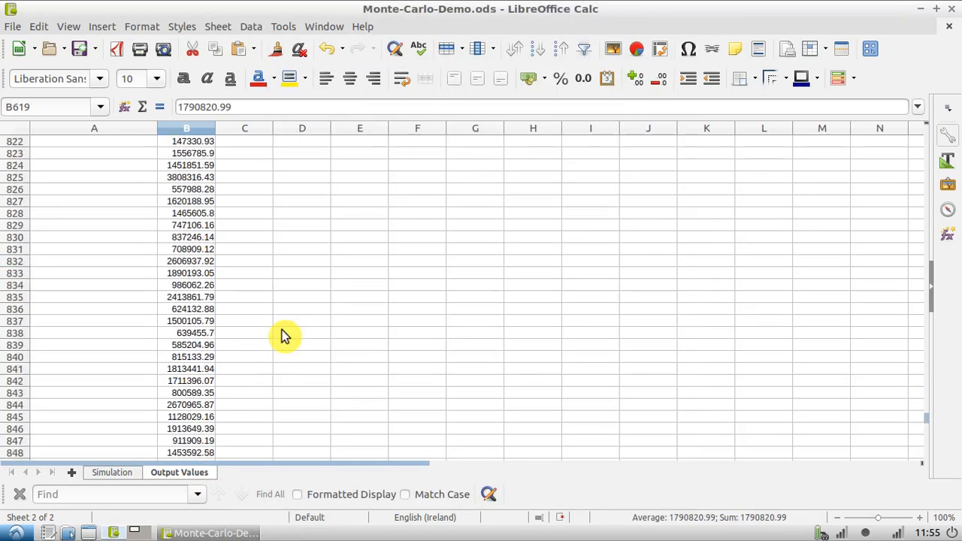
pyautogui.scroll(-3)
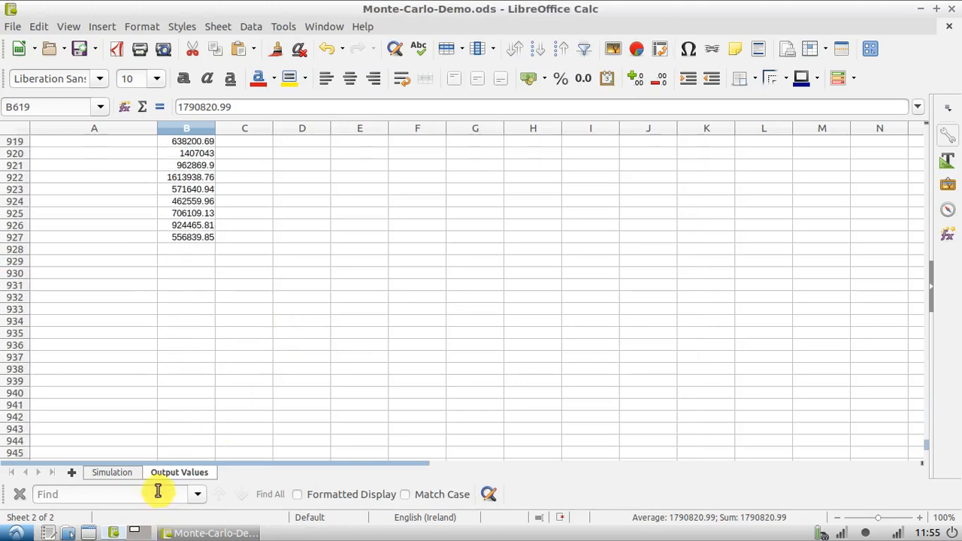
# Extend the Simulation selection up to row 7138 and paste those values into B928
pyautogui.click(112, 472)
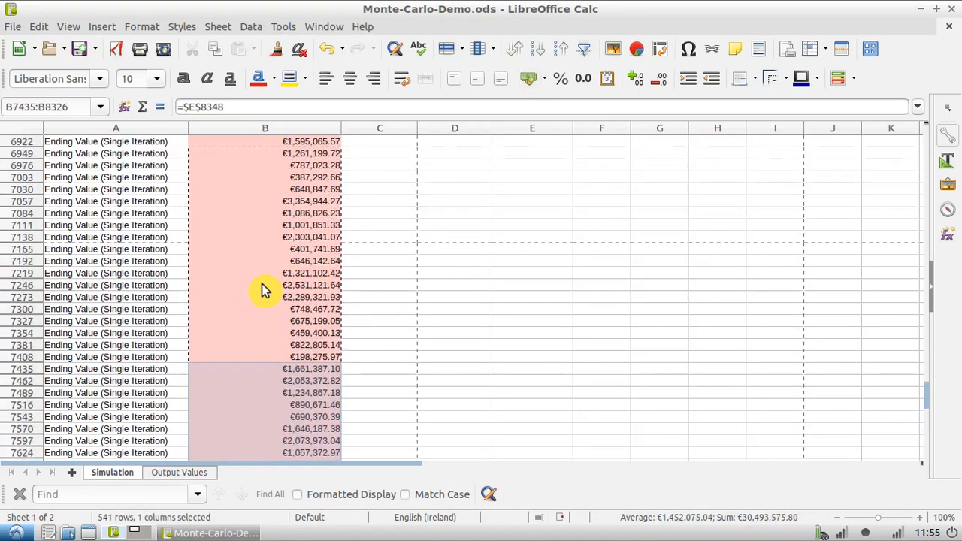
pyautogui.click(265, 236)
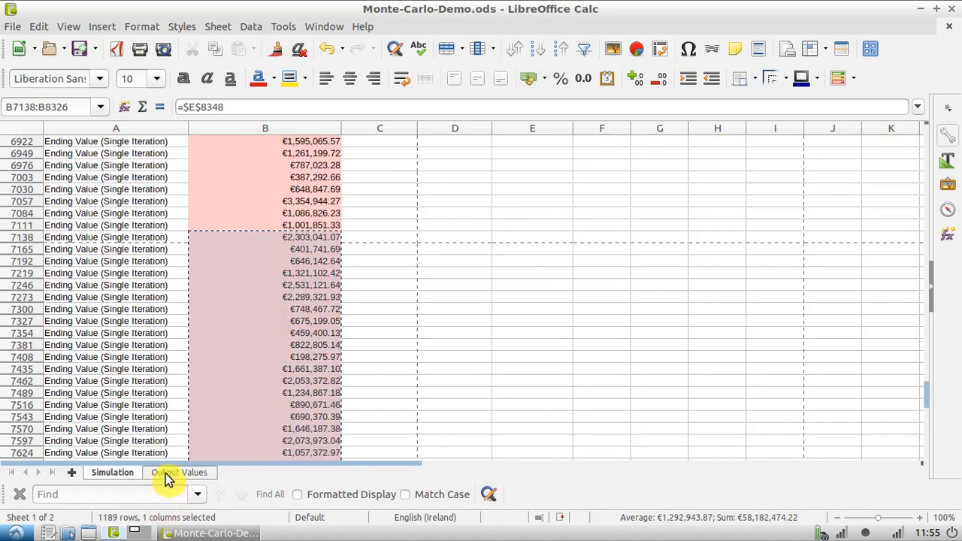
pyautogui.click(179, 472)
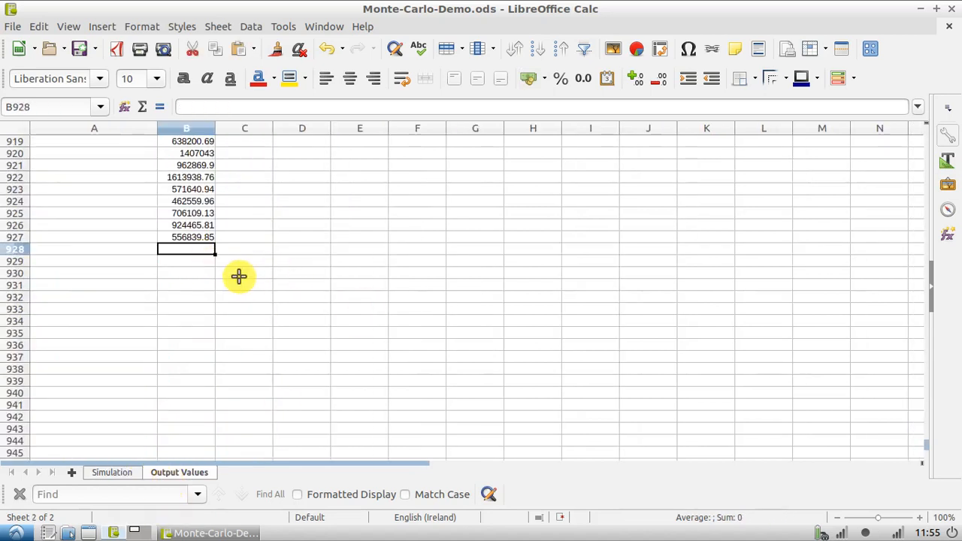
pyautogui.rightClick(186, 249)
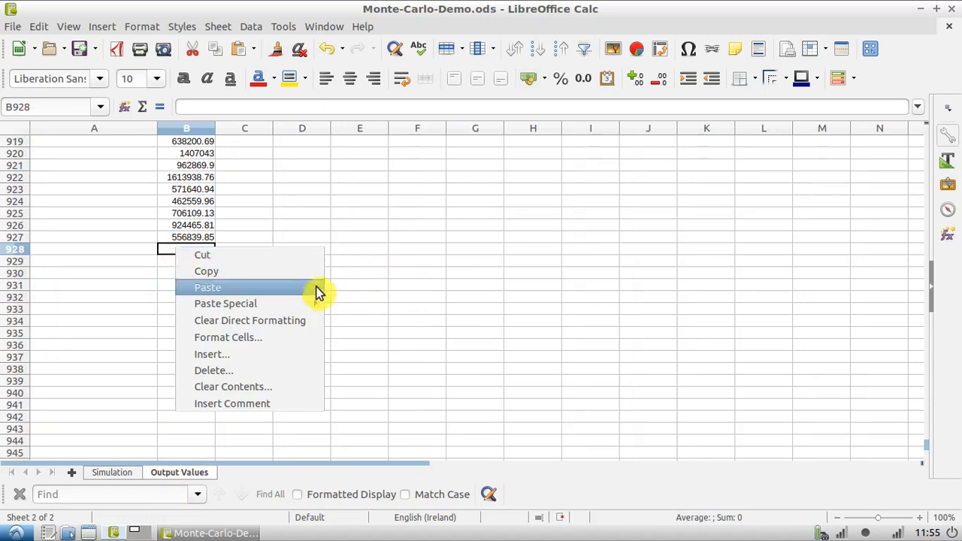
pyautogui.click(207, 287)
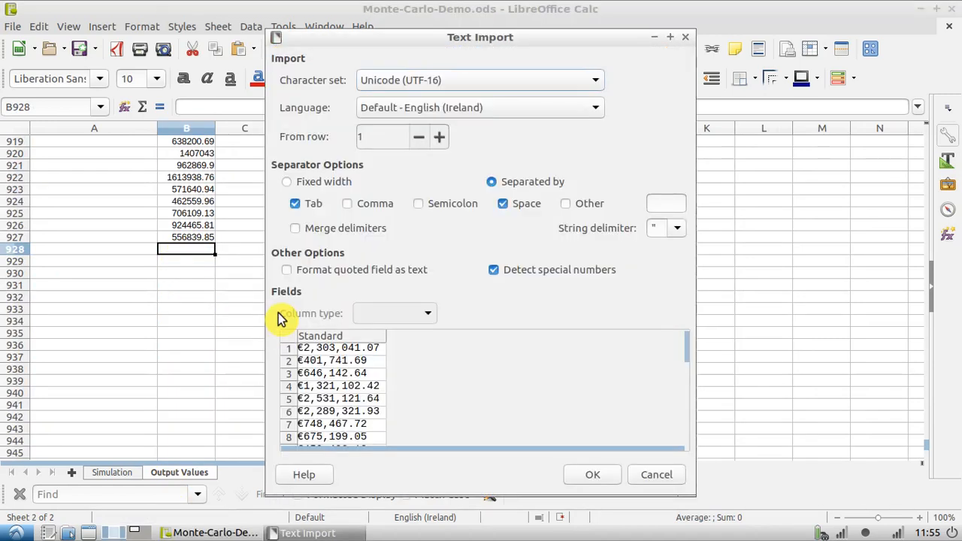
pyautogui.click(593, 474)
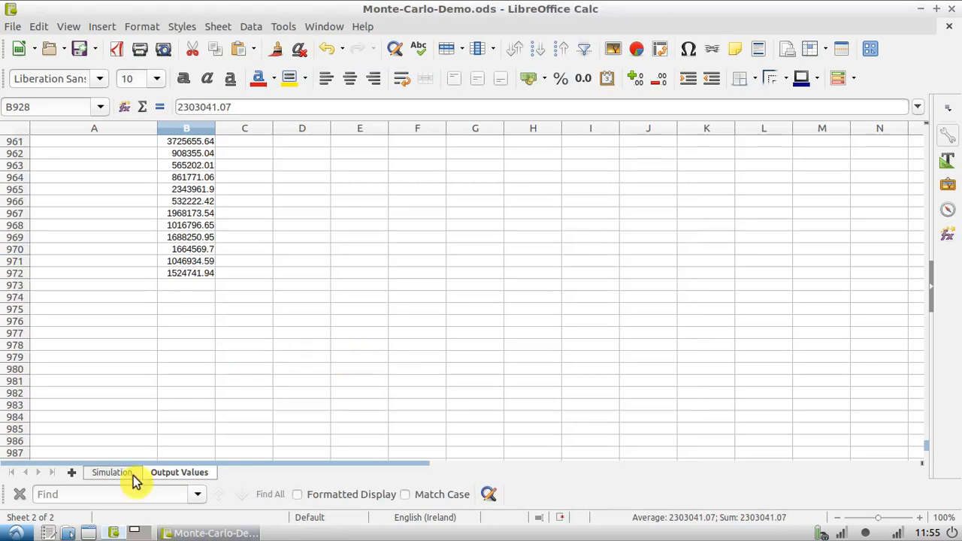
# Copy Simulation rows 7138–8326 and paste the values starting at B973
pyautogui.click(112, 473)
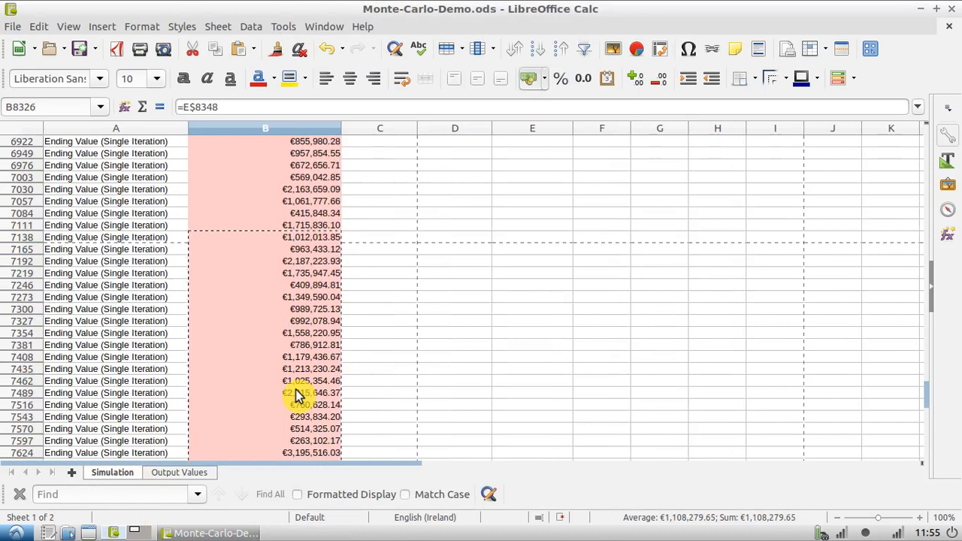
pyautogui.click(179, 472)
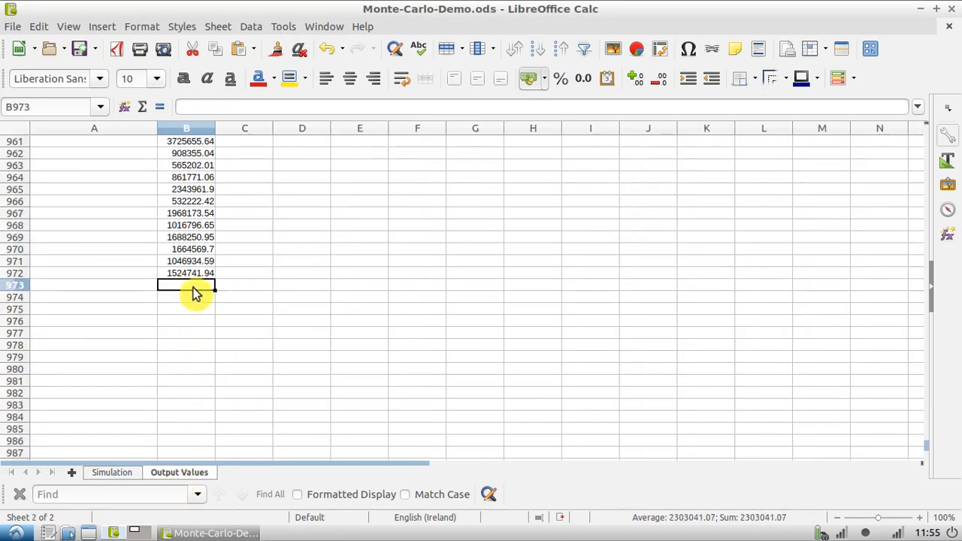
pyautogui.rightClick(194, 290)
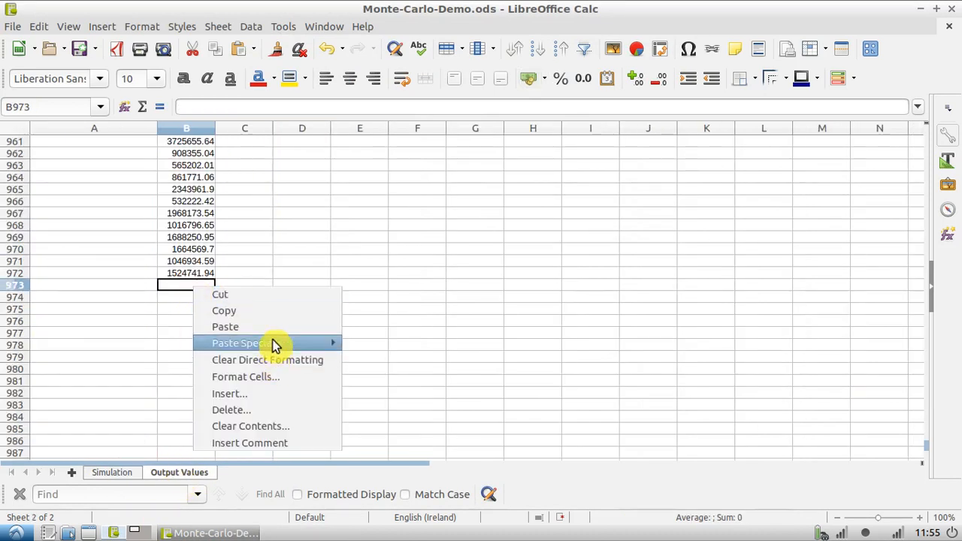
pyautogui.click(225, 327)
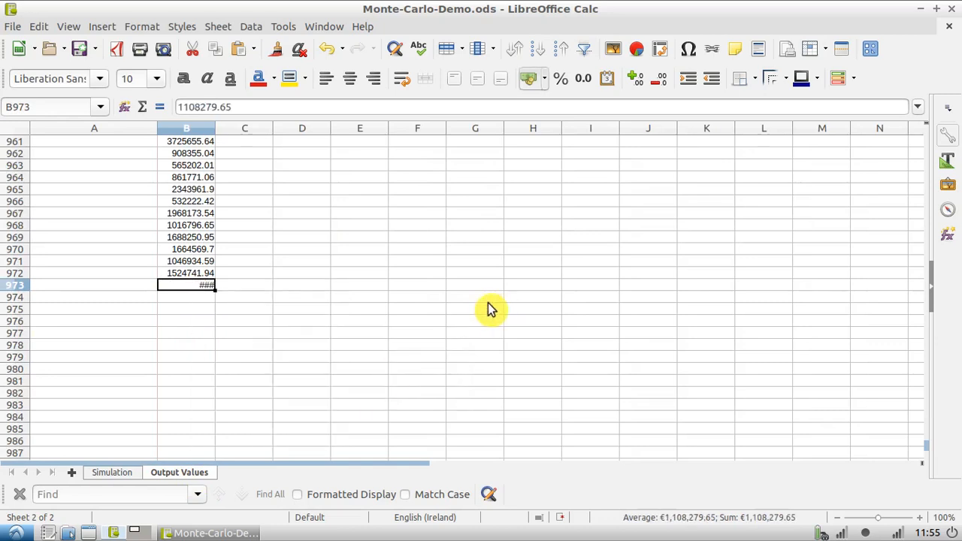
pyautogui.moveTo(211, 293)
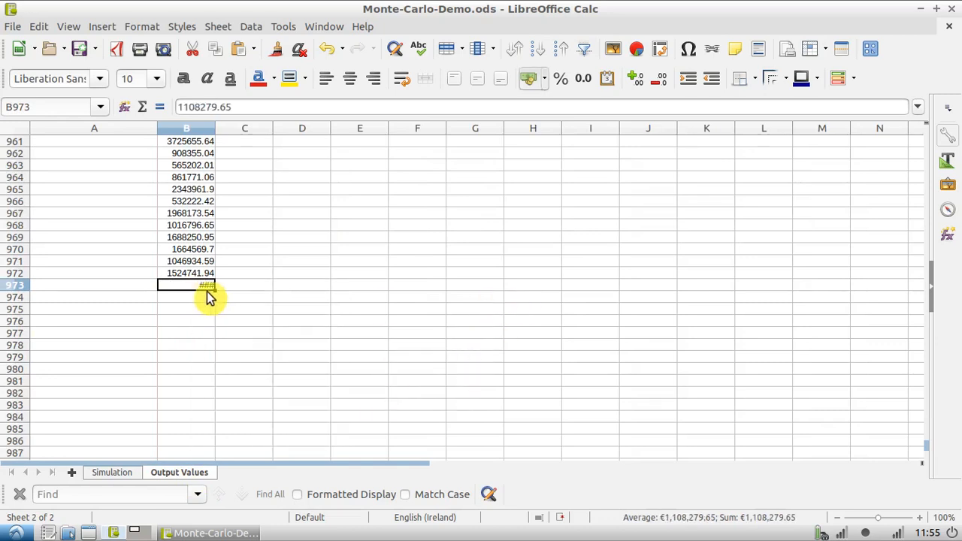
pyautogui.rightClick(207, 285)
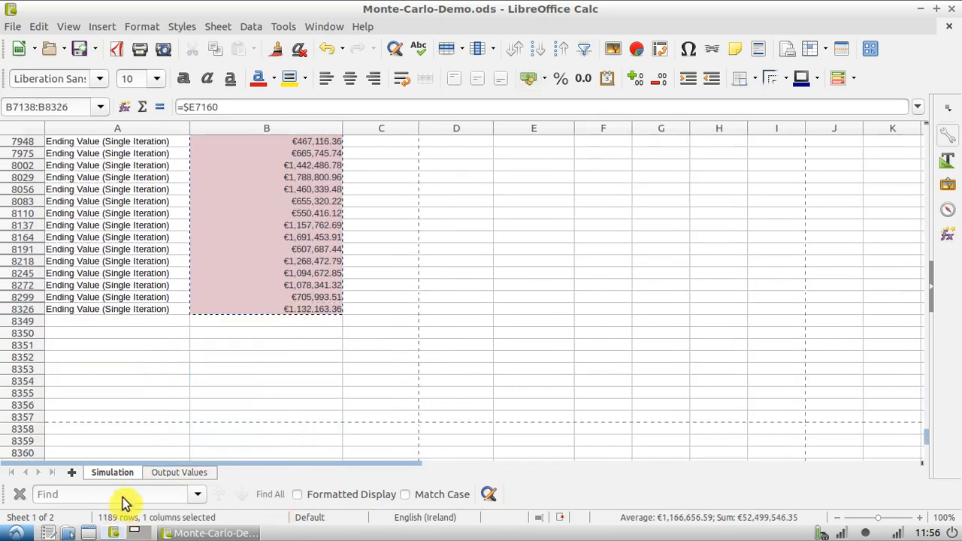
# Paste the final batch of ending values into B973 as unformatted text
pyautogui.click(179, 472)
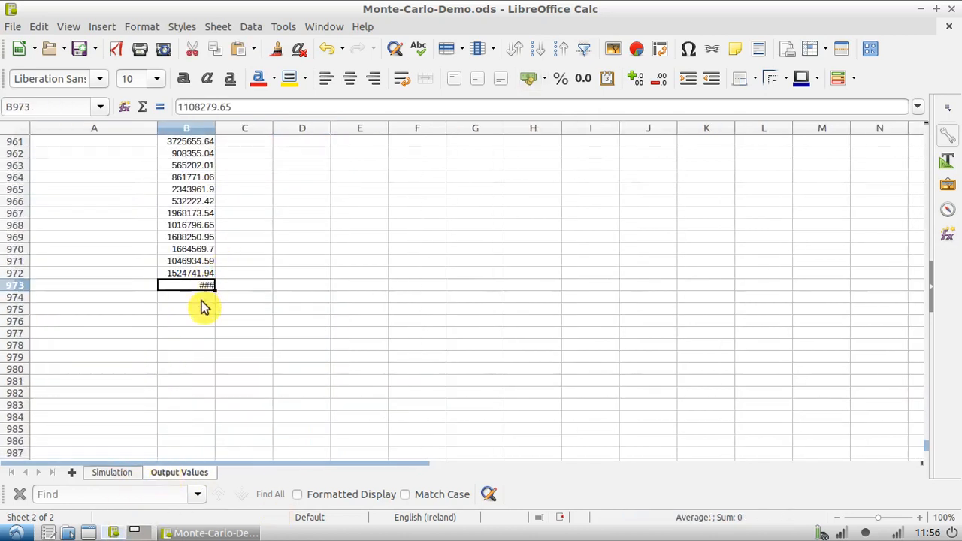
pyautogui.moveTo(481, 308)
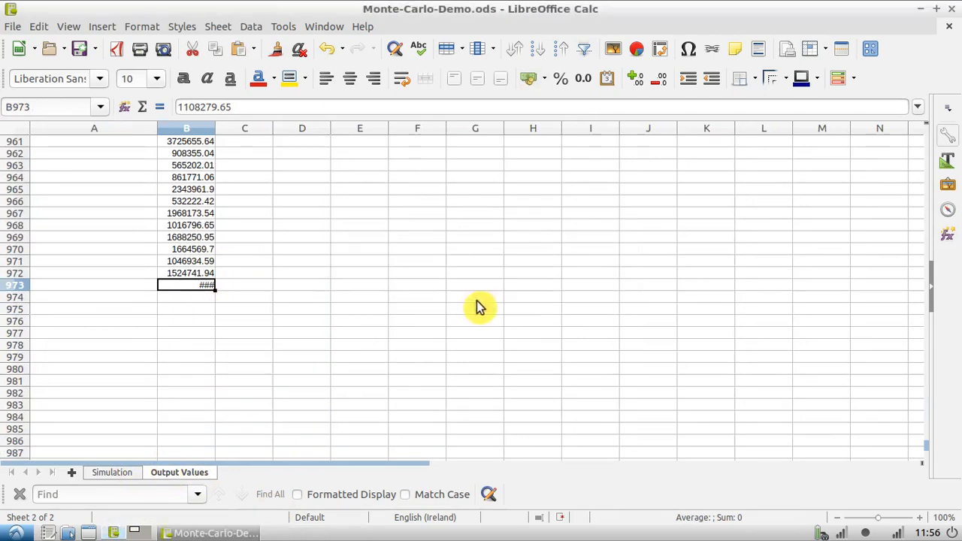
pyautogui.rightClick(186, 285)
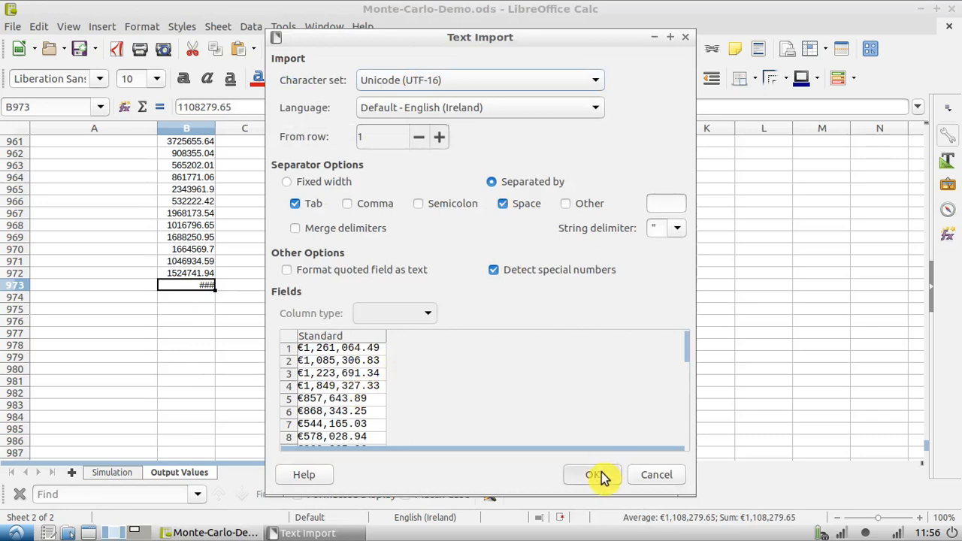
pyautogui.click(593, 474)
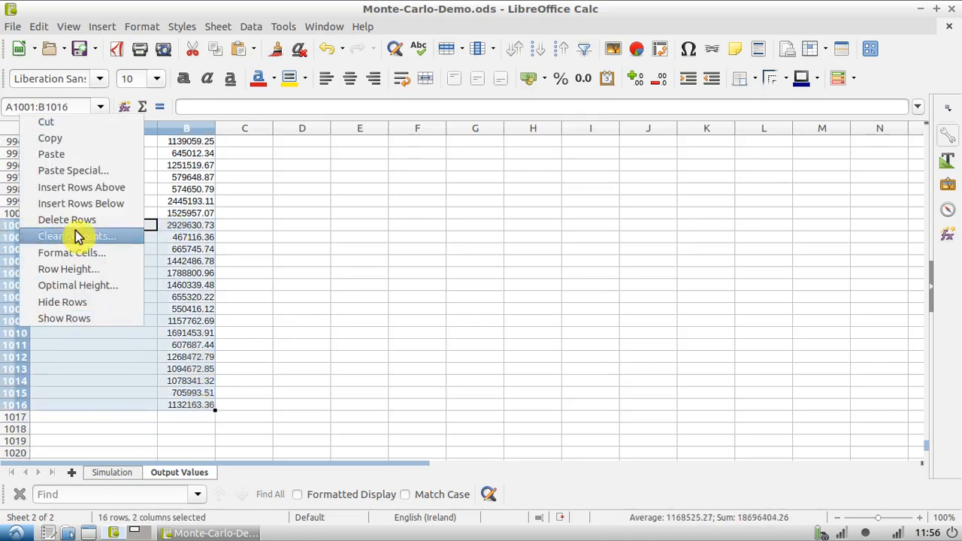
pyautogui.moveTo(64, 122)
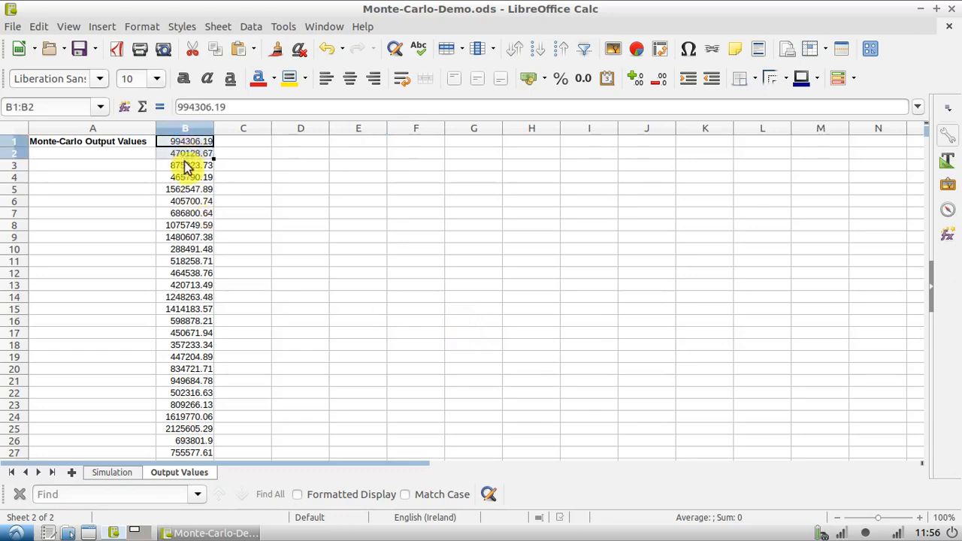
# Format Output Values cells B1:B1000 as euro currency
pyautogui.moveTo(185, 153); pyautogui.dragTo(185, 345)
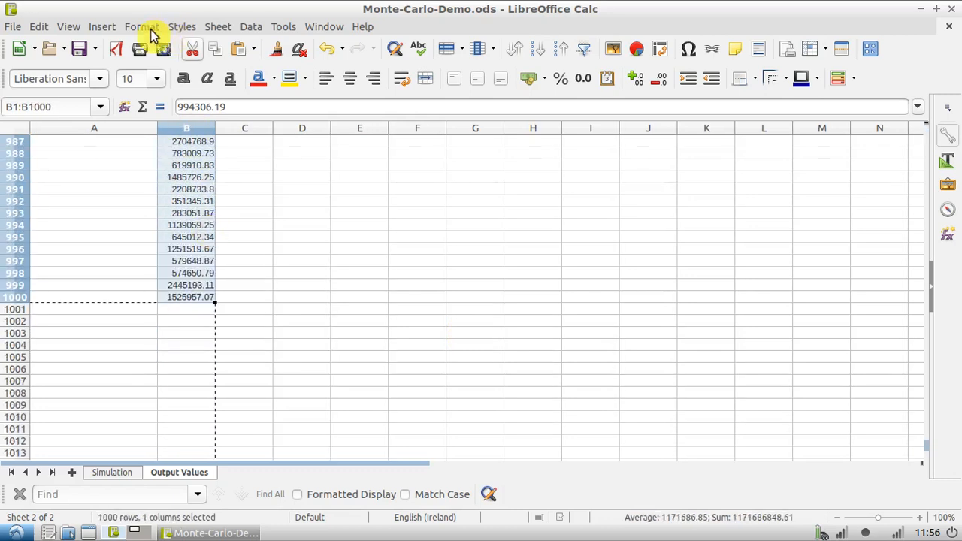
pyautogui.click(141, 27)
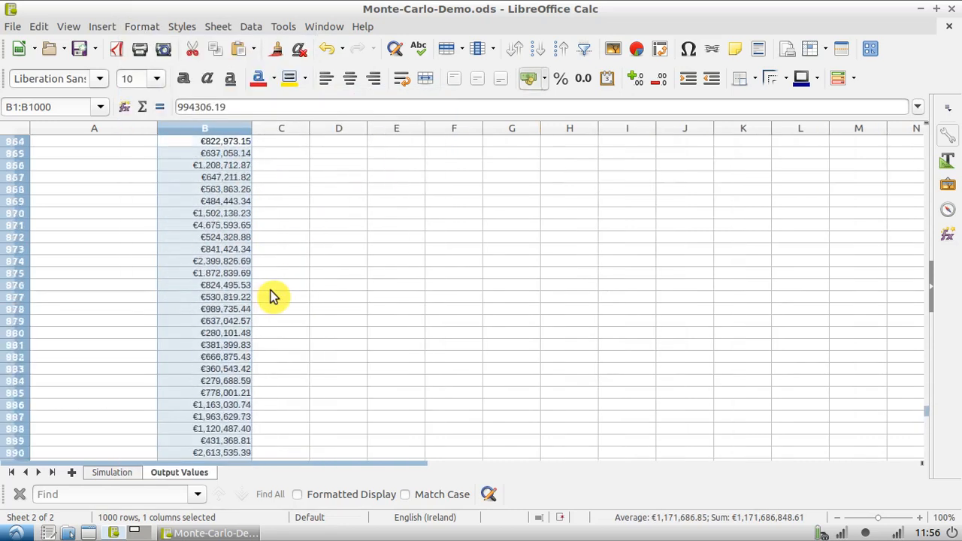
pyautogui.scroll(3)
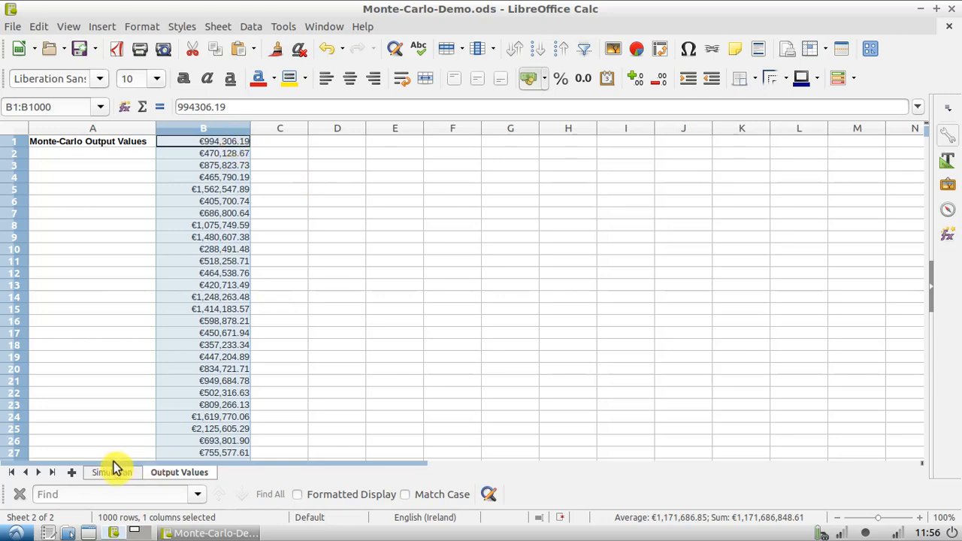
pyautogui.click(112, 472)
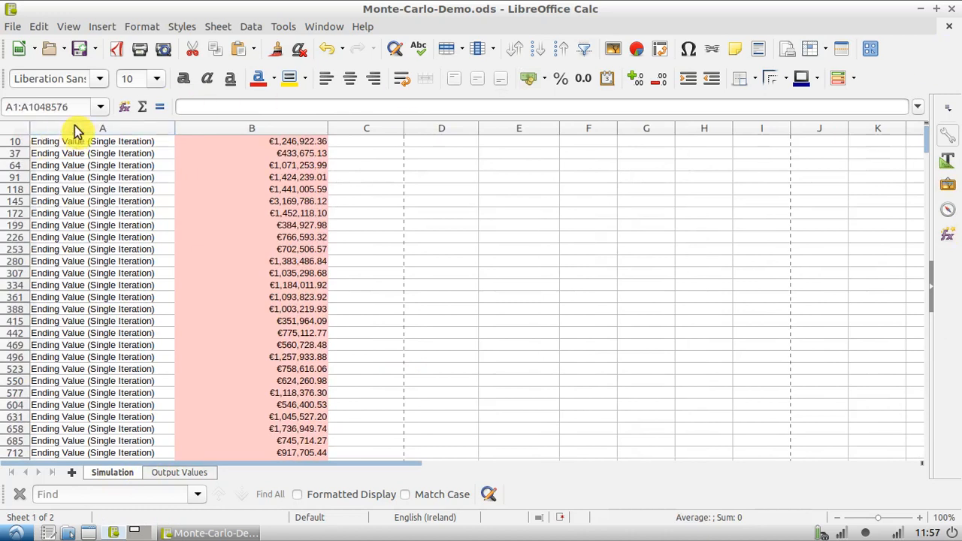
# Unhide all Simulation sheet rows with Format > Rows > Show, then view Output Values
pyautogui.rightClick(79, 140)
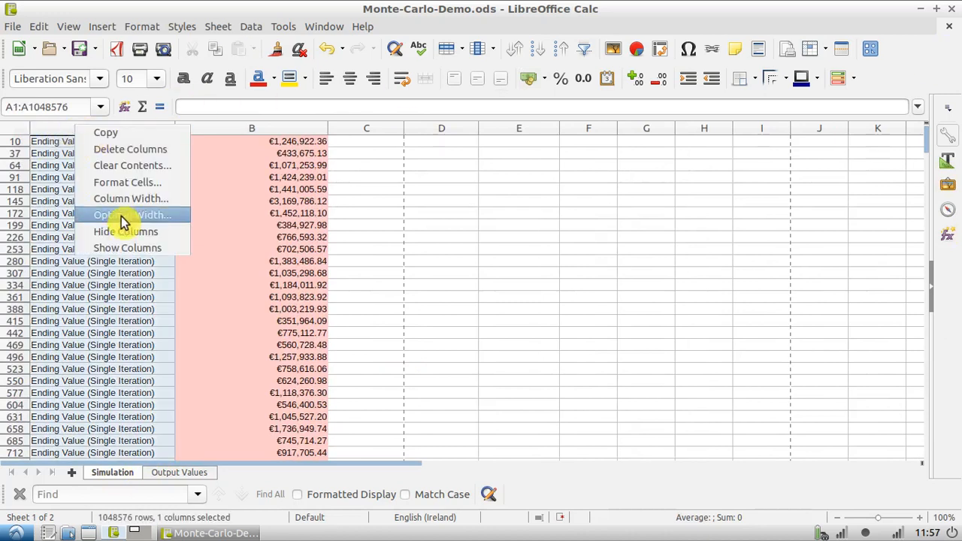
pyautogui.moveTo(22, 147)
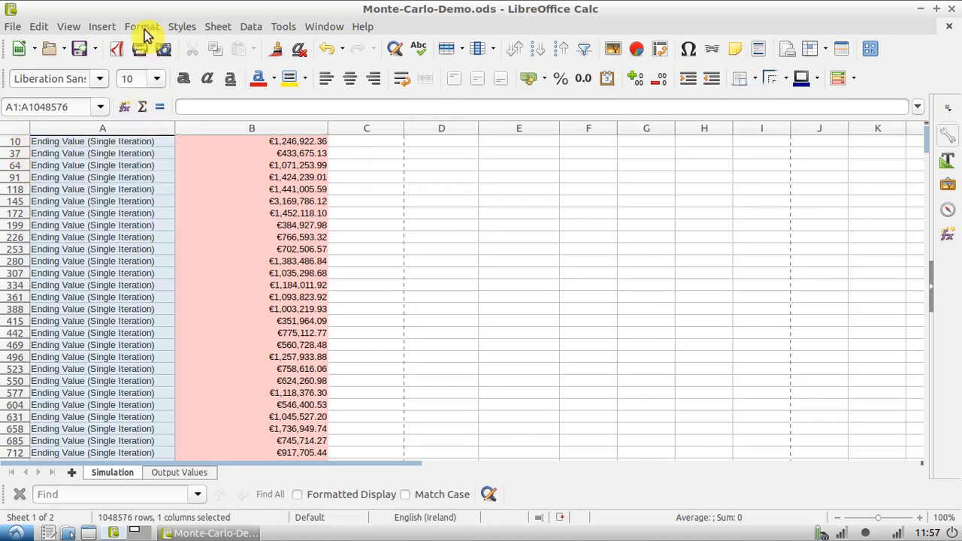
pyautogui.click(141, 27)
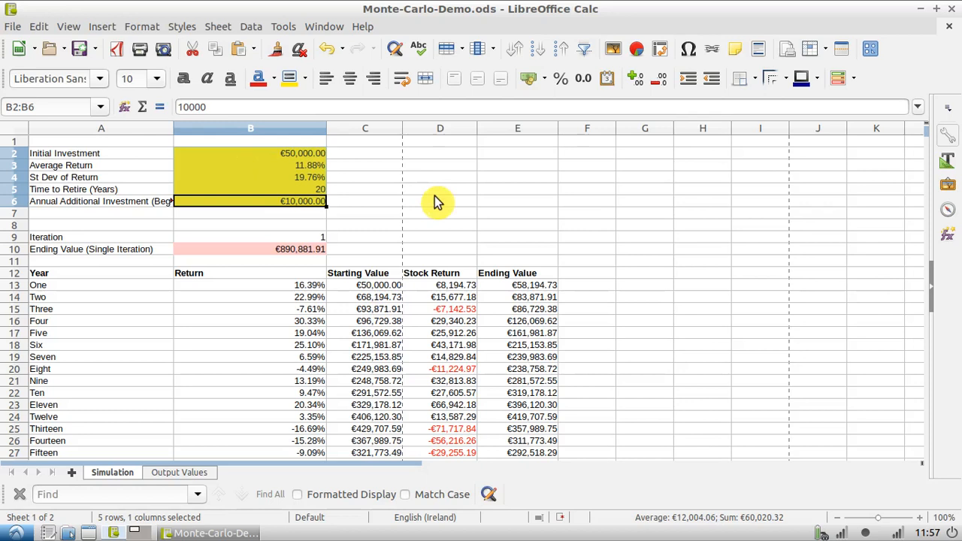
pyautogui.moveTo(368, 203)
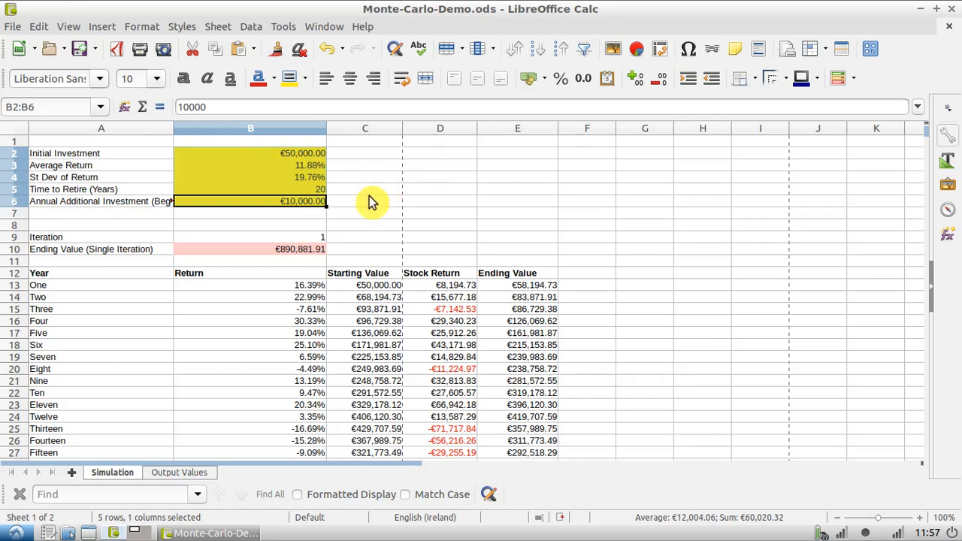
pyautogui.click(179, 473)
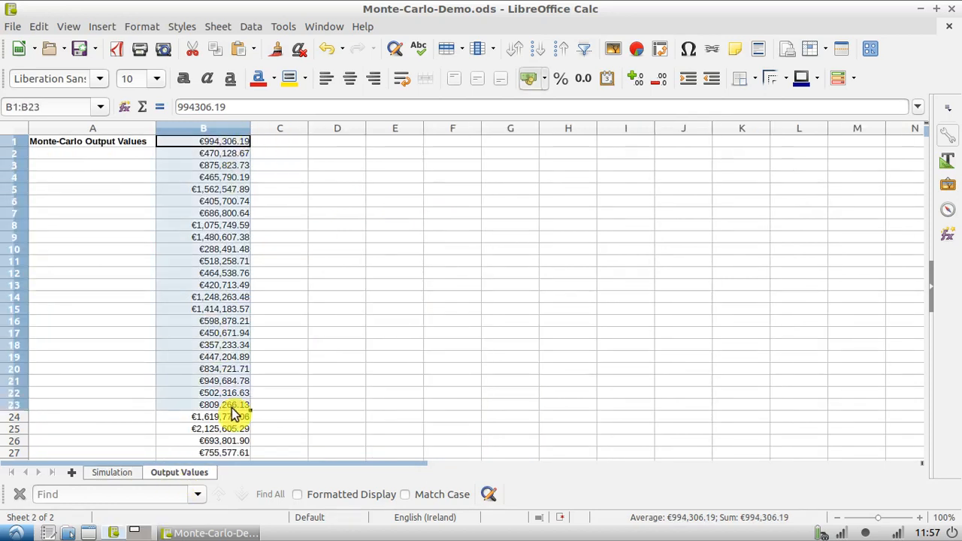
pyautogui.click(280, 142)
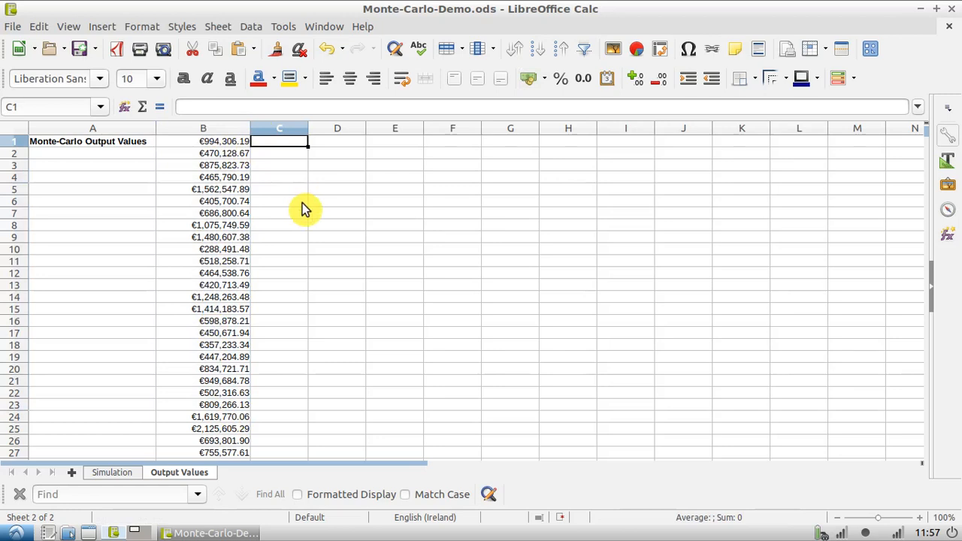
pyautogui.moveTo(229, 171)
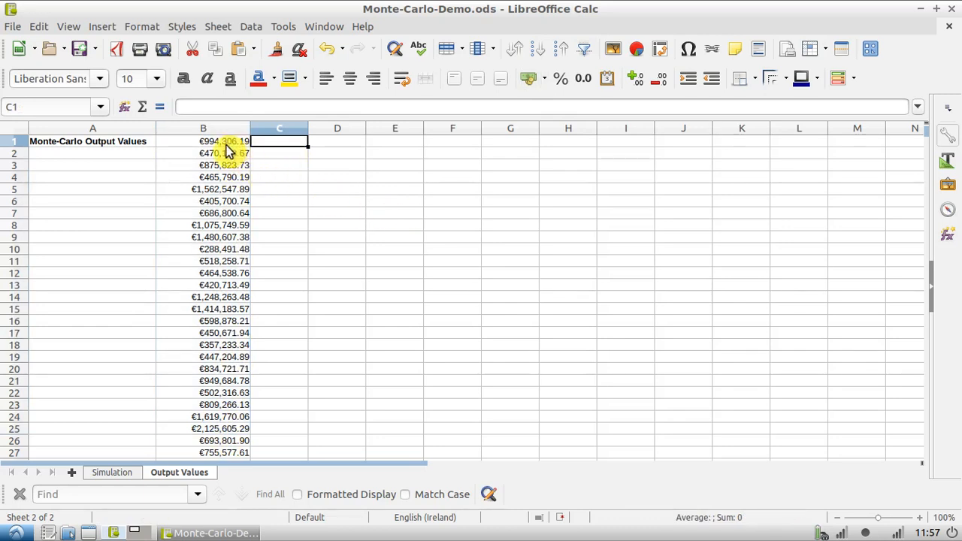
pyautogui.moveTo(203, 142); pyautogui.dragTo(203, 189)
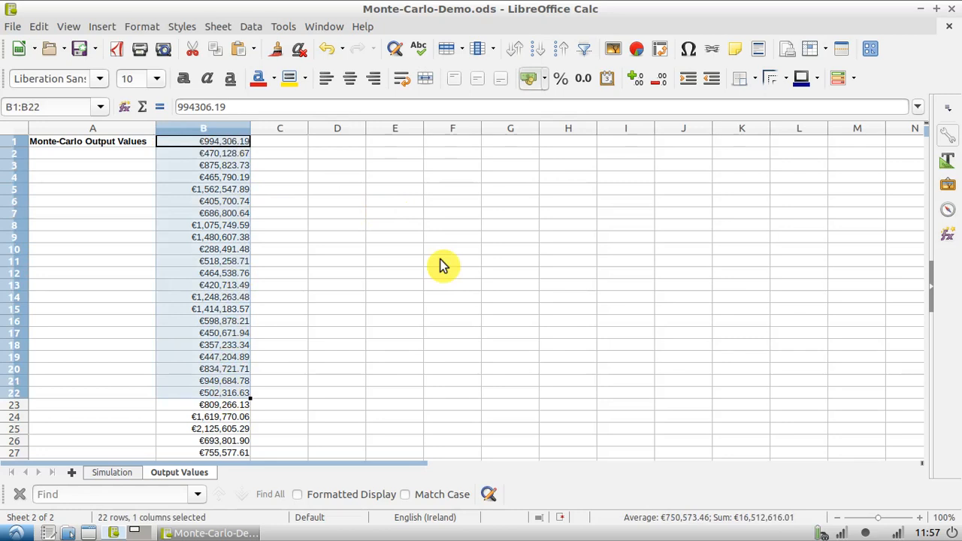
pyautogui.moveTo(105, 75)
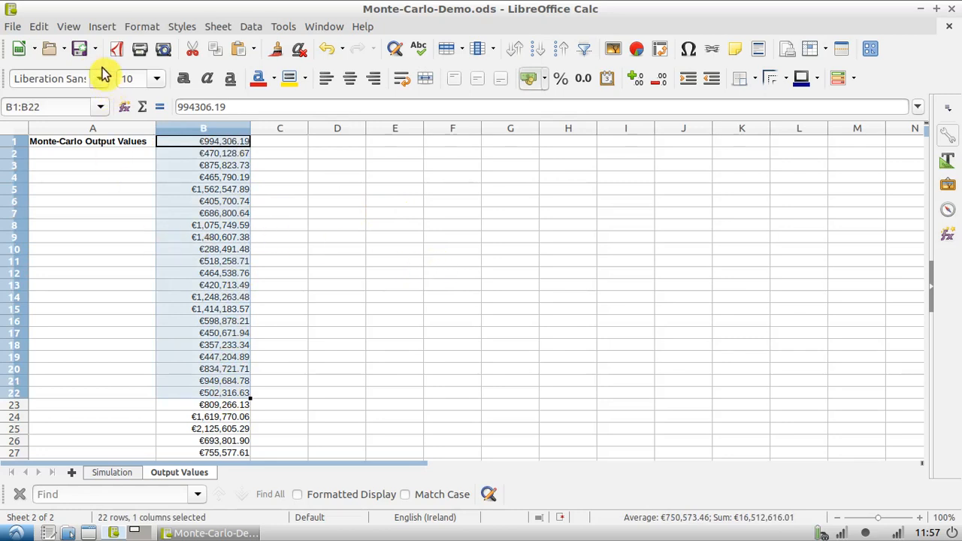